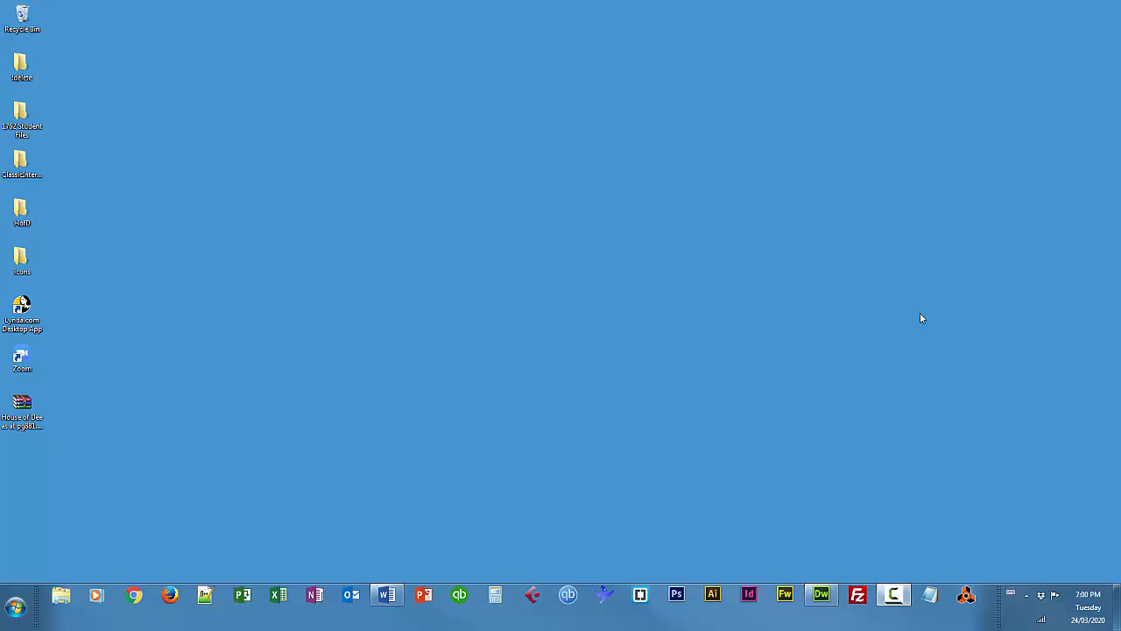
{"action": "mouse_move", "coordinate": [913, 317]}
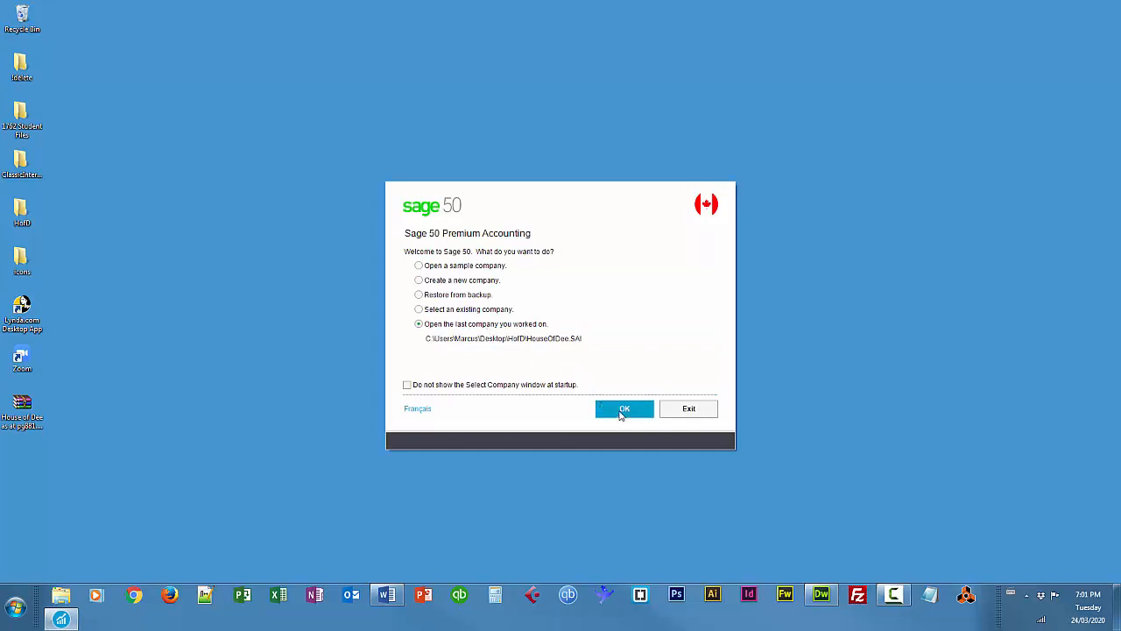
Open the last company worked on, House of Dee, and dismiss the Welcome to Sage 50 window
{"action": "left_click", "coordinate": [623, 408]}
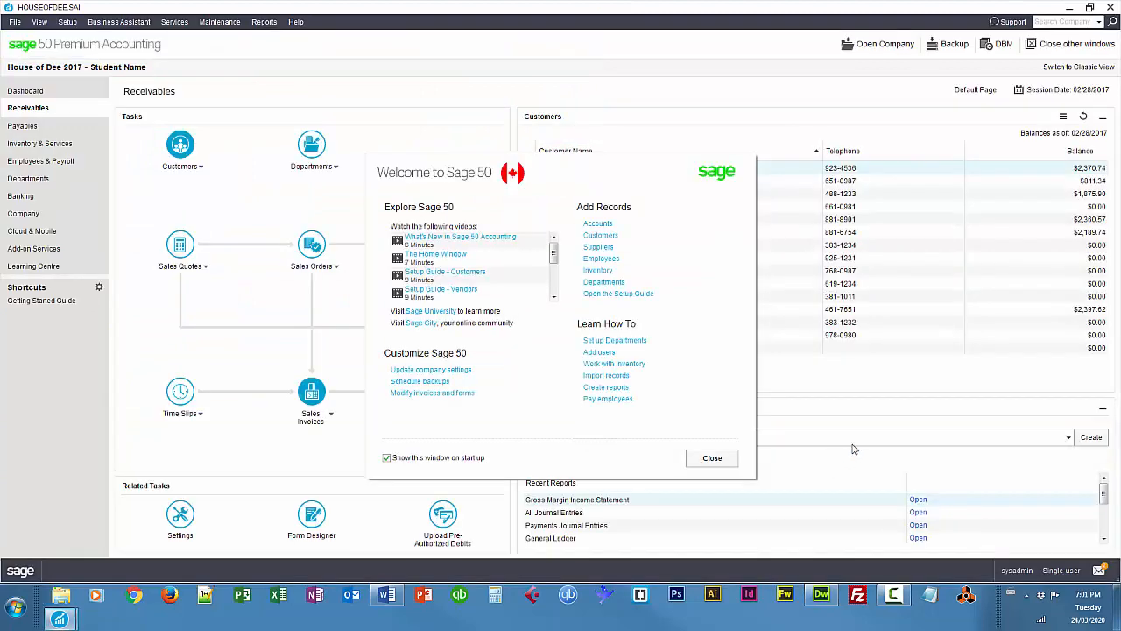
{"action": "mouse_move", "coordinate": [609, 176]}
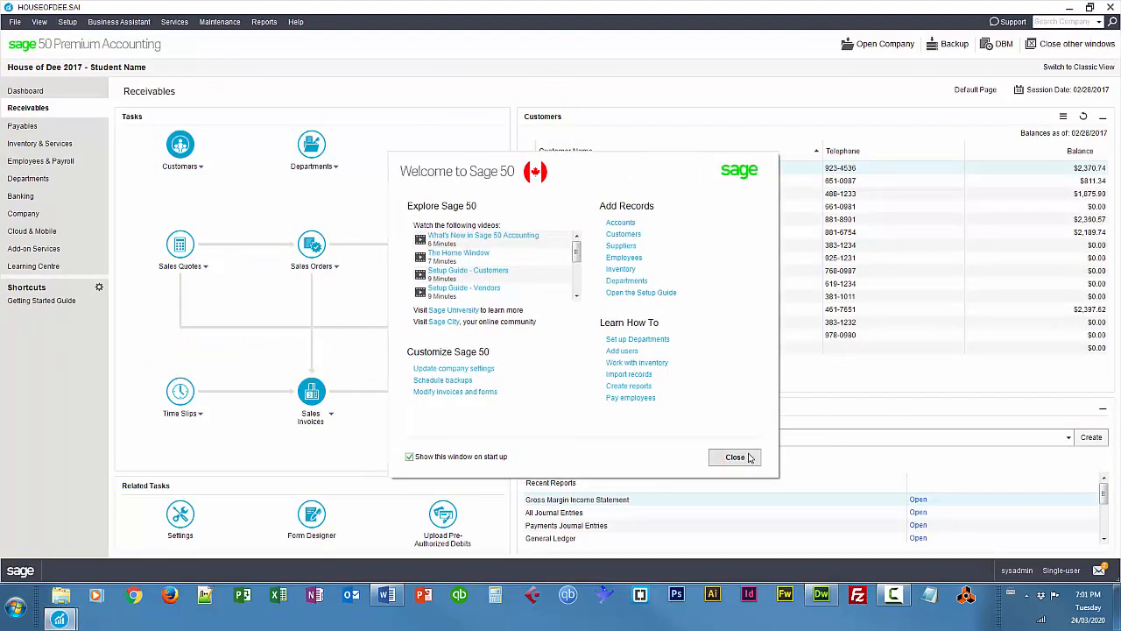
{"action": "left_click", "coordinate": [735, 457]}
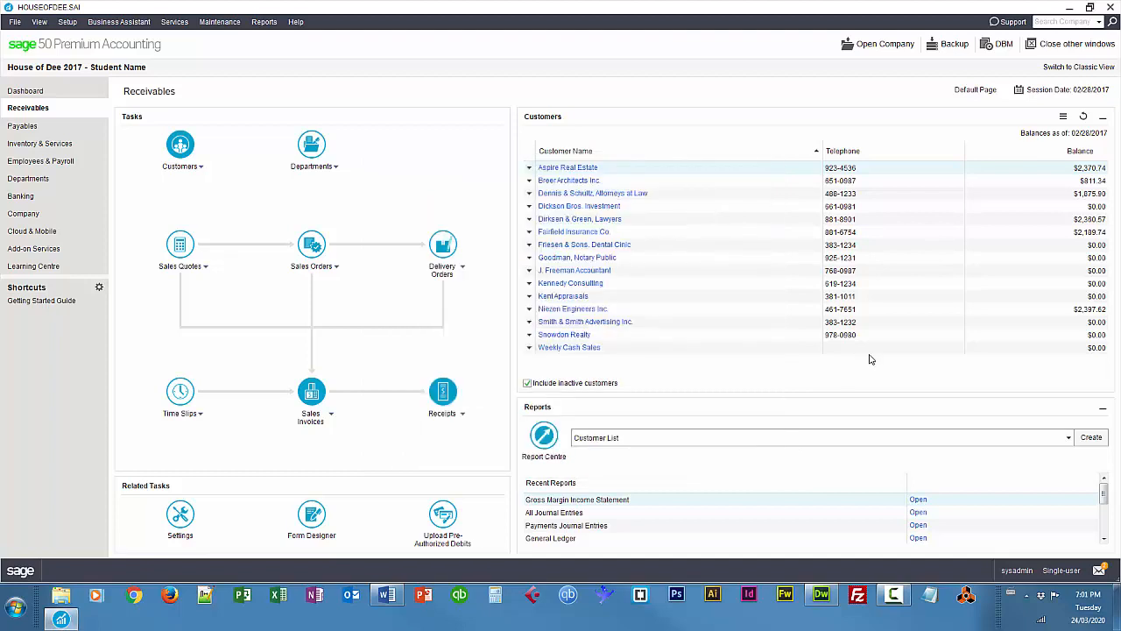
{"action": "mouse_move", "coordinate": [828, 369]}
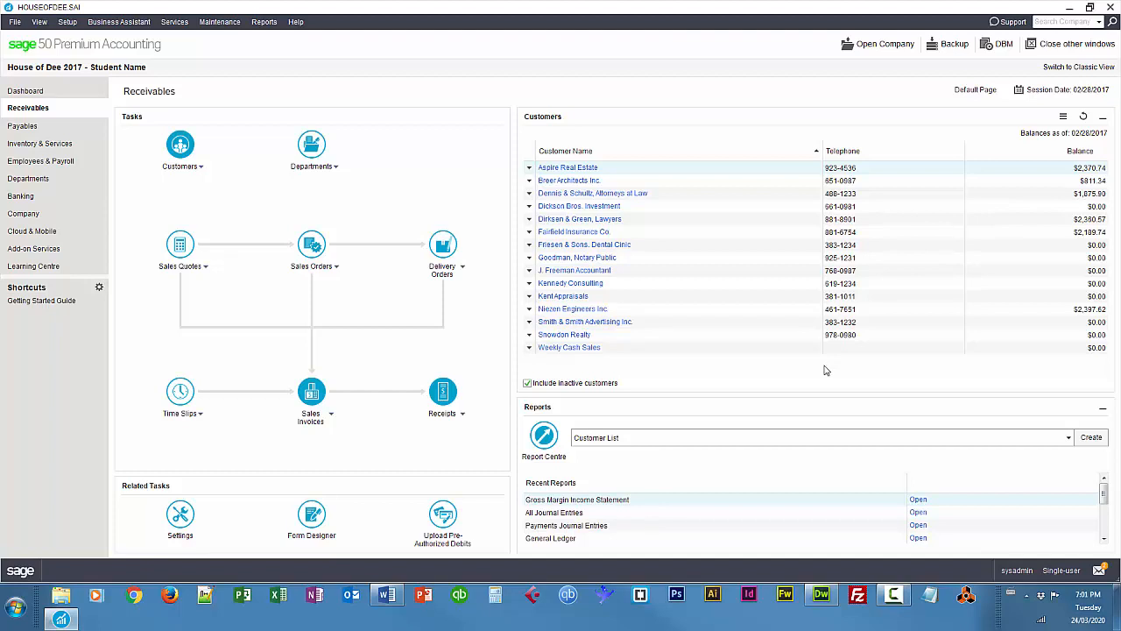
{"action": "mouse_move", "coordinate": [497, 185]}
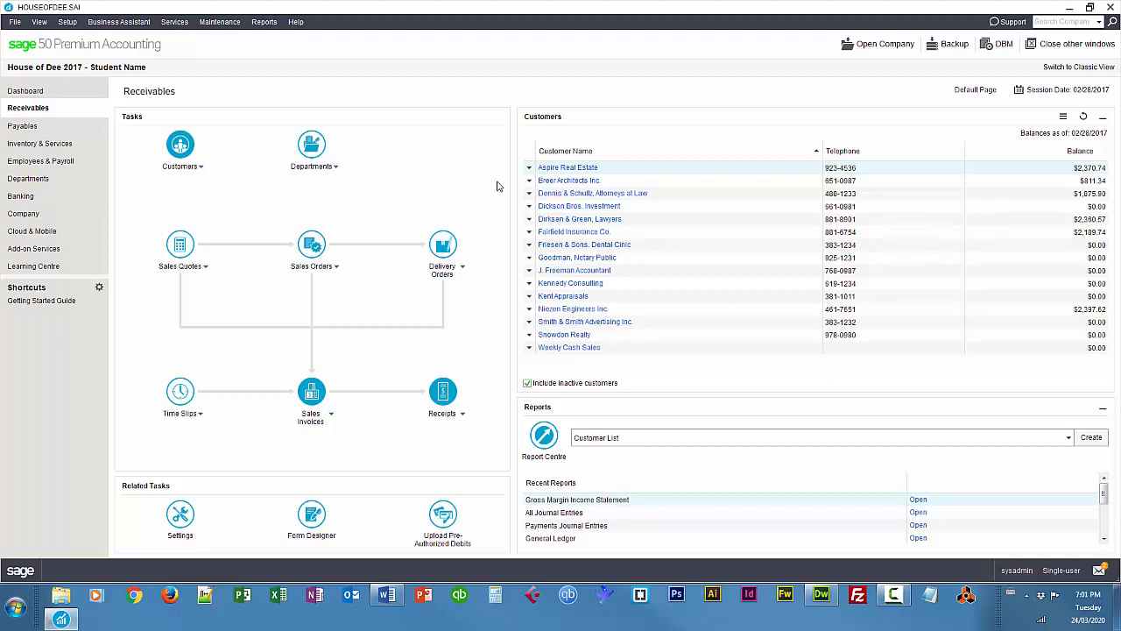
{"action": "mouse_move", "coordinate": [226, 48]}
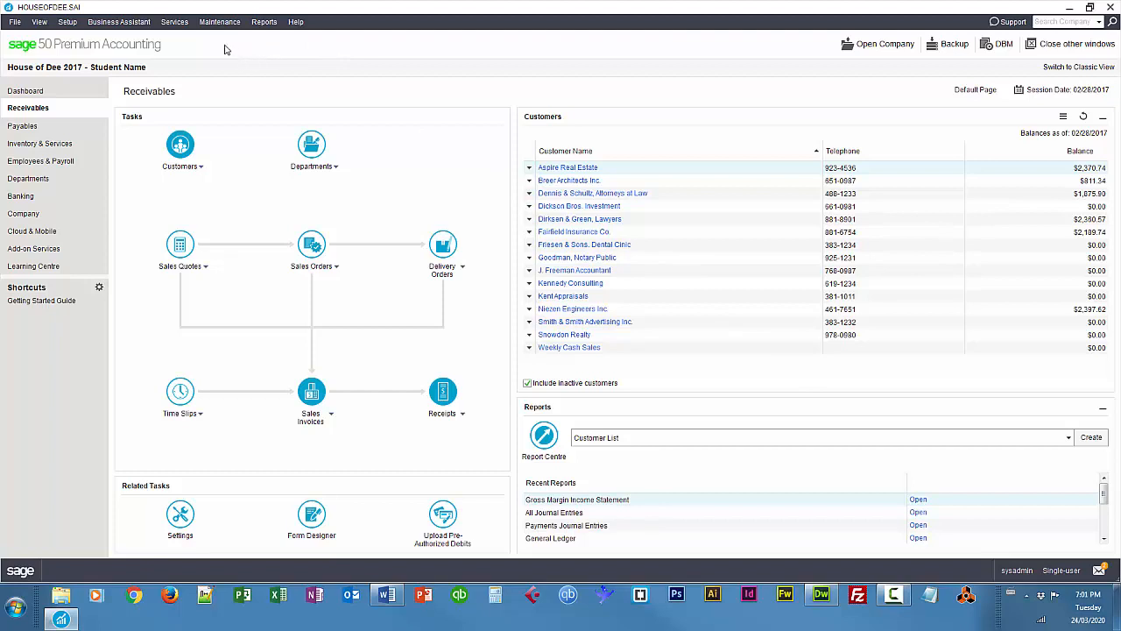
In Setup > Settings > Payroll > Names, rename Income 1 from Salary to Wages
{"action": "left_click", "coordinate": [67, 22]}
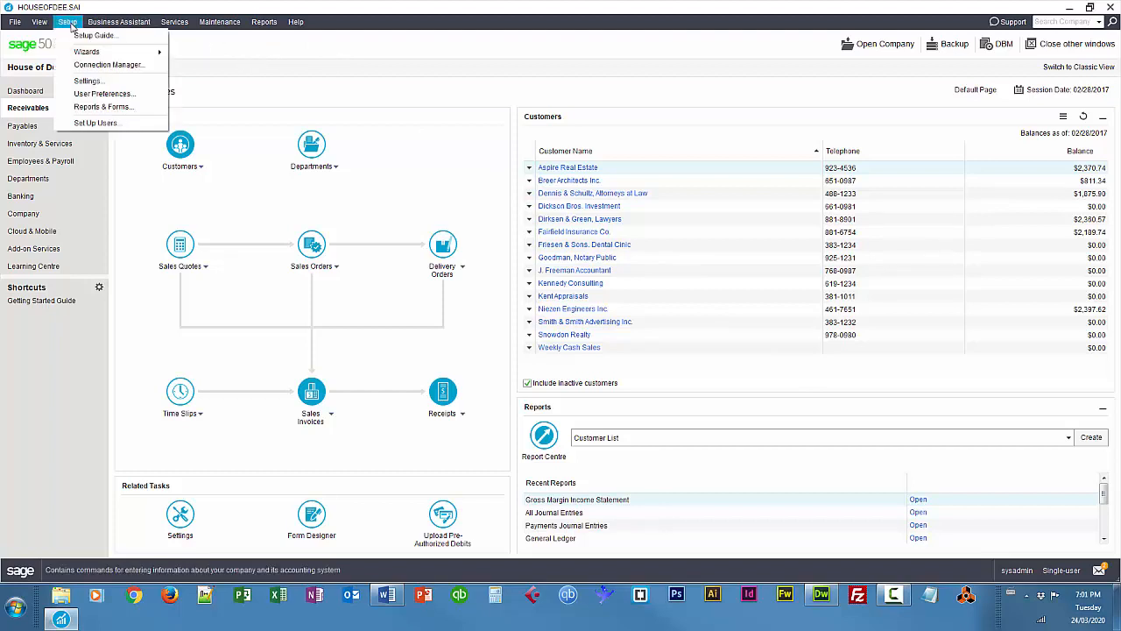
{"action": "mouse_move", "coordinate": [88, 81]}
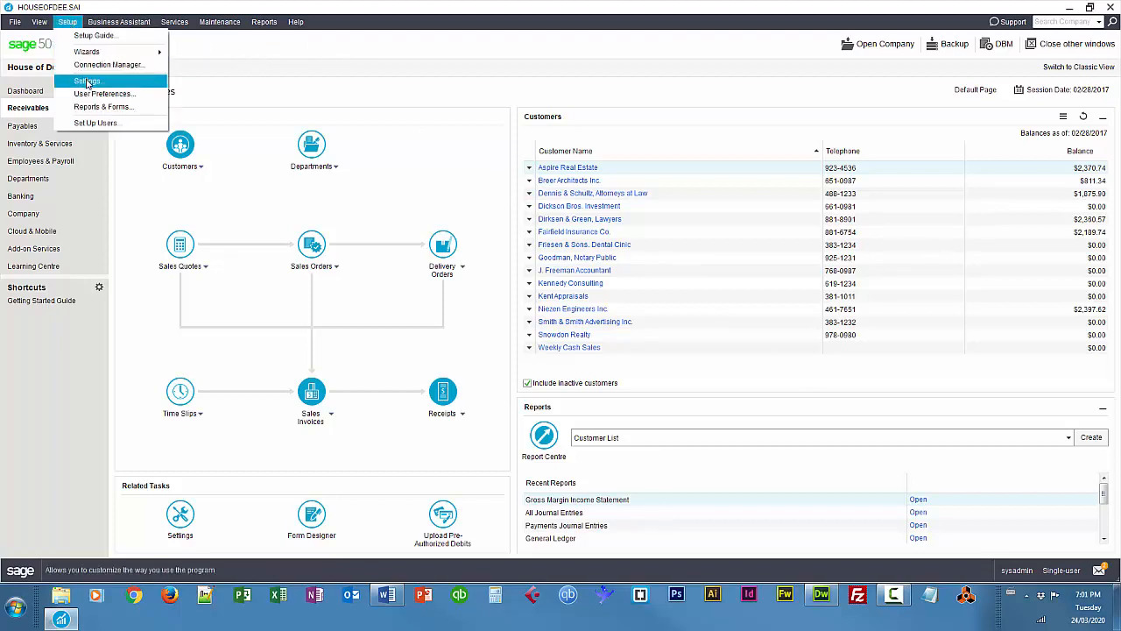
{"action": "left_click", "coordinate": [87, 80]}
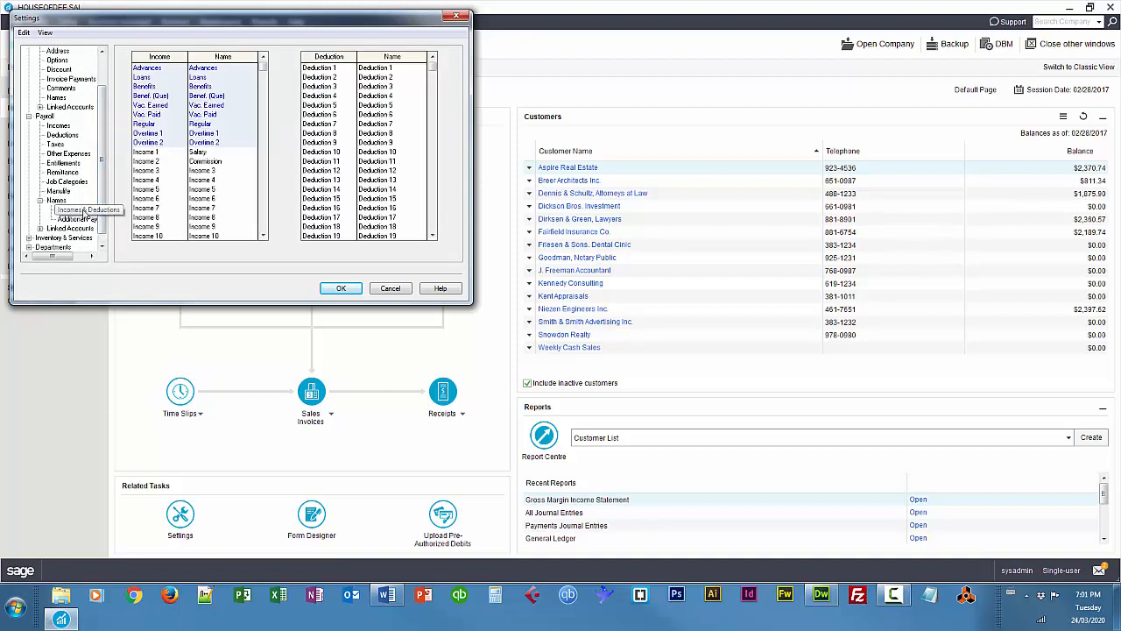
{"action": "left_click", "coordinate": [68, 208]}
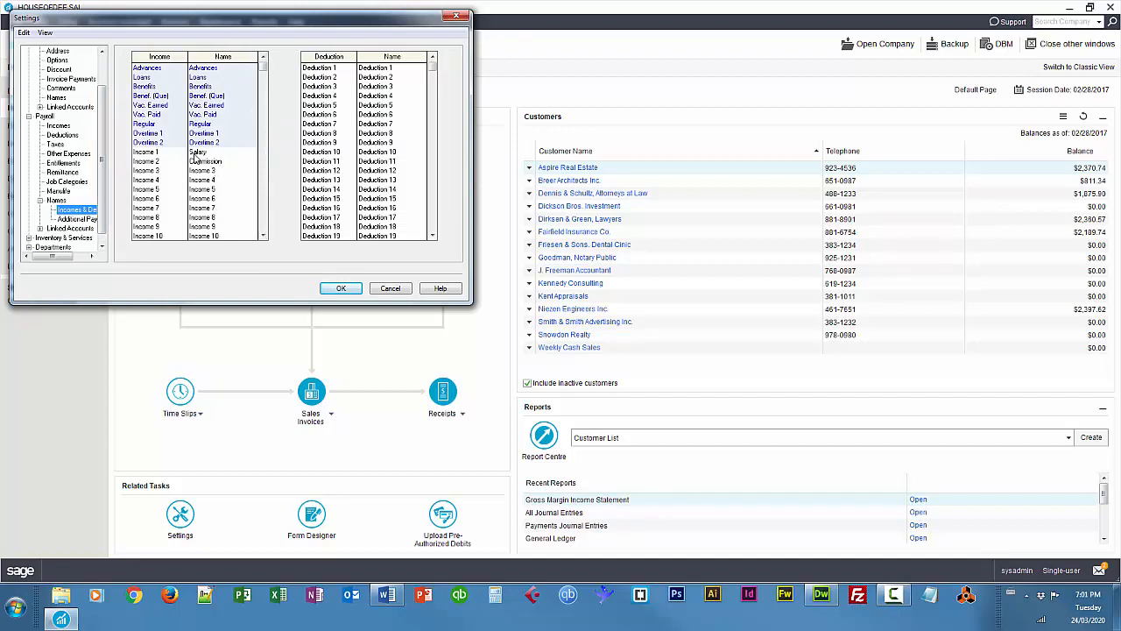
{"action": "double_click", "coordinate": [202, 152]}
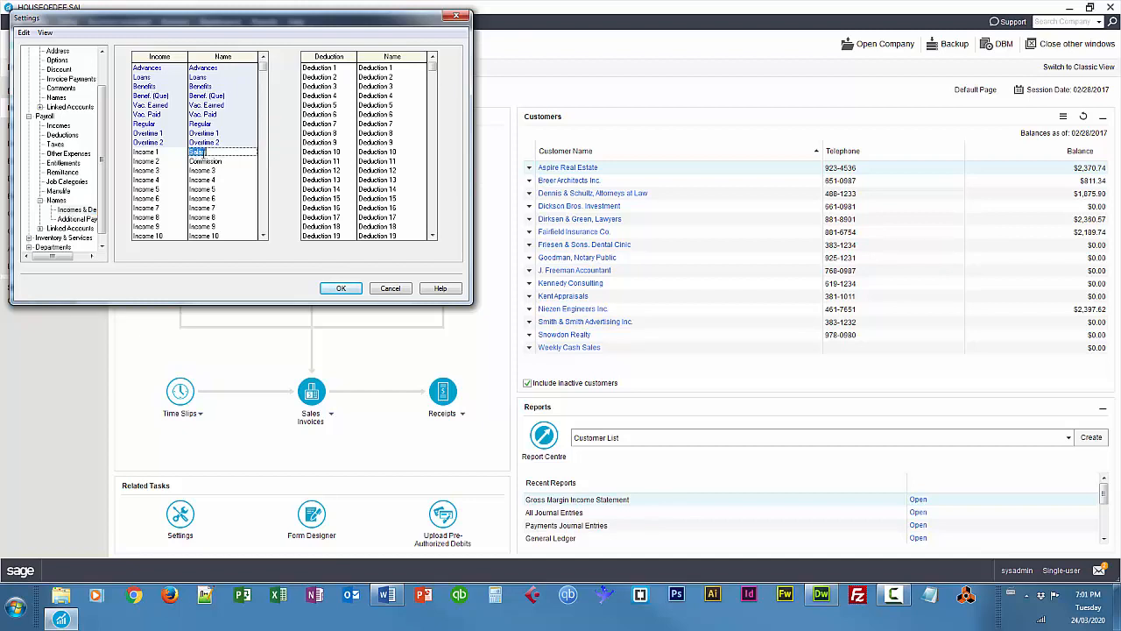
{"action": "type", "text": "Wages"}
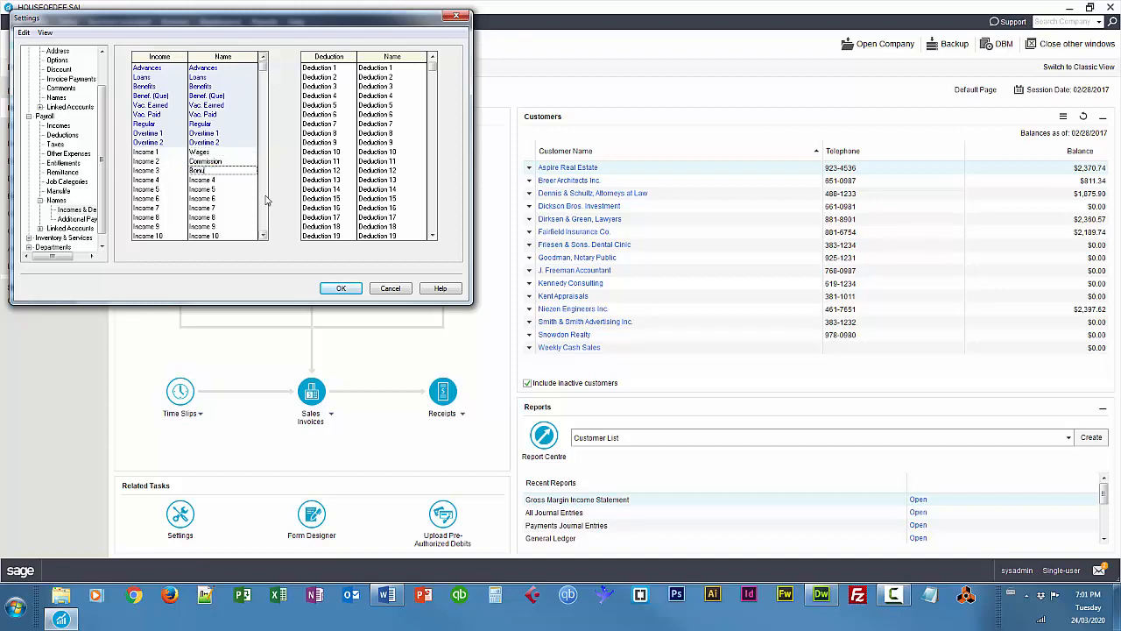
{"action": "mouse_move", "coordinate": [275, 211]}
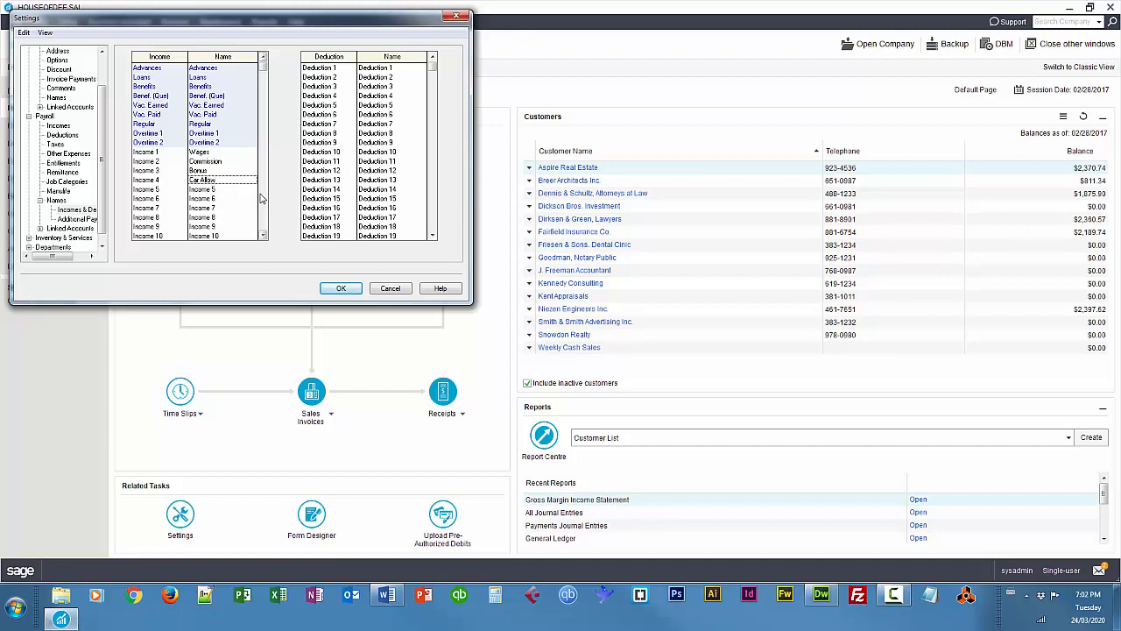
{"action": "mouse_move", "coordinate": [405, 106]}
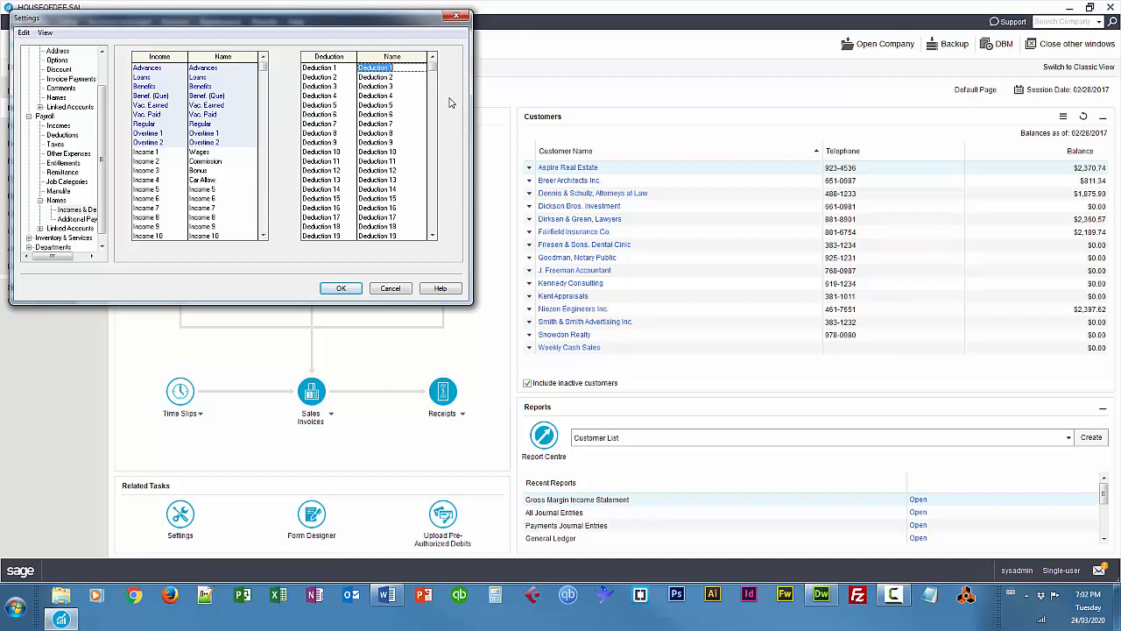
Rename Deductions 1-5 to Medical, Dental, Life Insur, RRSP and CSB
{"action": "type", "text": "Medical"}
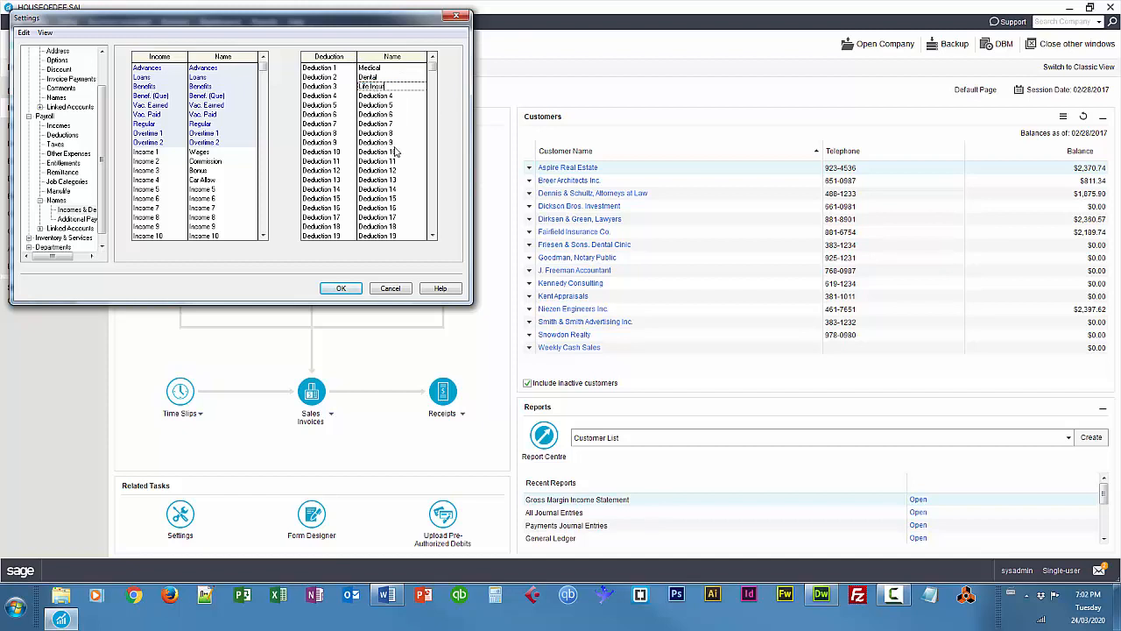
{"action": "mouse_move", "coordinate": [368, 105]}
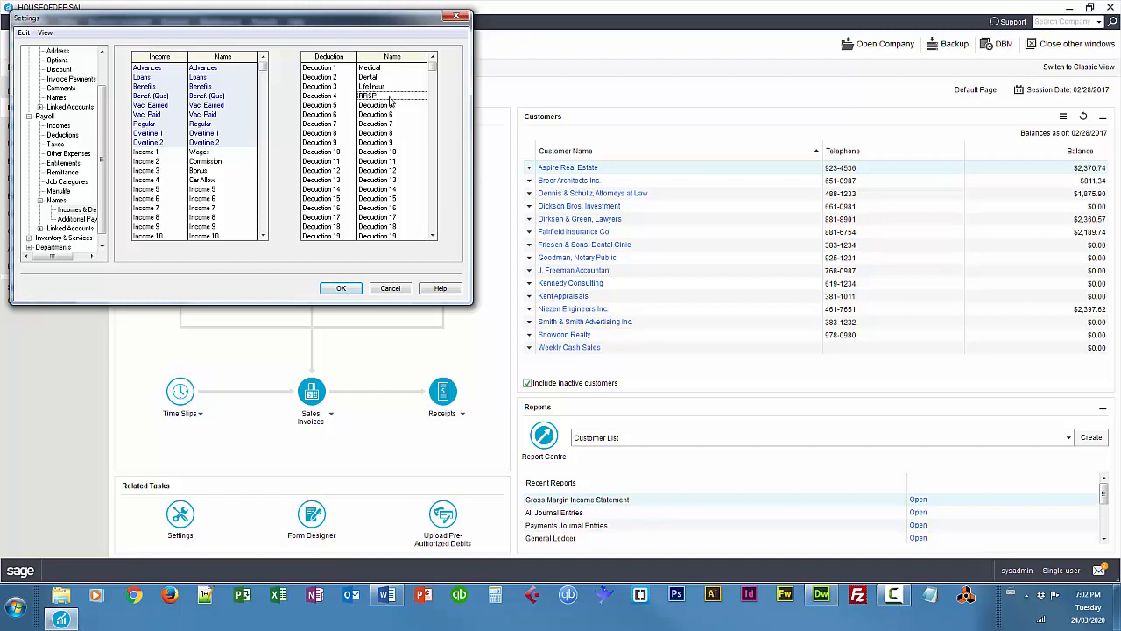
{"action": "left_click", "coordinate": [381, 105]}
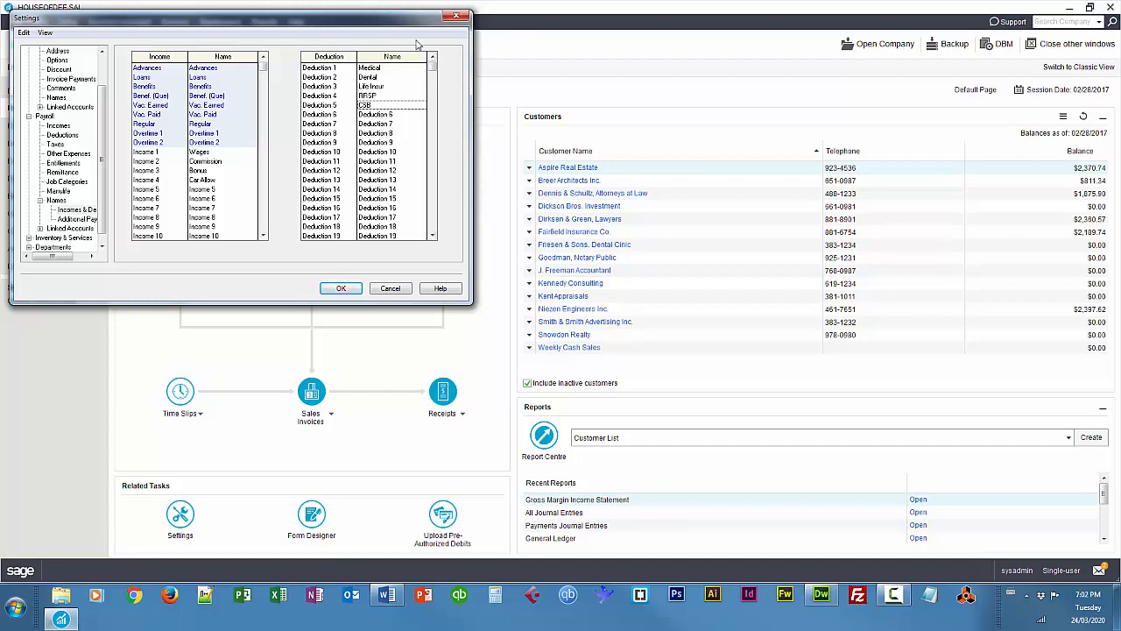
{"action": "left_click", "coordinate": [80, 218]}
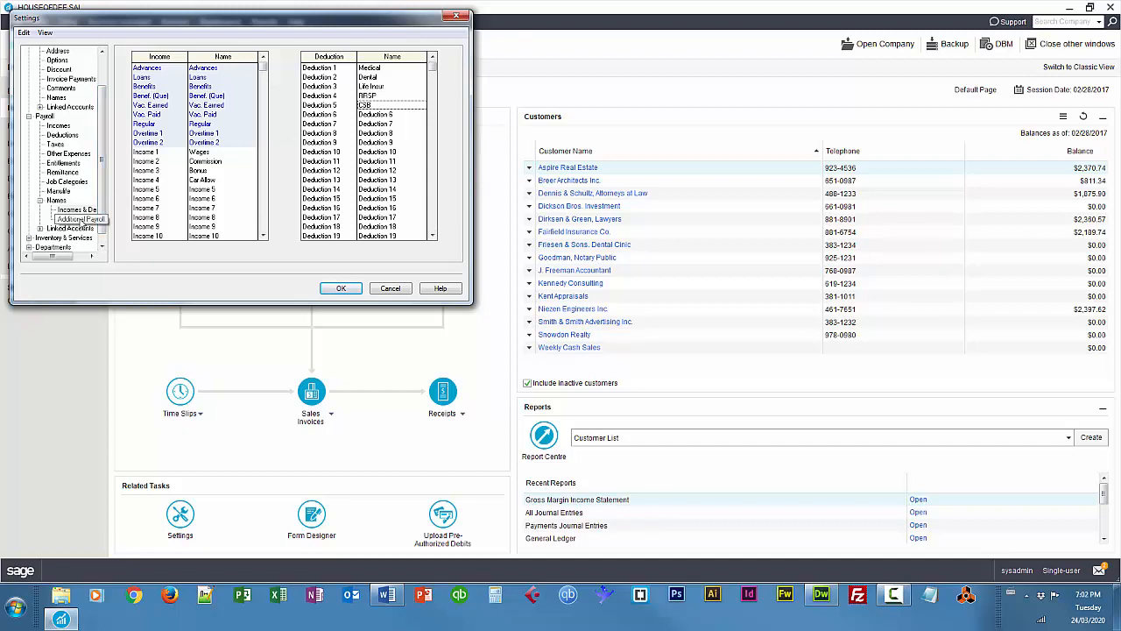
Under Additional Payroll, name Fields 1-3 Emergency Contact, Contact Phone Number and Other Info
{"action": "left_click", "coordinate": [75, 218]}
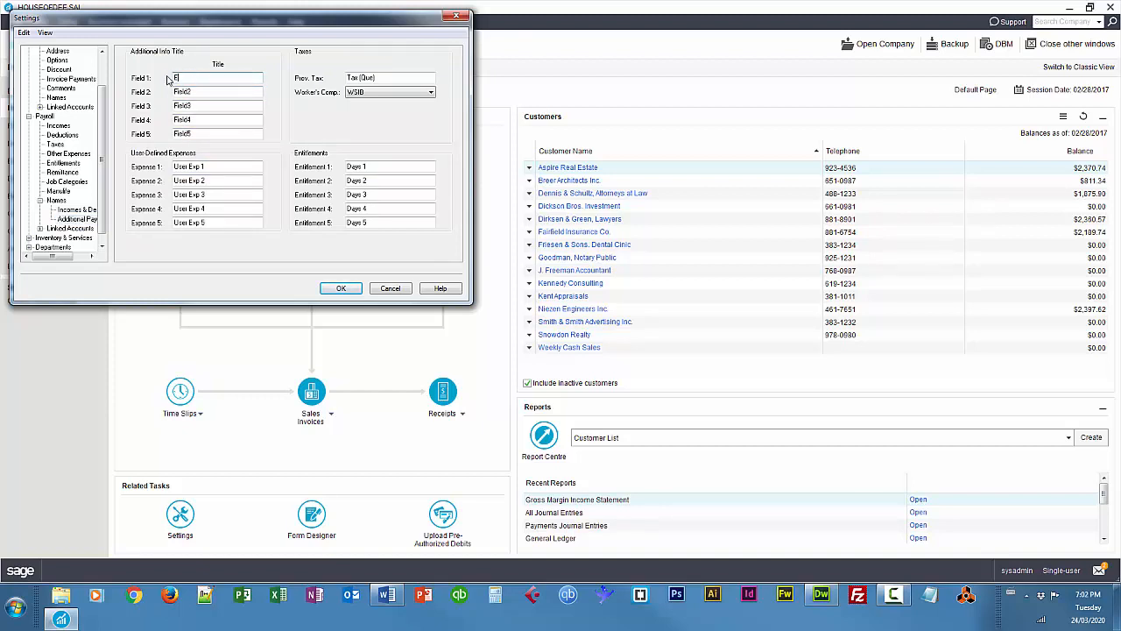
{"action": "type", "text": "Emergency"}
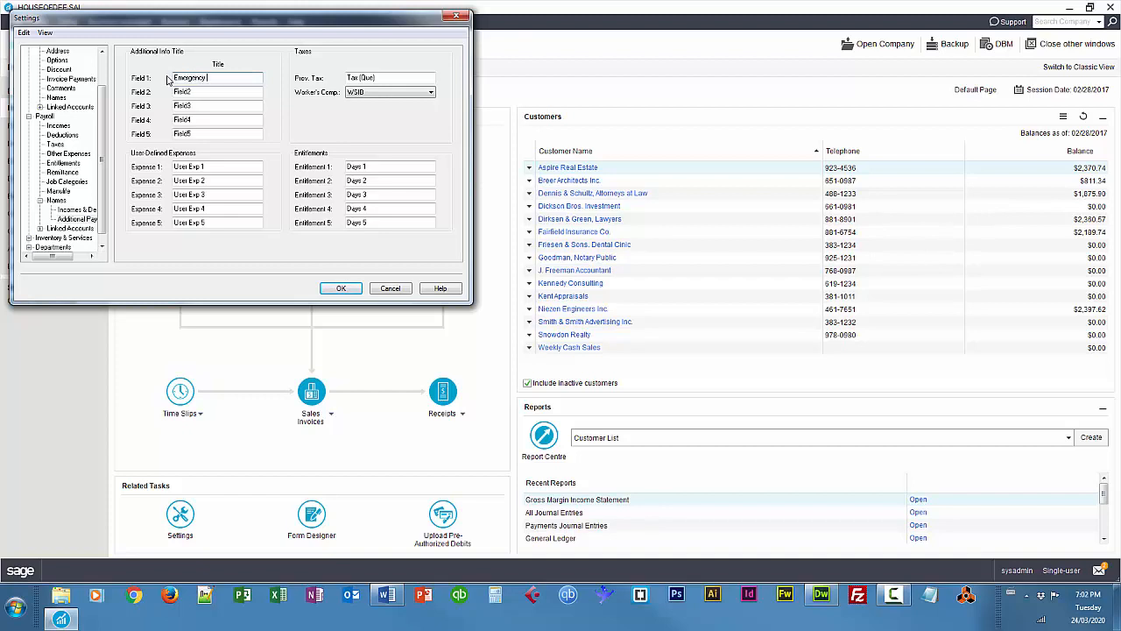
{"action": "type", "text": "Contact"}
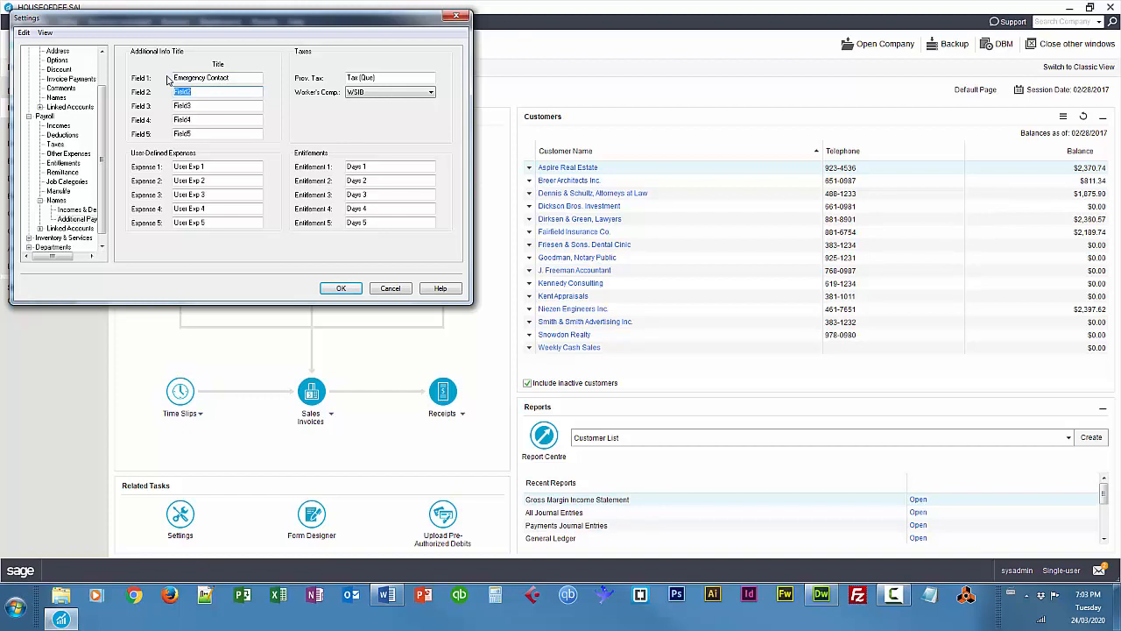
{"action": "type", "text": "Contact Phone Number"}
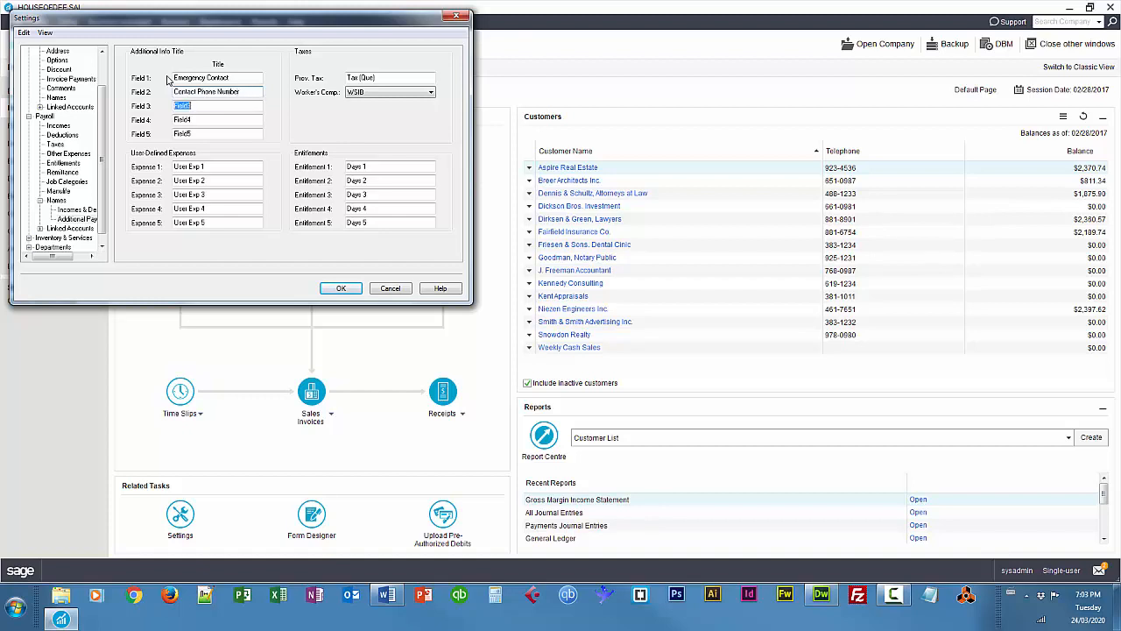
{"action": "type", "text": "C"}
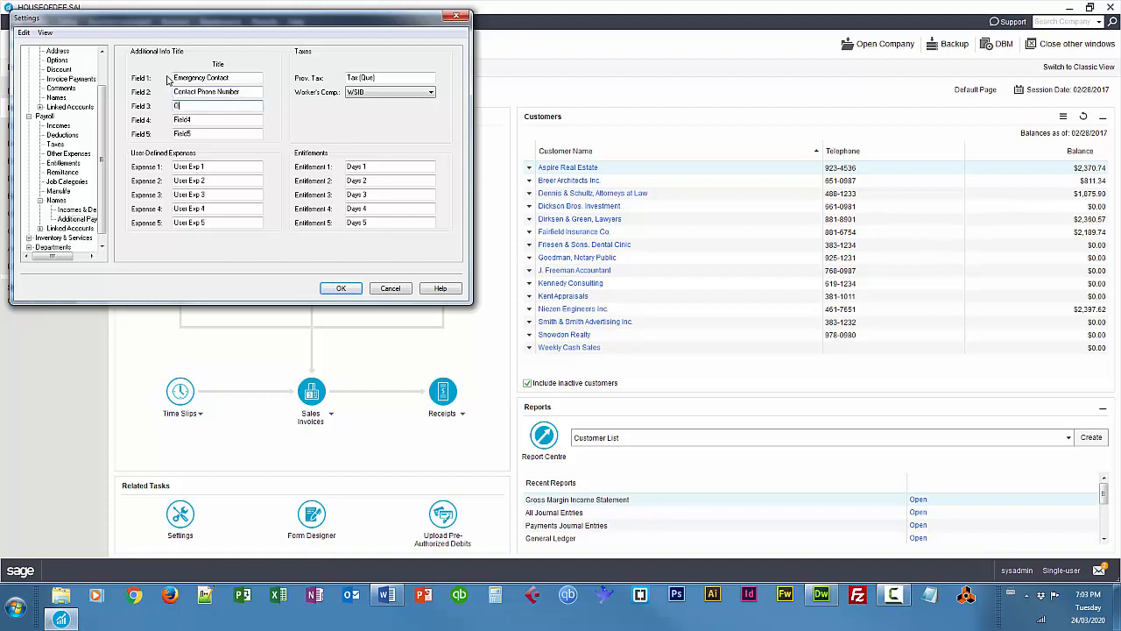
{"action": "type", "text": "ther Info"}
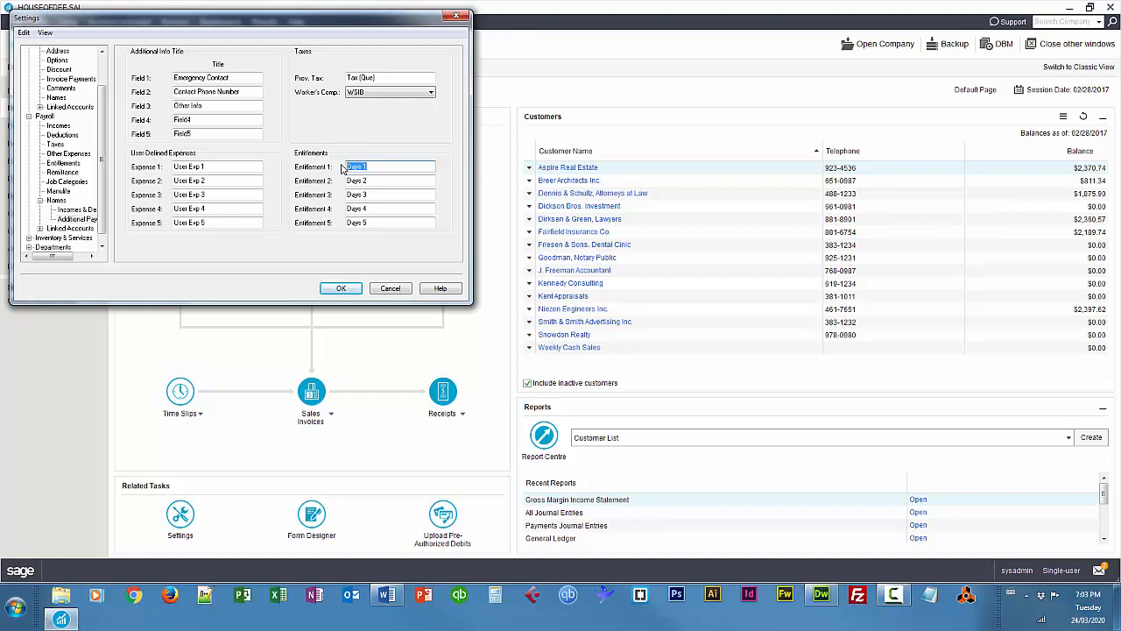
Name Entitlements 1-3 Sick Days, Comp Days and Other
{"action": "type", "text": "Sick Da"}
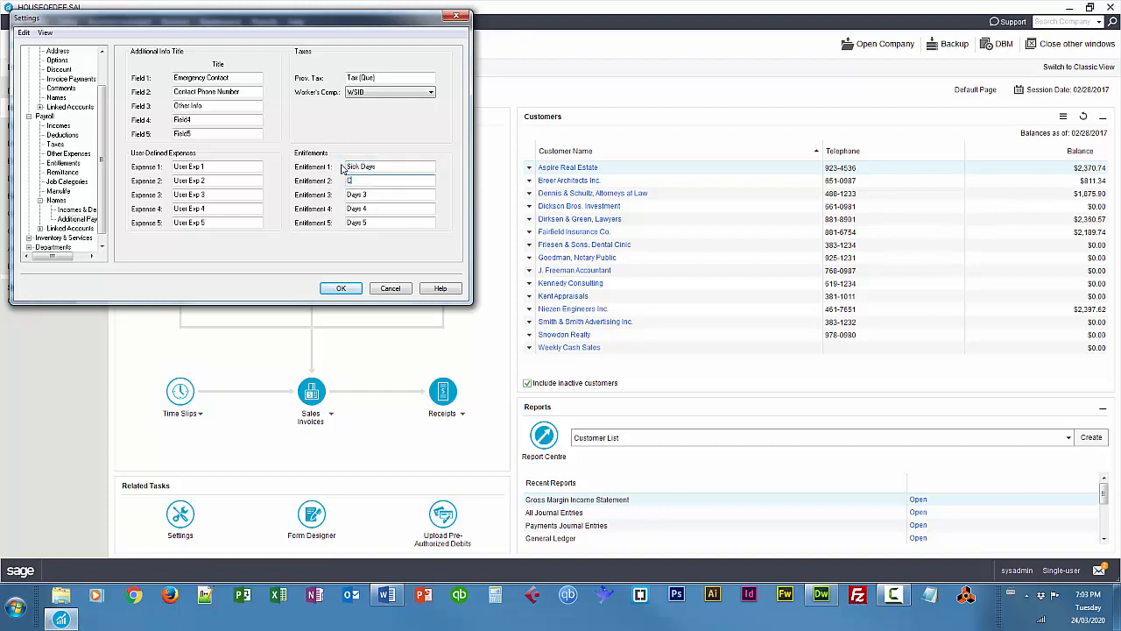
{"action": "type", "text": "Comp Days"}
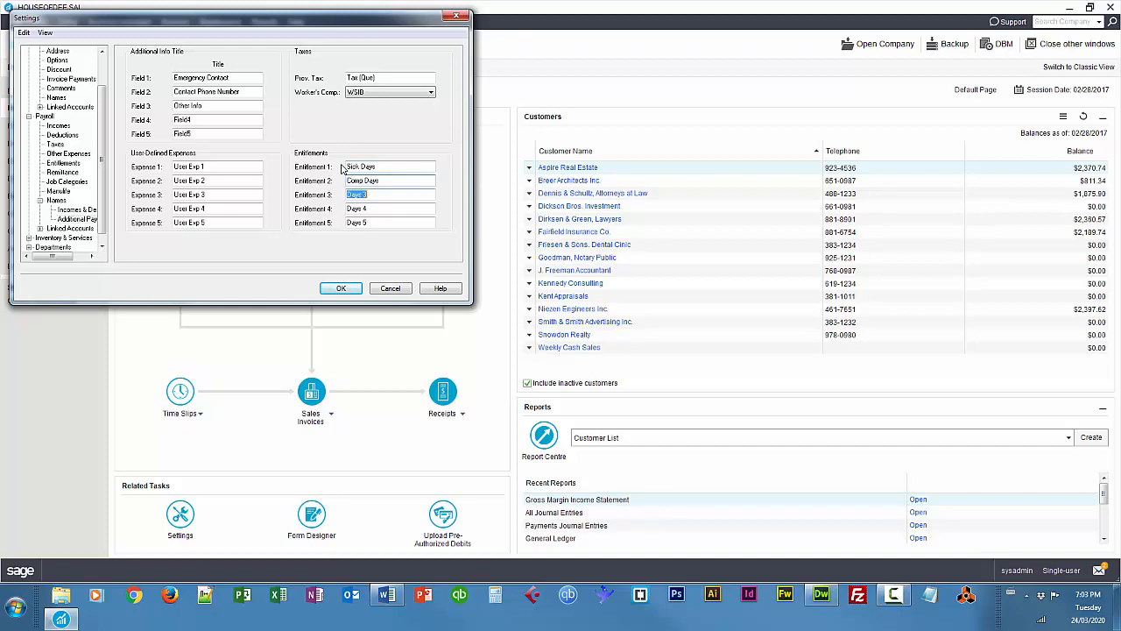
{"action": "type", "text": "Other"}
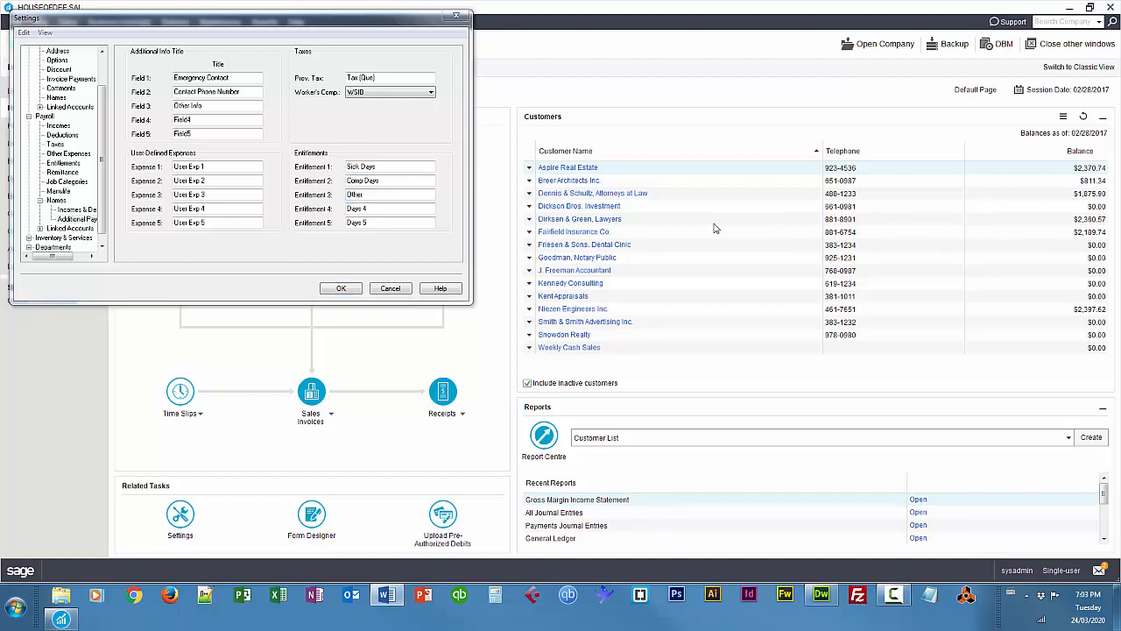
{"action": "mouse_move", "coordinate": [380, 26]}
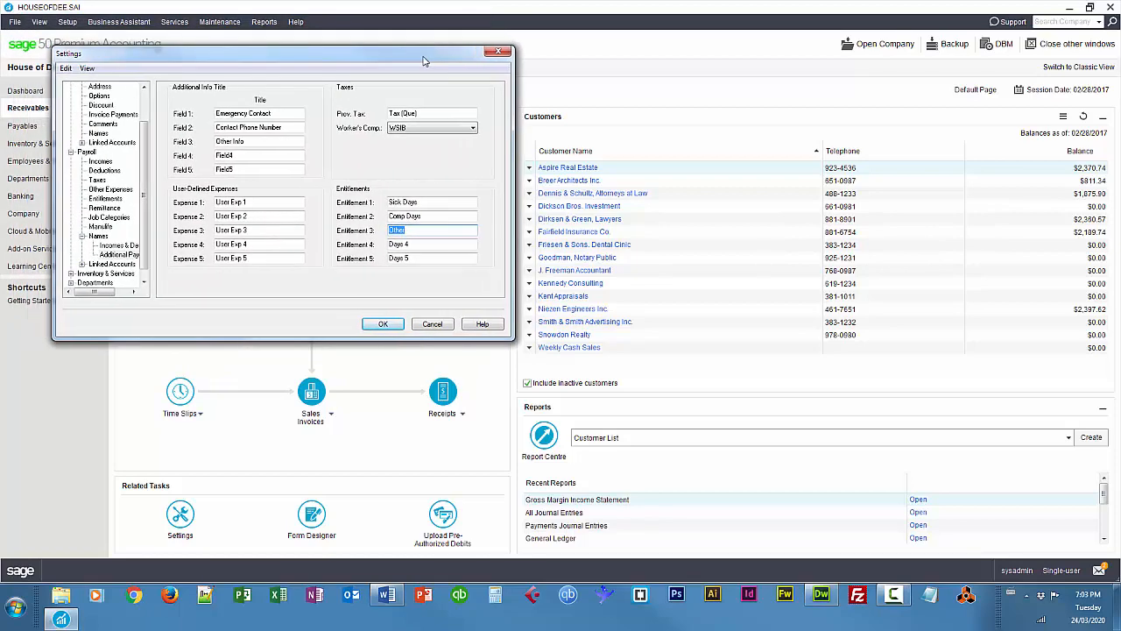
On the Incomes page, set Income 5's type to Piece Rate, then move toward Deductions
{"action": "left_click_drag", "start_coordinate": [423, 53], "coordinate": [430, 55]}
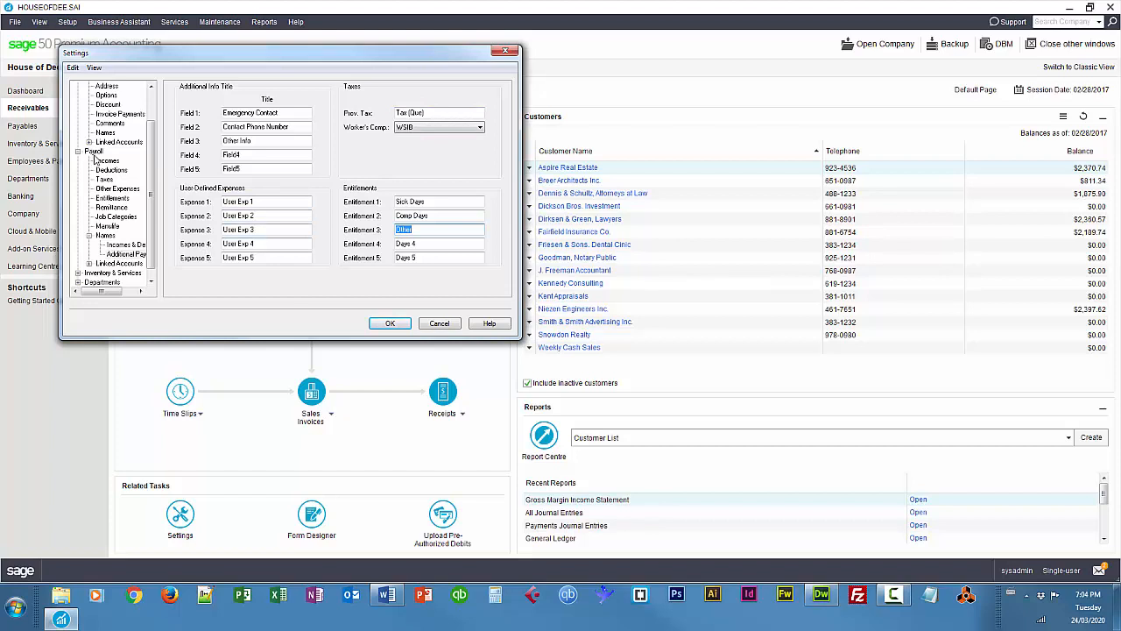
{"action": "left_click", "coordinate": [106, 160]}
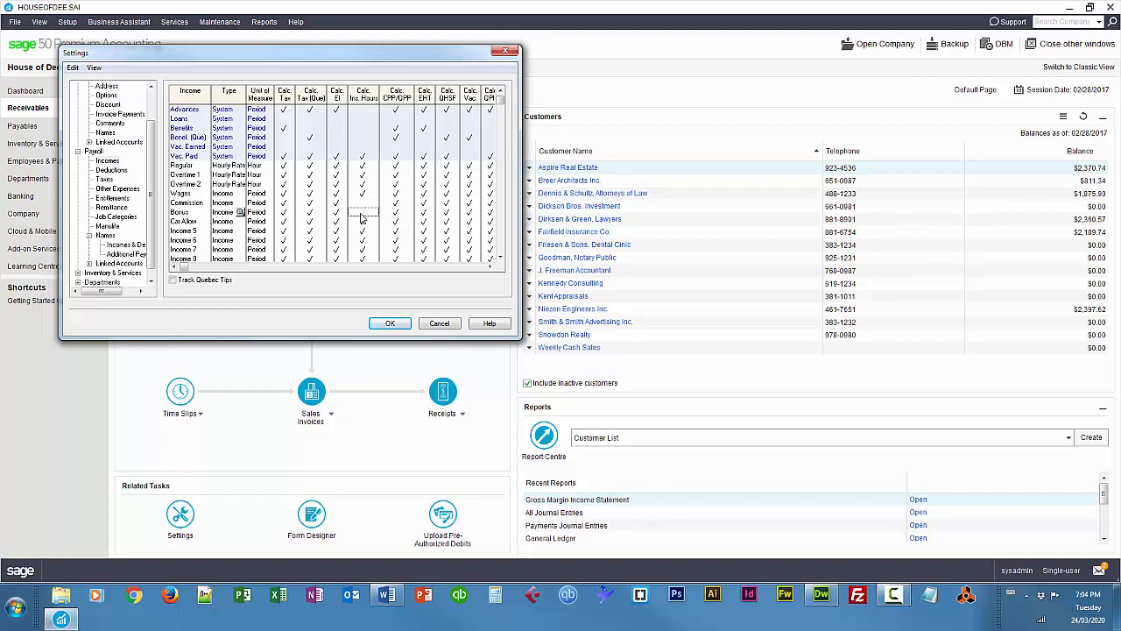
{"action": "mouse_move", "coordinate": [364, 226]}
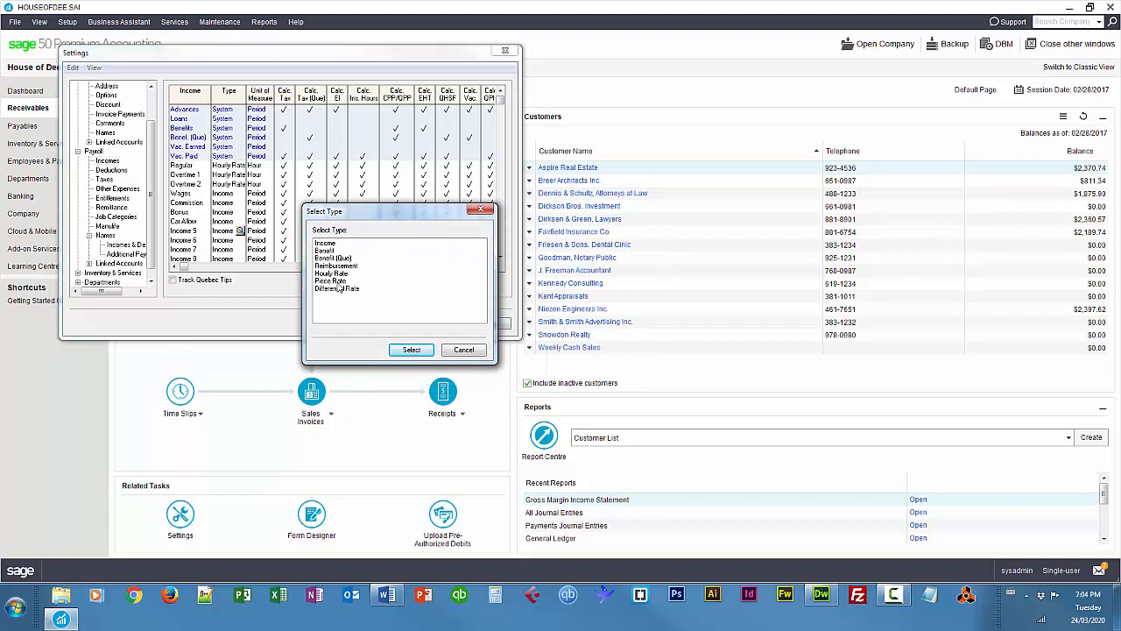
{"action": "left_click", "coordinate": [411, 350]}
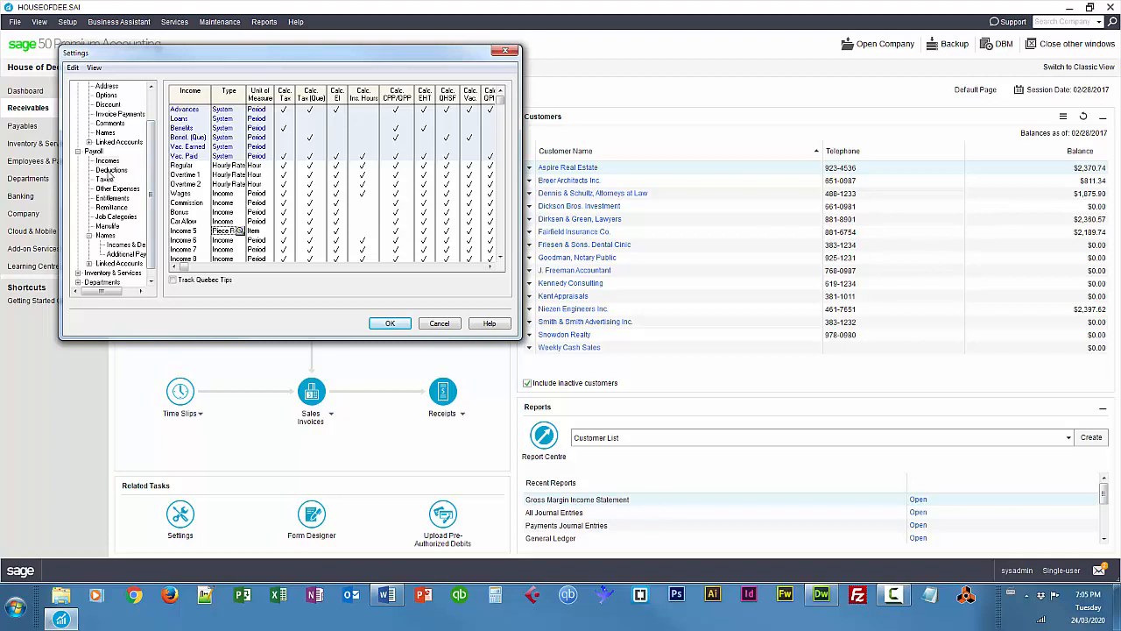
{"action": "left_click", "coordinate": [390, 323]}
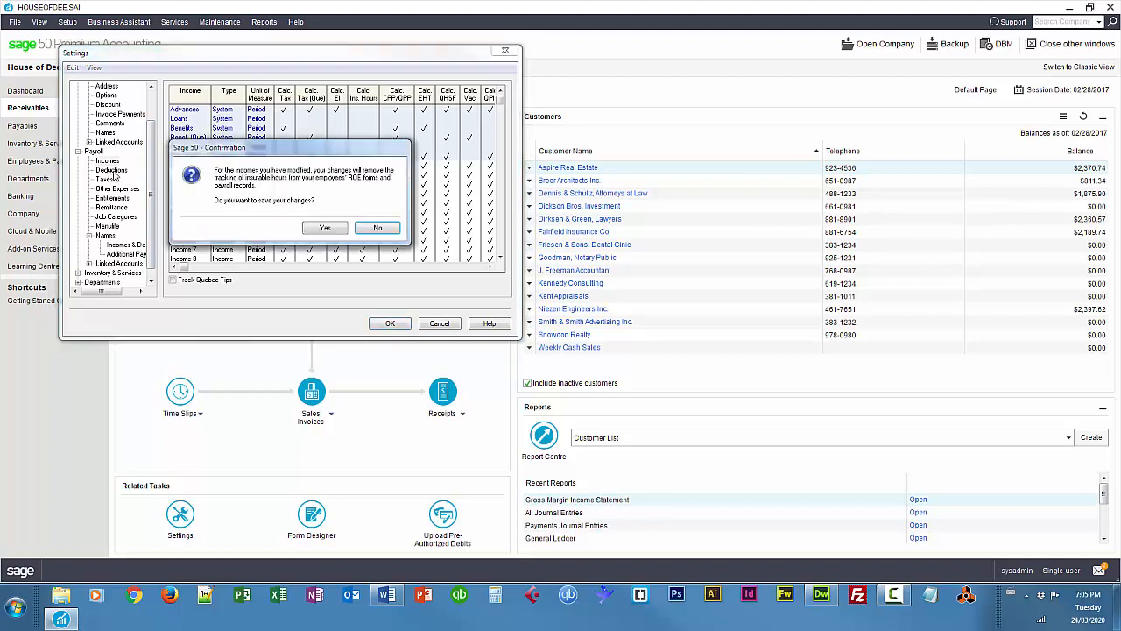
Save the income changes and set the RRSP deduction to Percent of Gross
{"action": "left_click", "coordinate": [323, 228]}
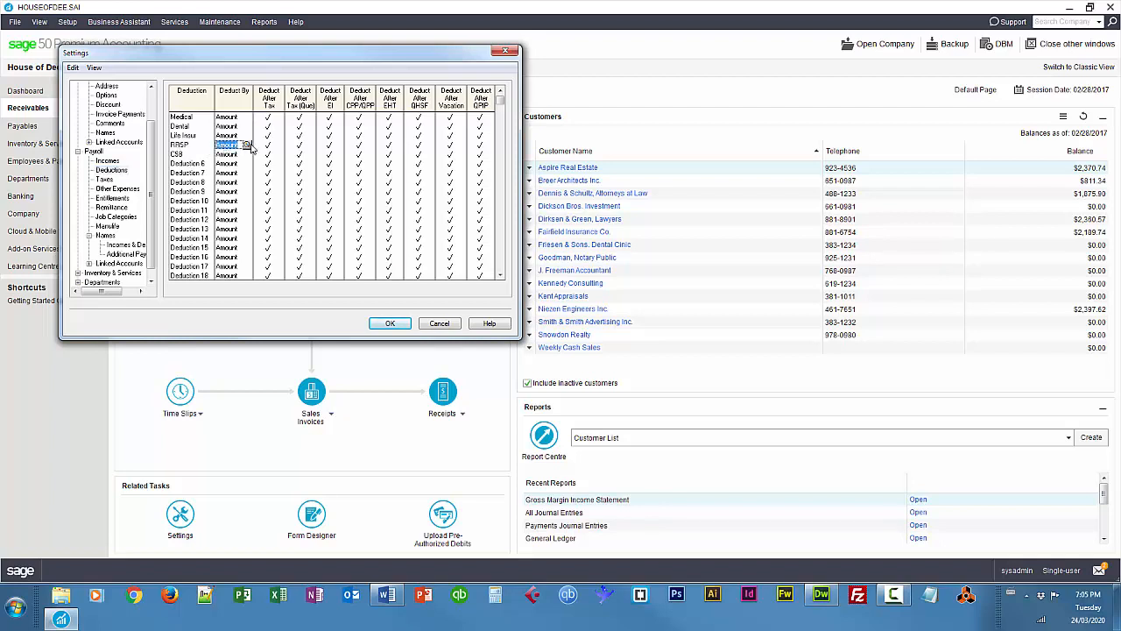
{"action": "left_click", "coordinate": [229, 144]}
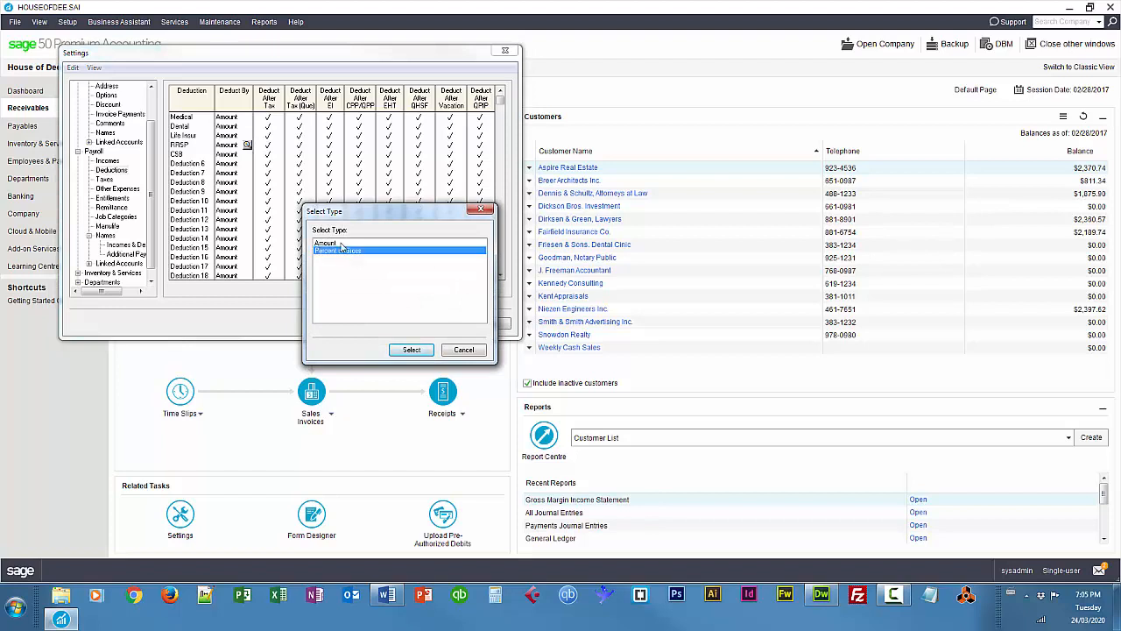
{"action": "left_click", "coordinate": [411, 350]}
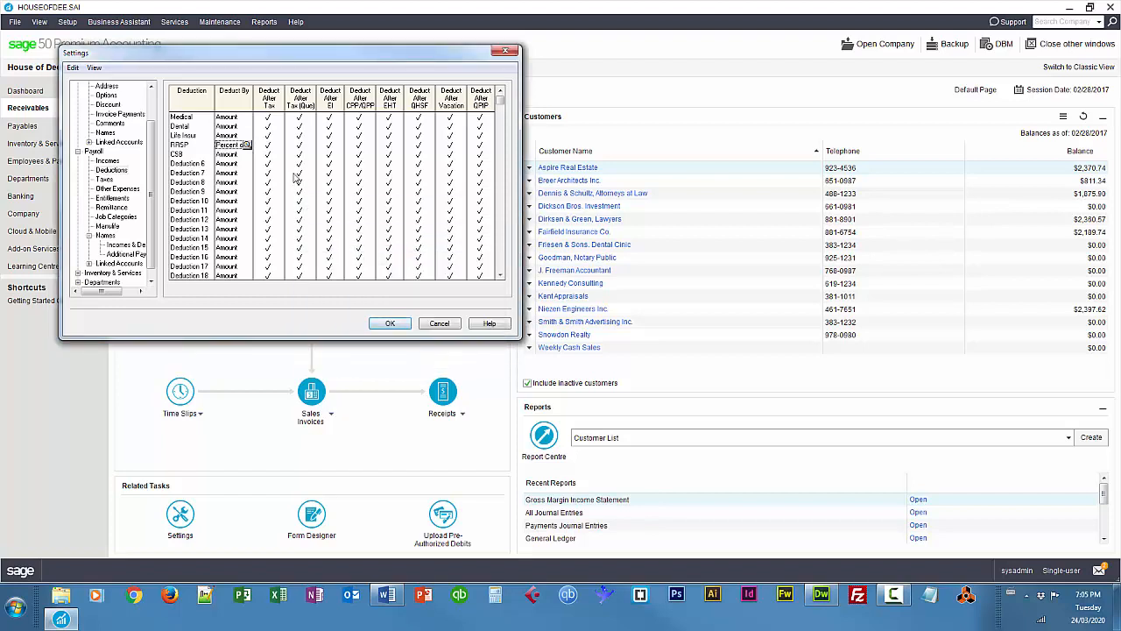
{"action": "mouse_move", "coordinate": [269, 150]}
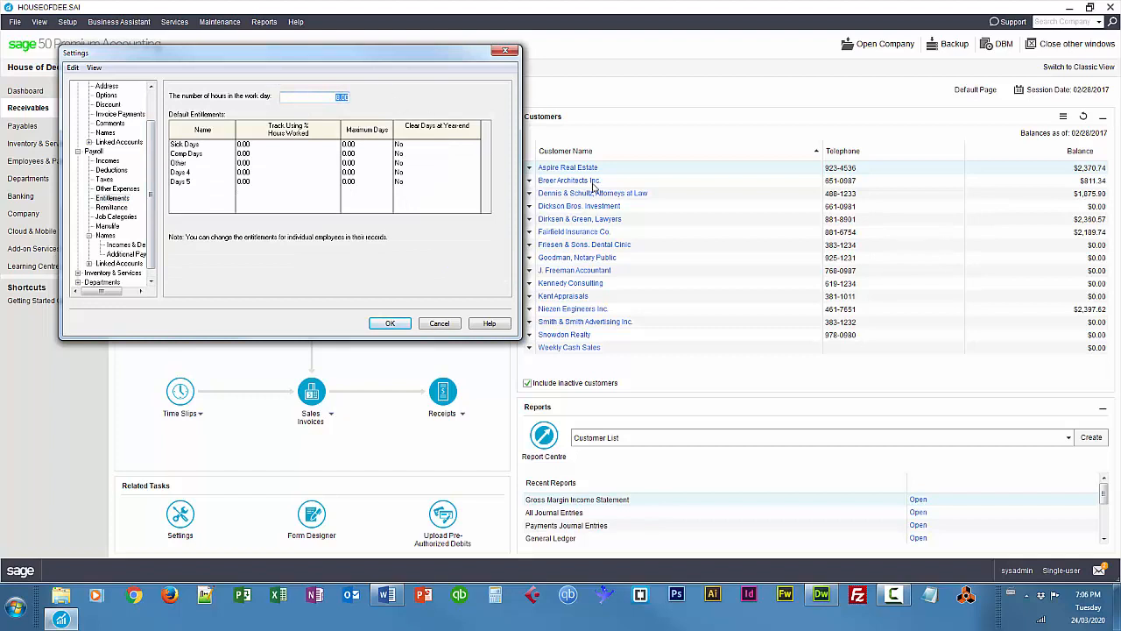
Enter 7.50 hours per day, Sick Days 4.30% max 15, Comp Days max 10, Other max 3
{"action": "type", "text": "7"}
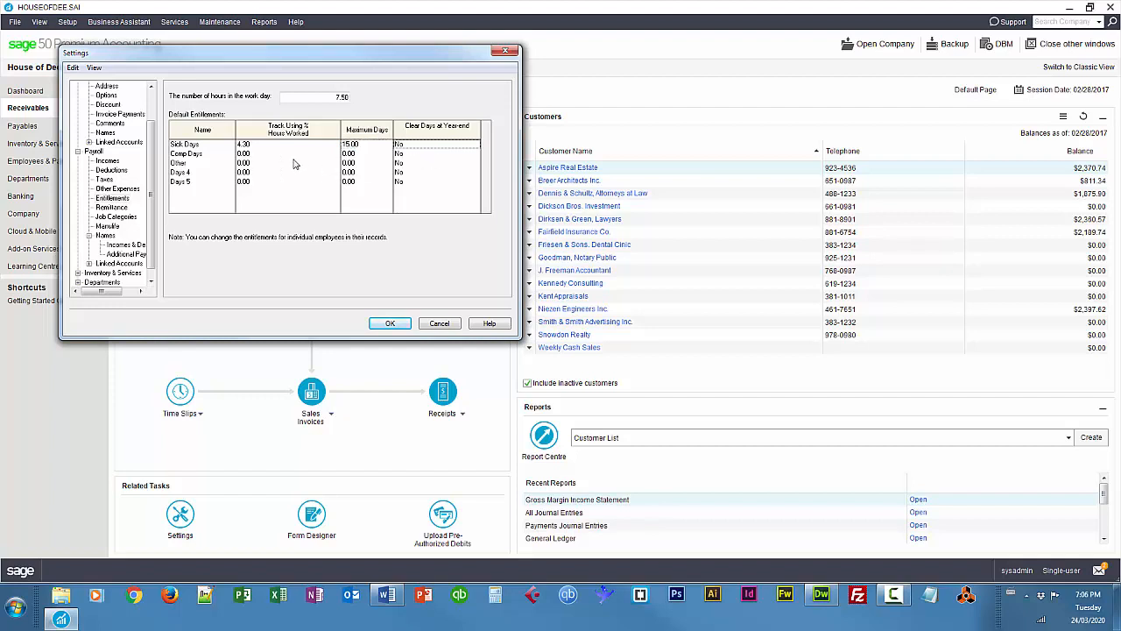
{"action": "left_click", "coordinate": [353, 155]}
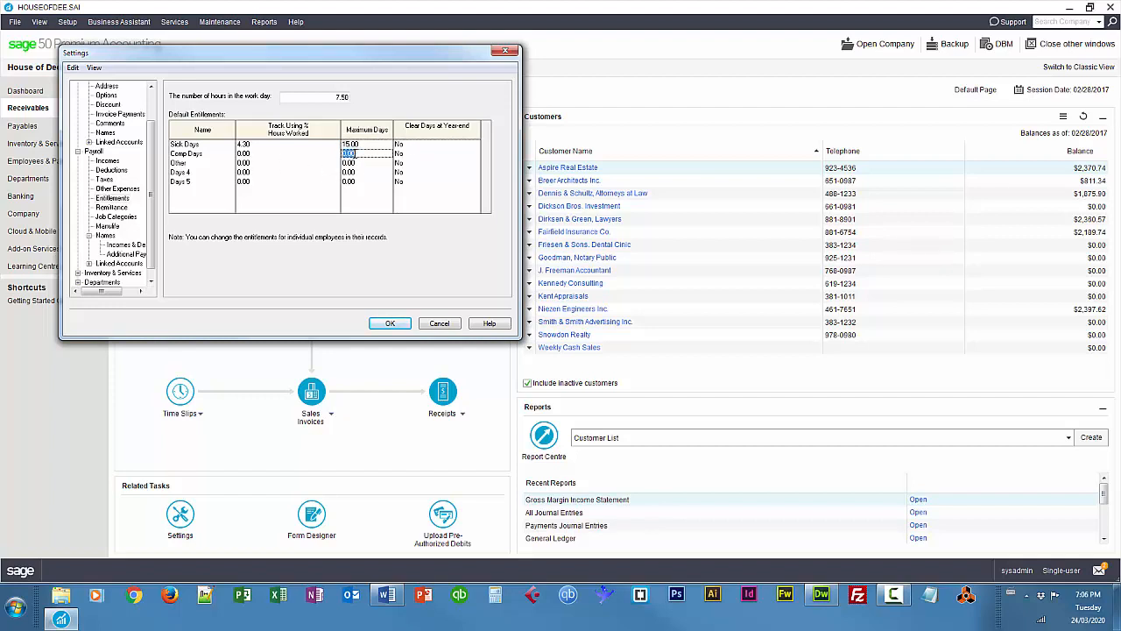
{"action": "type", "text": "10.00"}
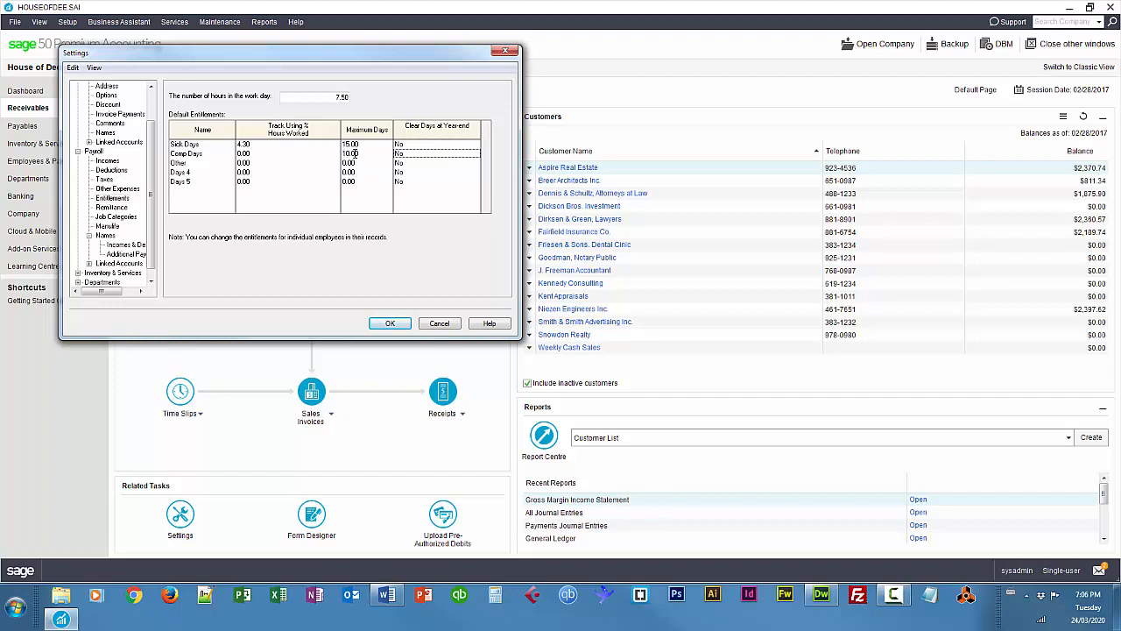
{"action": "left_click", "coordinate": [350, 163]}
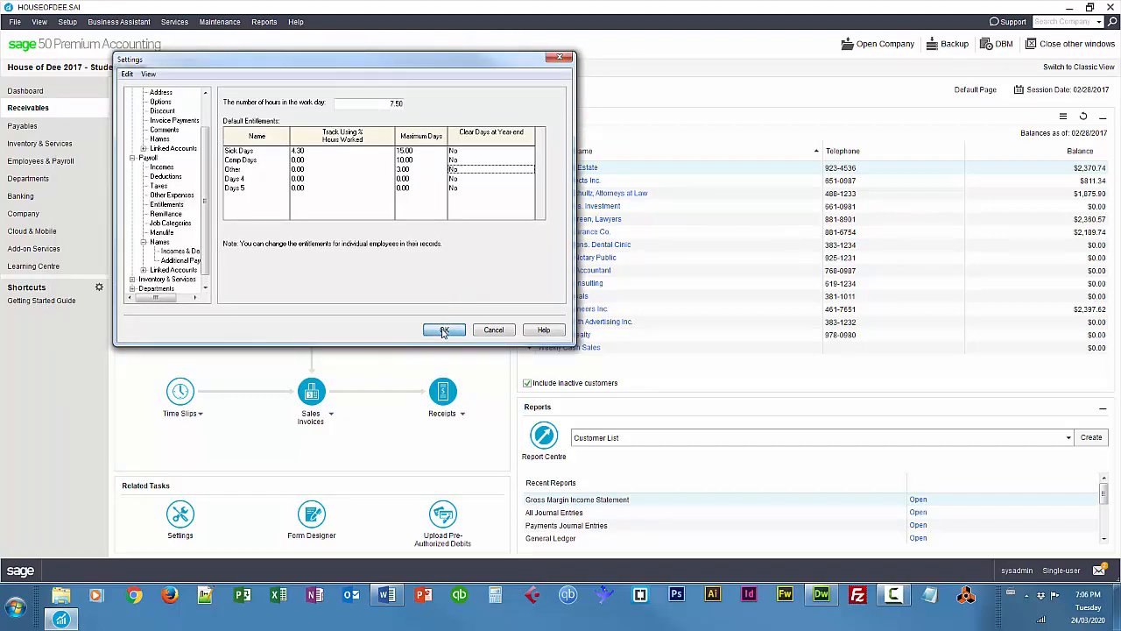
Save the payroll settings with OK, returning to the Receivables page
{"action": "left_click", "coordinate": [443, 330]}
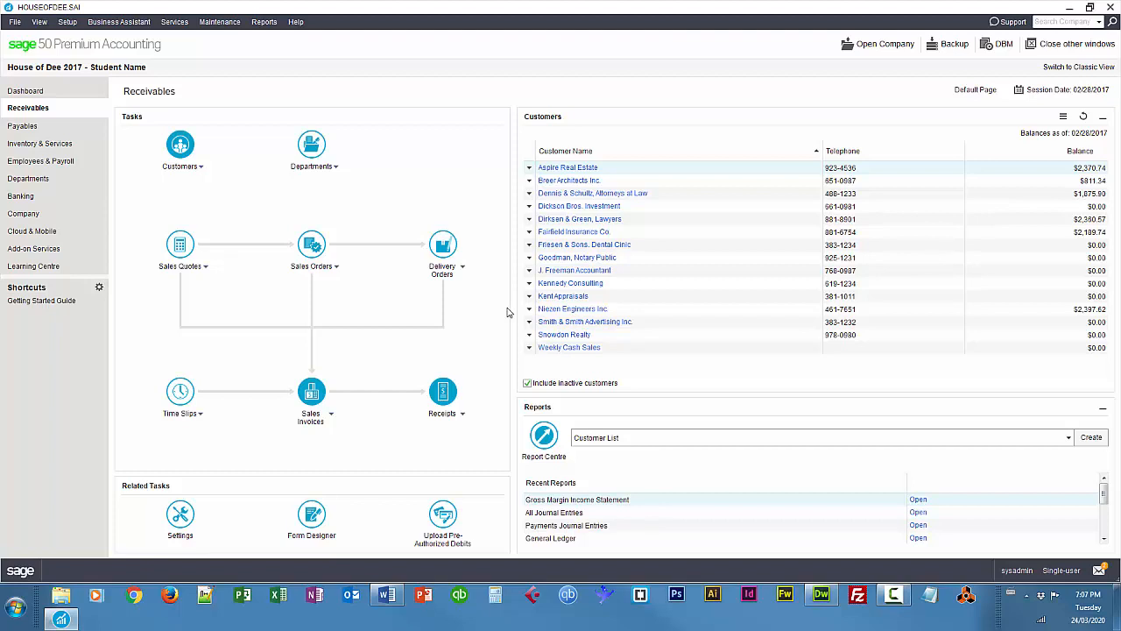
{"action": "mouse_move", "coordinate": [145, 158]}
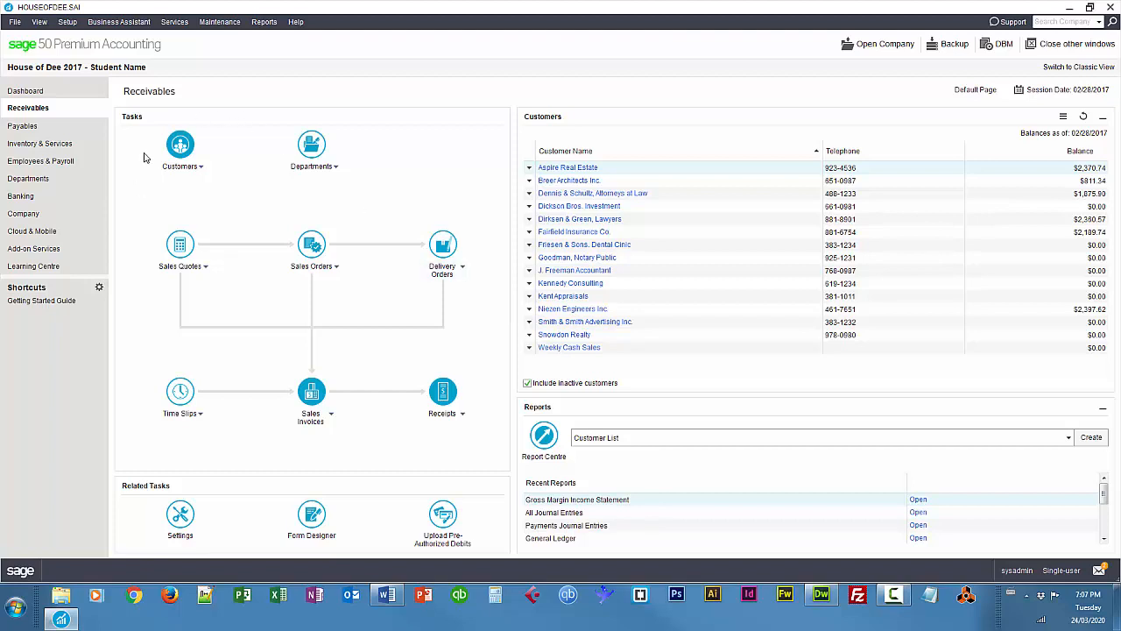
In Payables, create new supplier records with Supplier Since dates chosen from the calendar
{"action": "left_click", "coordinate": [26, 126]}
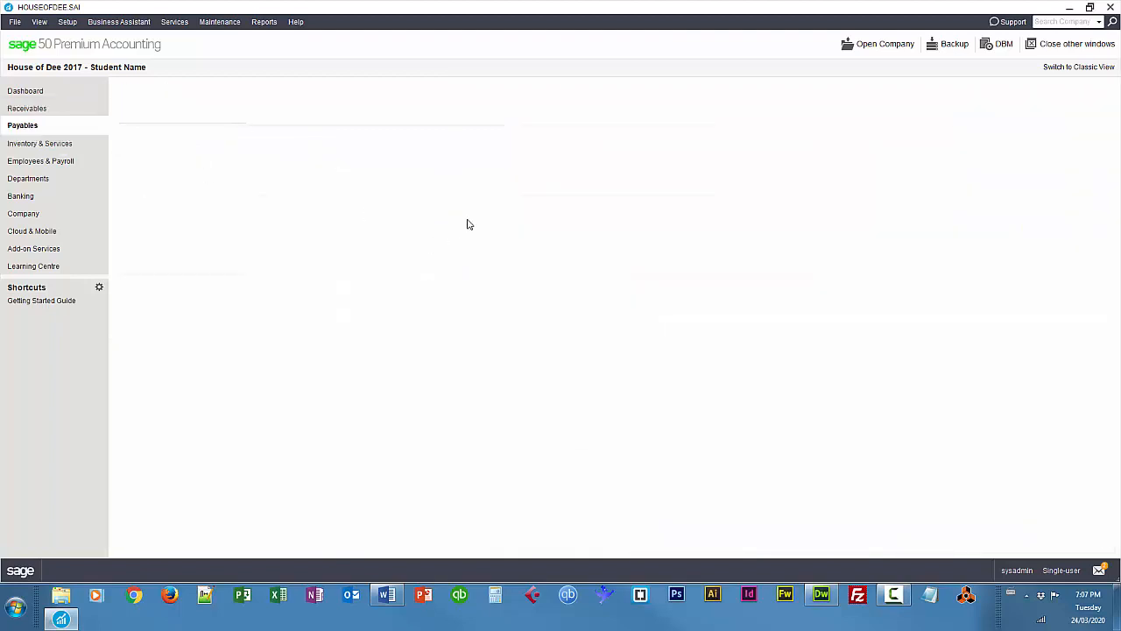
{"action": "left_click", "coordinate": [180, 166]}
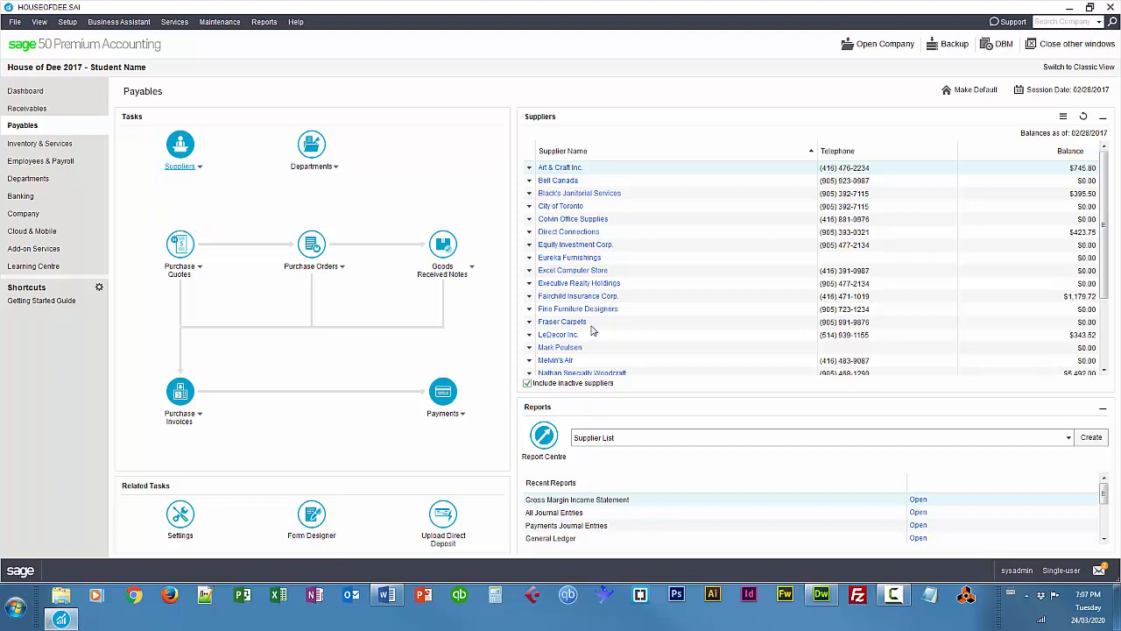
{"action": "left_click", "coordinate": [179, 144]}
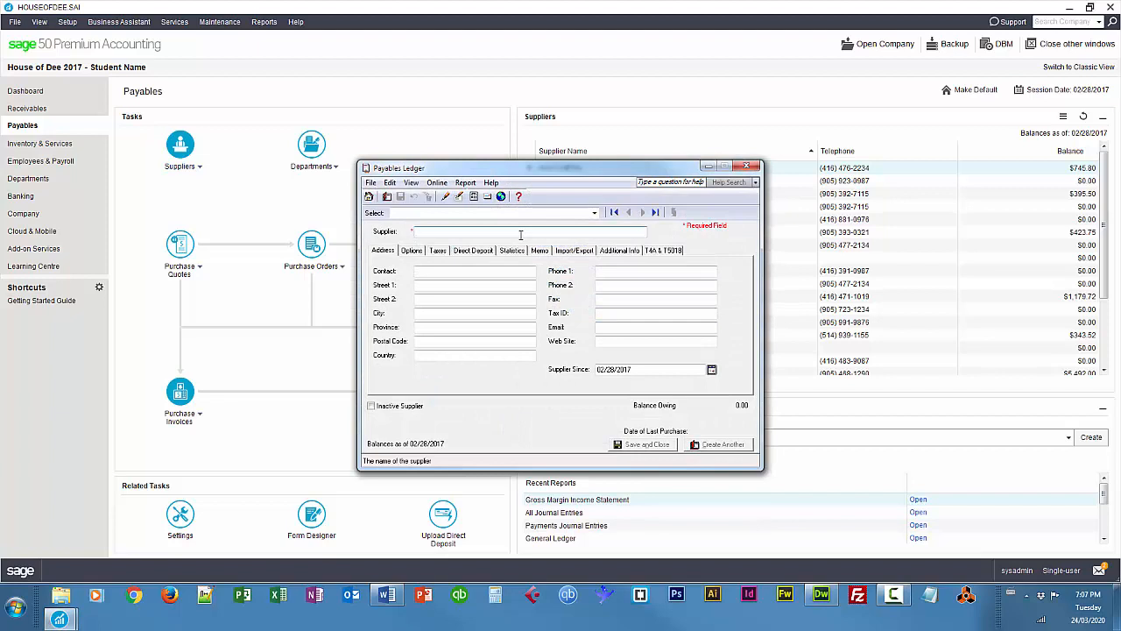
{"action": "mouse_move", "coordinate": [538, 234]}
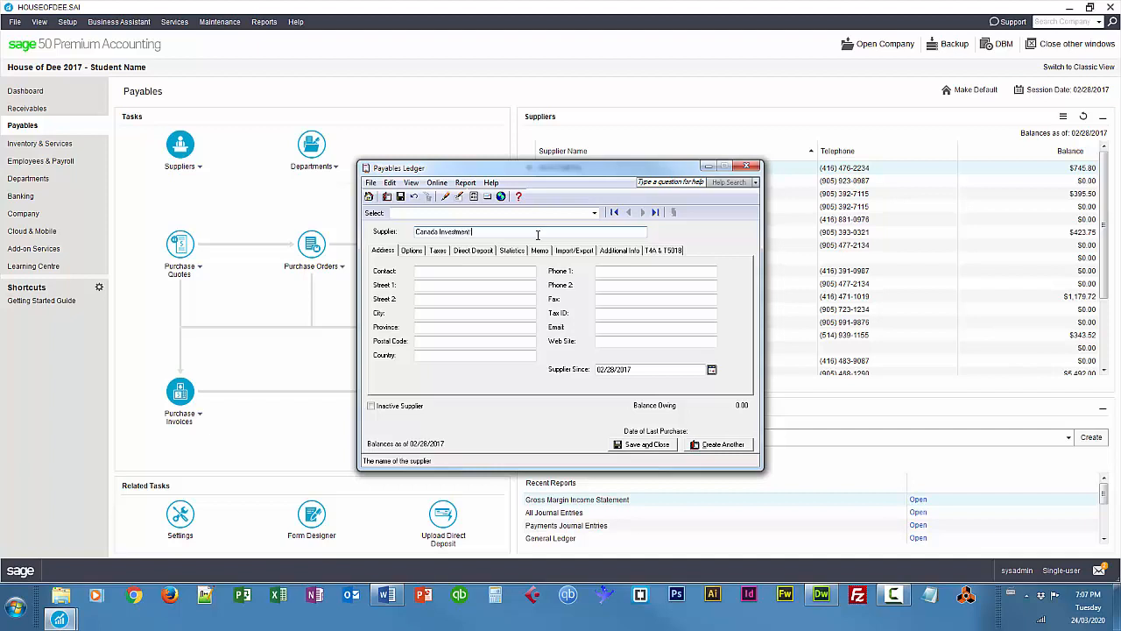
{"action": "type", "text": "Corp"}
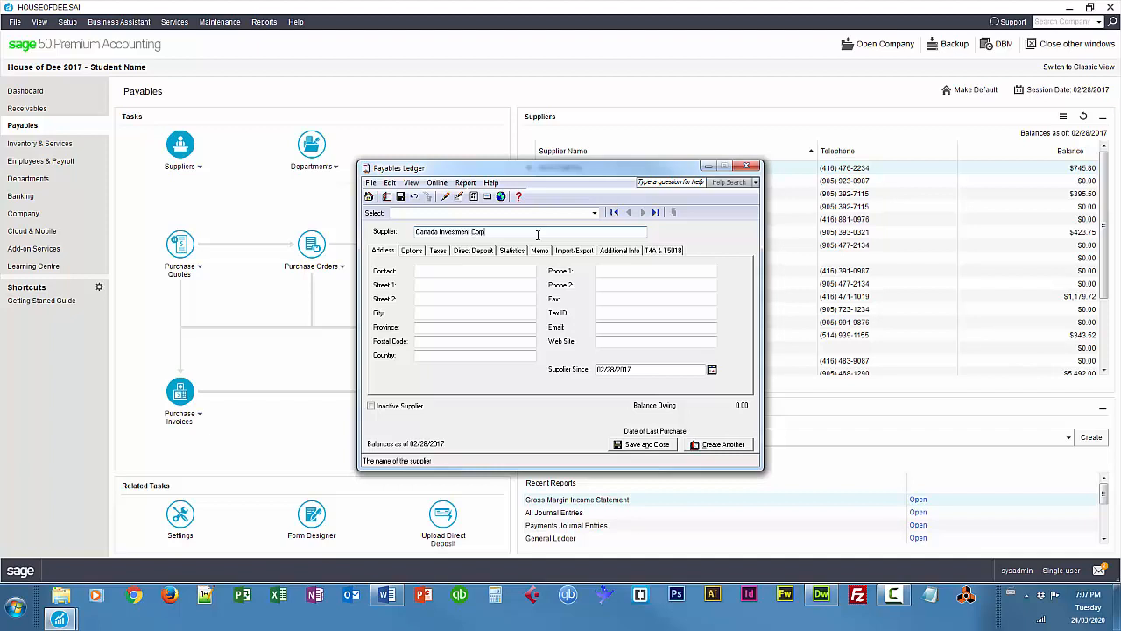
{"action": "mouse_move", "coordinate": [711, 370]}
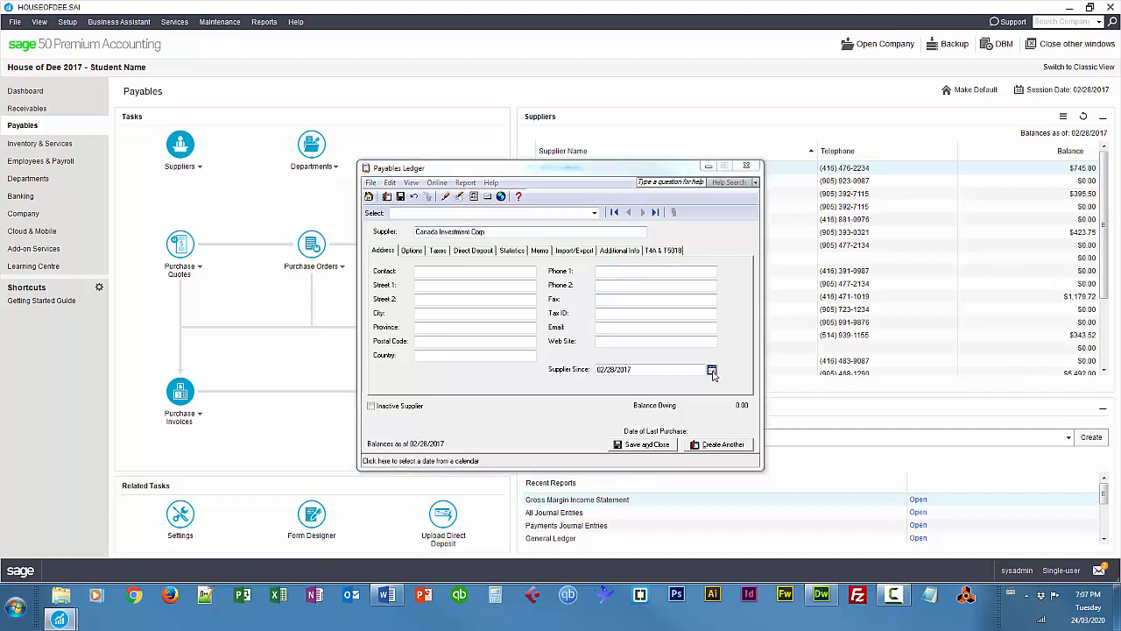
{"action": "left_click", "coordinate": [711, 370]}
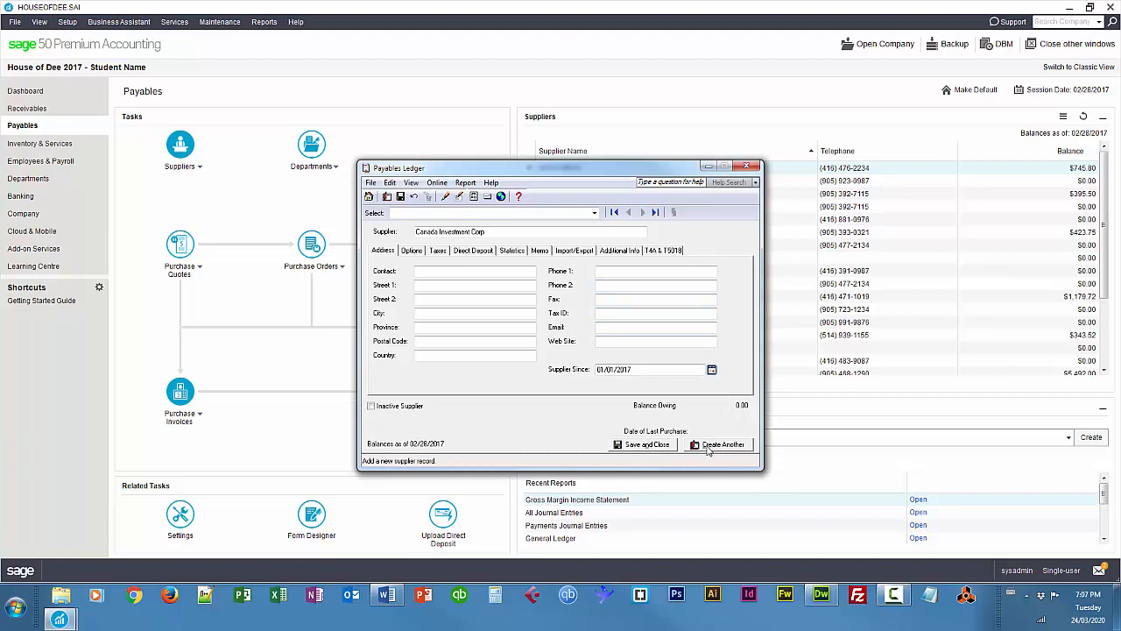
{"action": "left_click", "coordinate": [716, 444]}
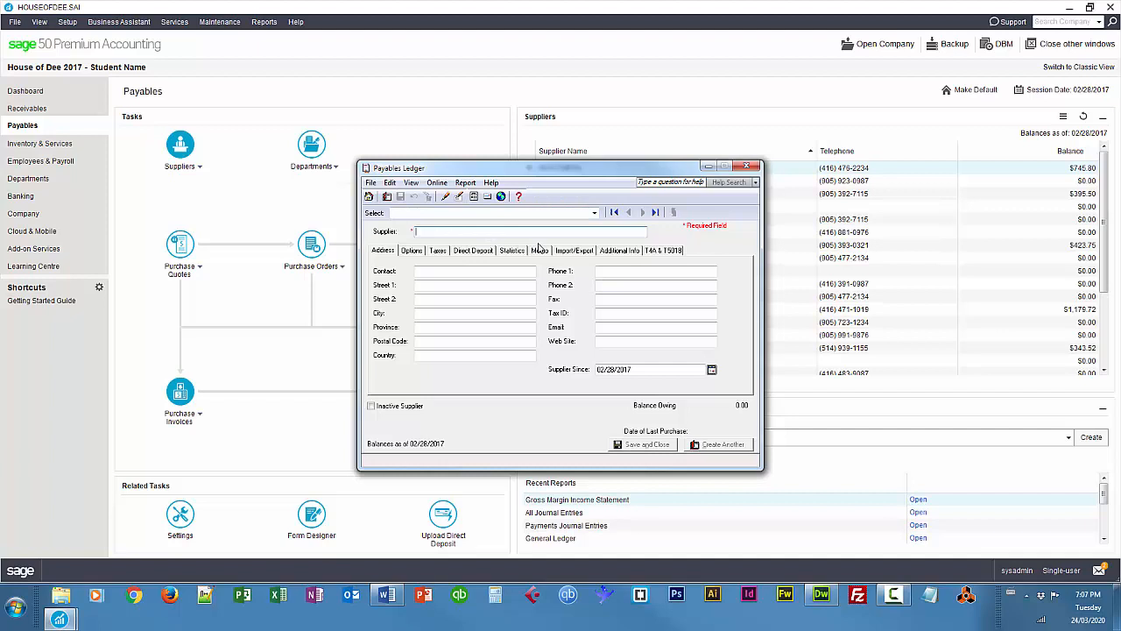
{"action": "type", "text": "Great West Insurance"}
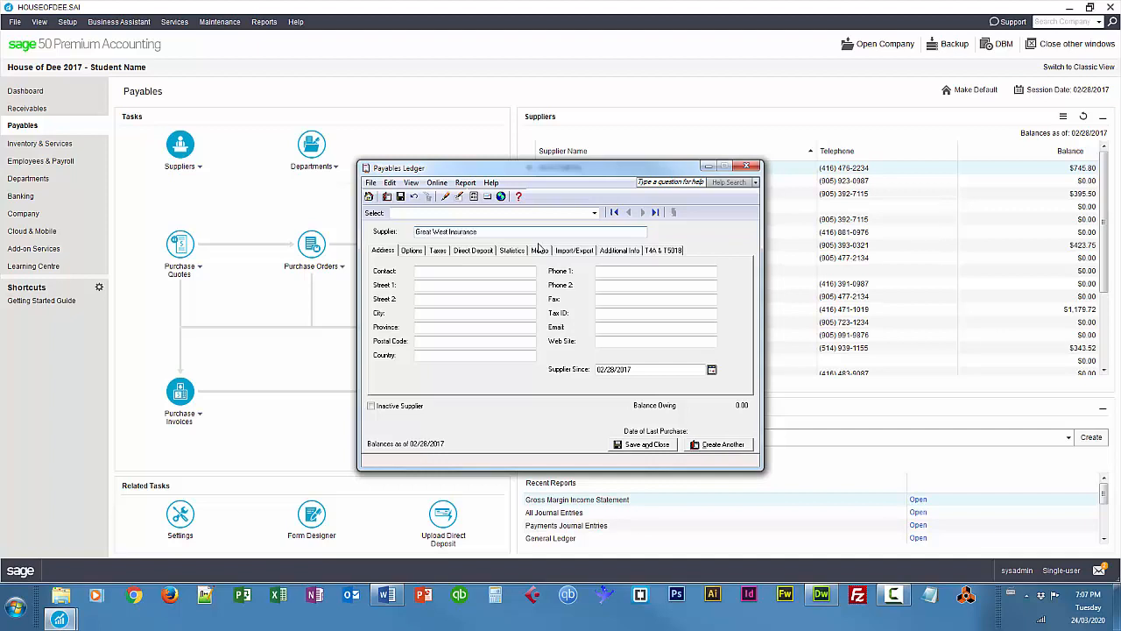
{"action": "left_click", "coordinate": [710, 370]}
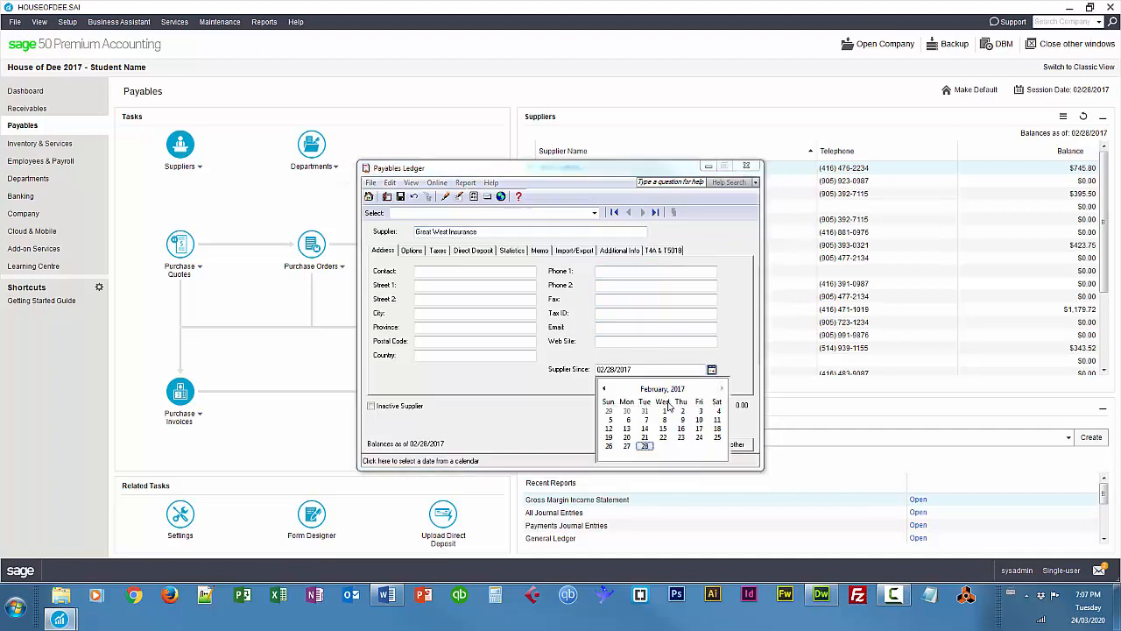
{"action": "left_click", "coordinate": [607, 388]}
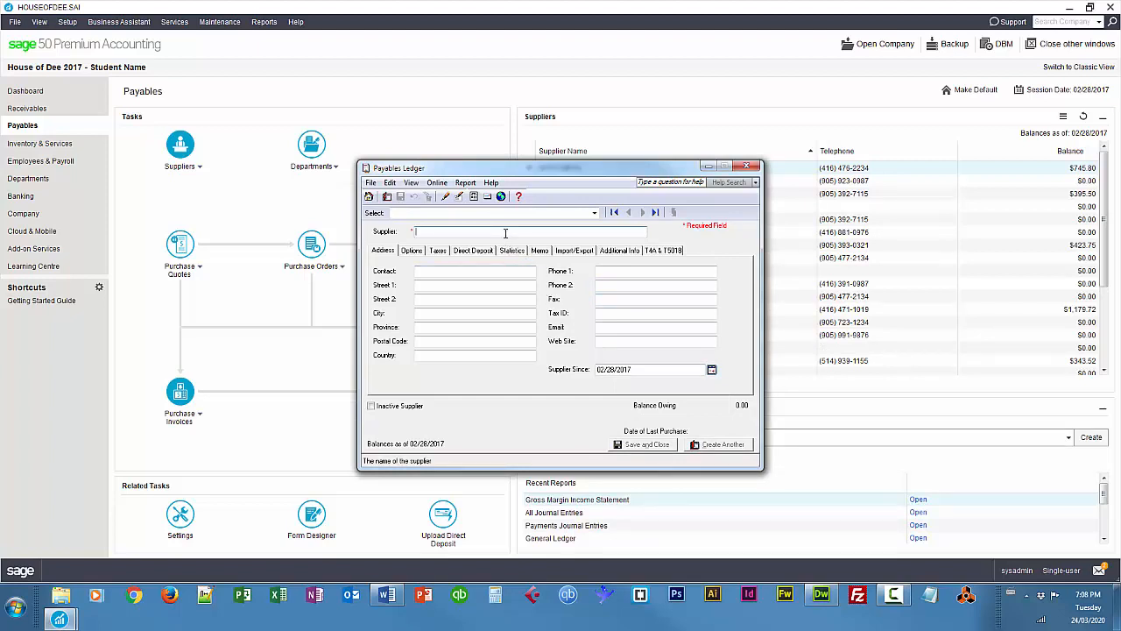
Add the Workplace Safety & Insurance Board supplier with a 01/01/2017 Supplier Since date and save
{"action": "type", "text": "Ward"}
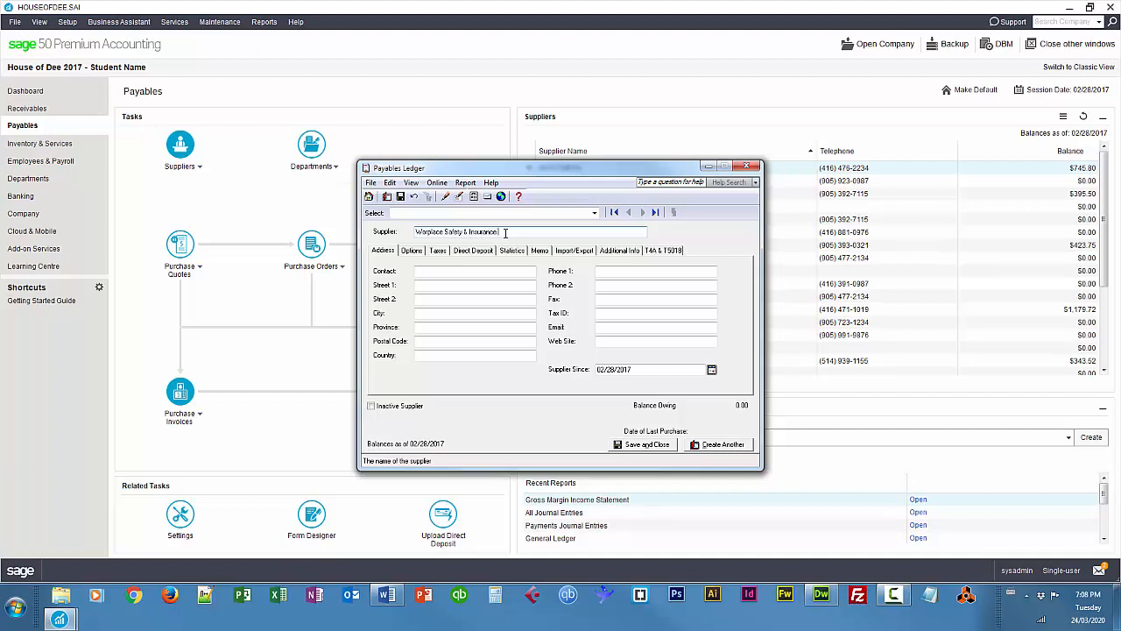
{"action": "type", "text": "Brpk"}
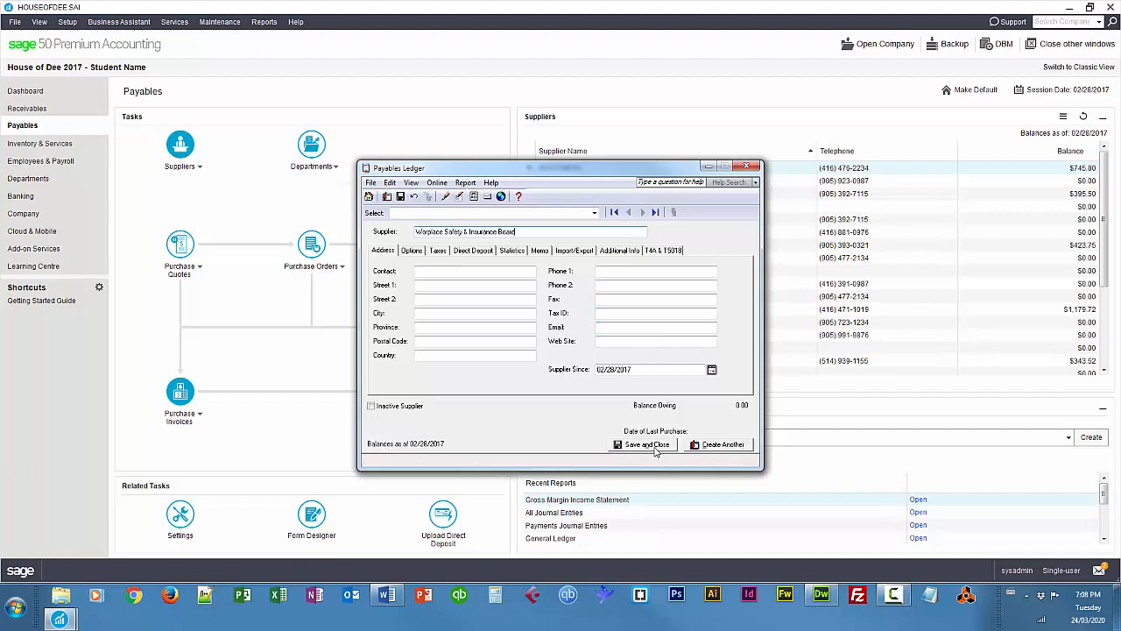
{"action": "left_click", "coordinate": [711, 369]}
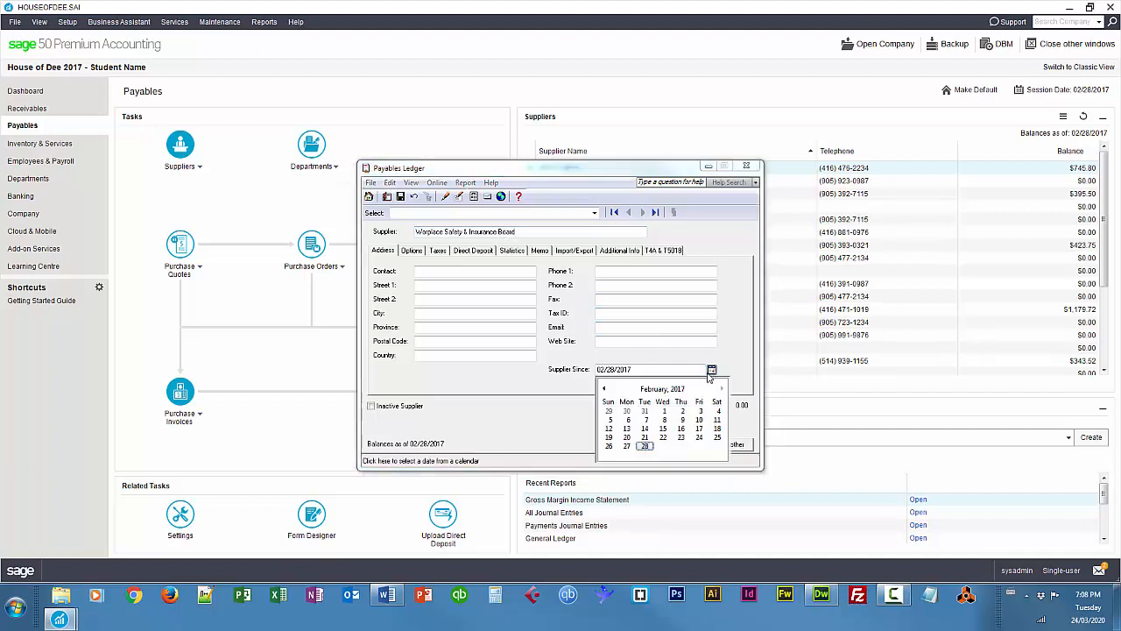
{"action": "left_click", "coordinate": [605, 388]}
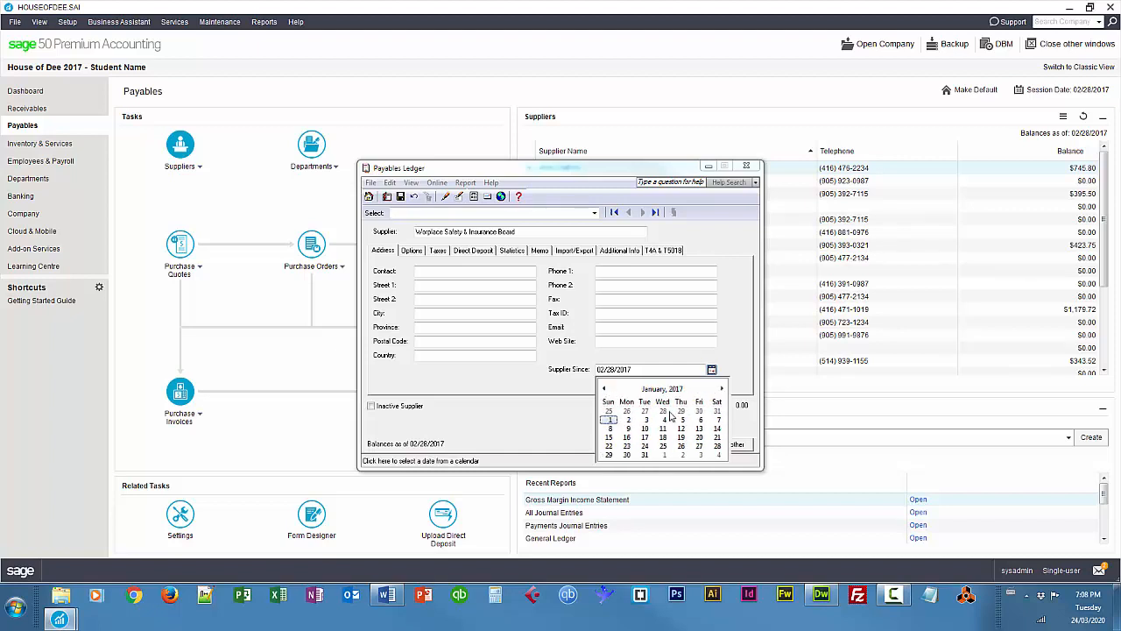
{"action": "left_click", "coordinate": [609, 419]}
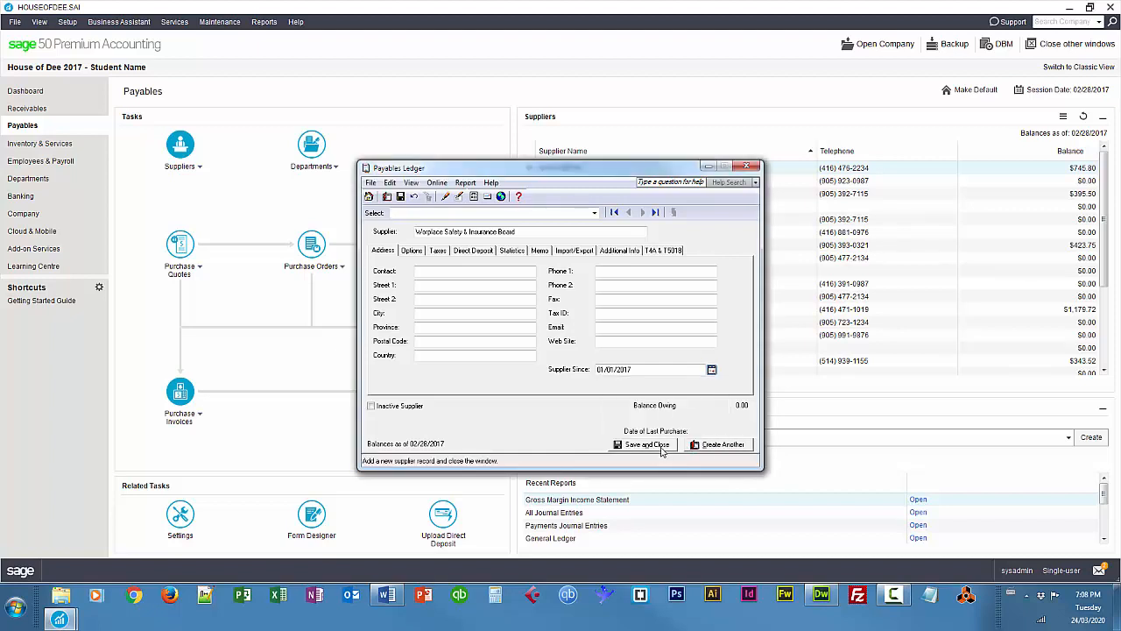
{"action": "left_click", "coordinate": [717, 444]}
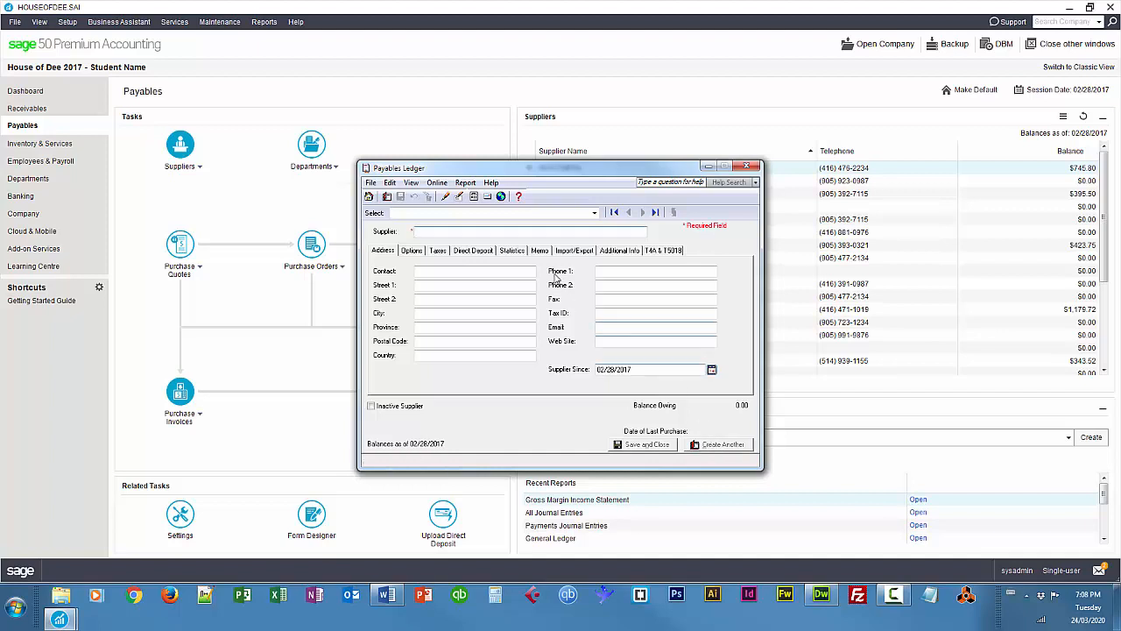
Enter Bank of Canada as a supplier with a Supplier Since date of 01/01/2017
{"action": "left_click", "coordinate": [528, 232]}
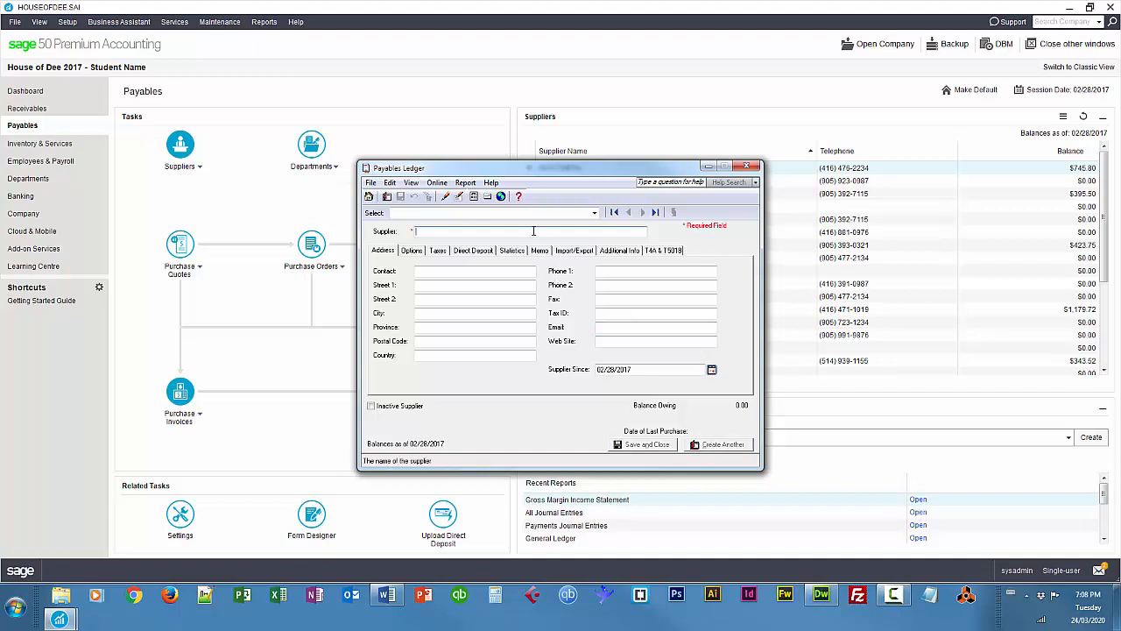
{"action": "type", "text": "Bank of Canada"}
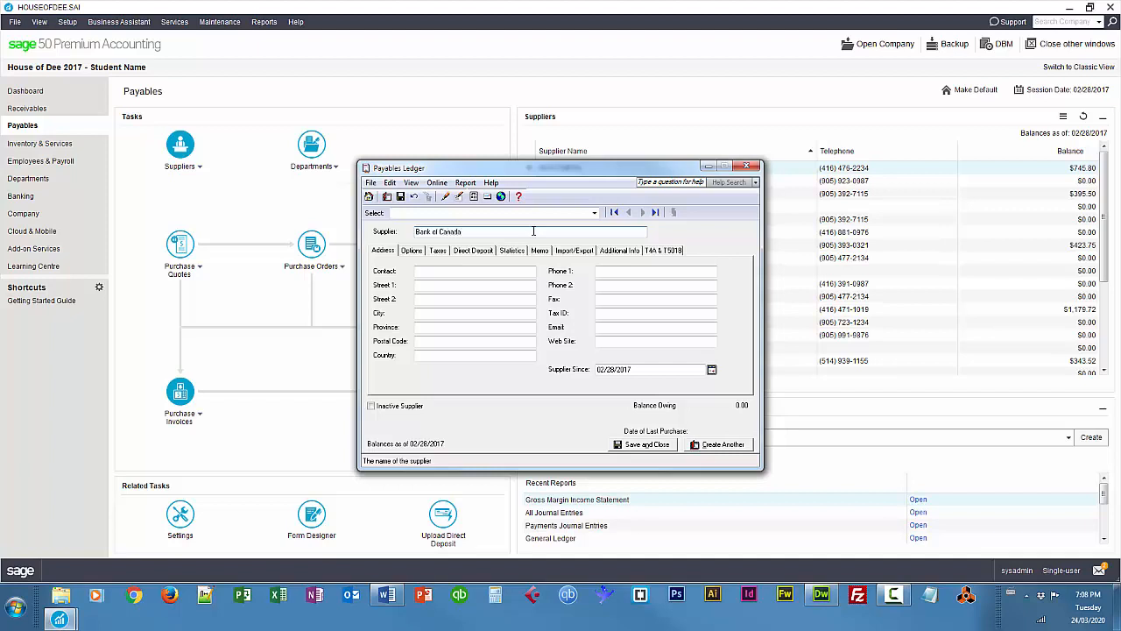
{"action": "left_click", "coordinate": [710, 370]}
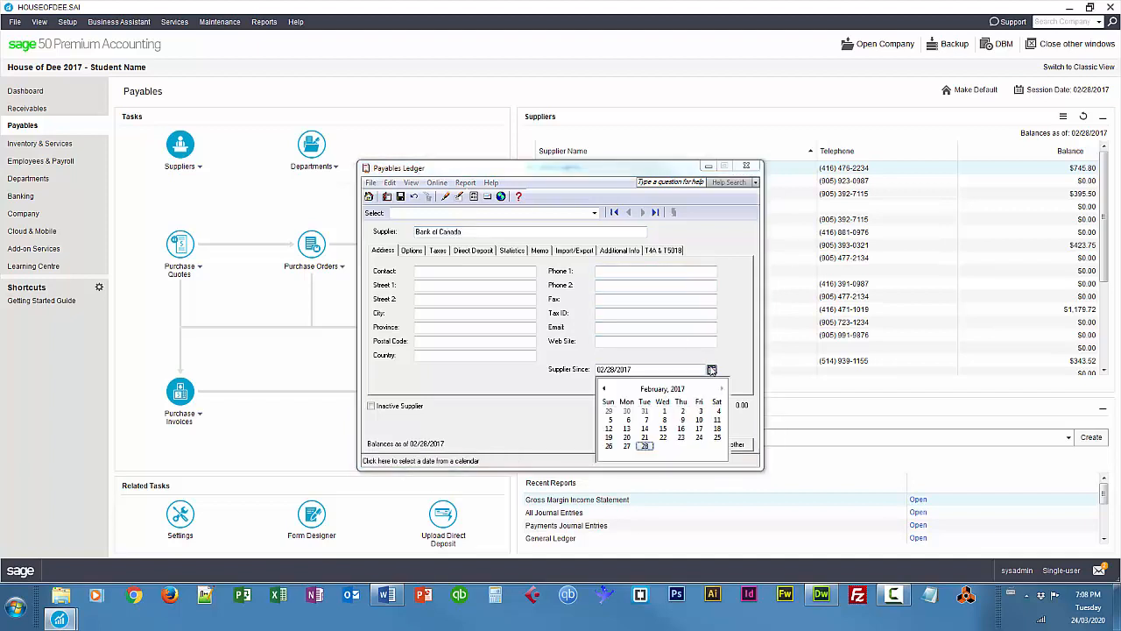
{"action": "left_click", "coordinate": [606, 388]}
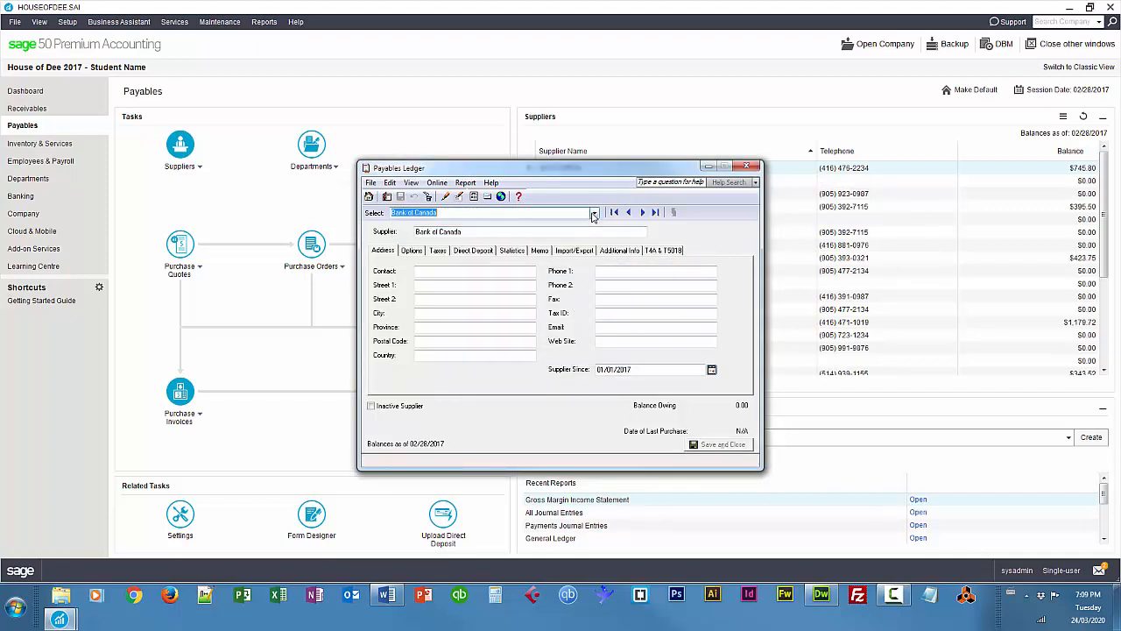
Set Receiver General of Canada's Supplier Since date to 01/01/2017, then Save and Close
{"action": "left_click", "coordinate": [593, 212]}
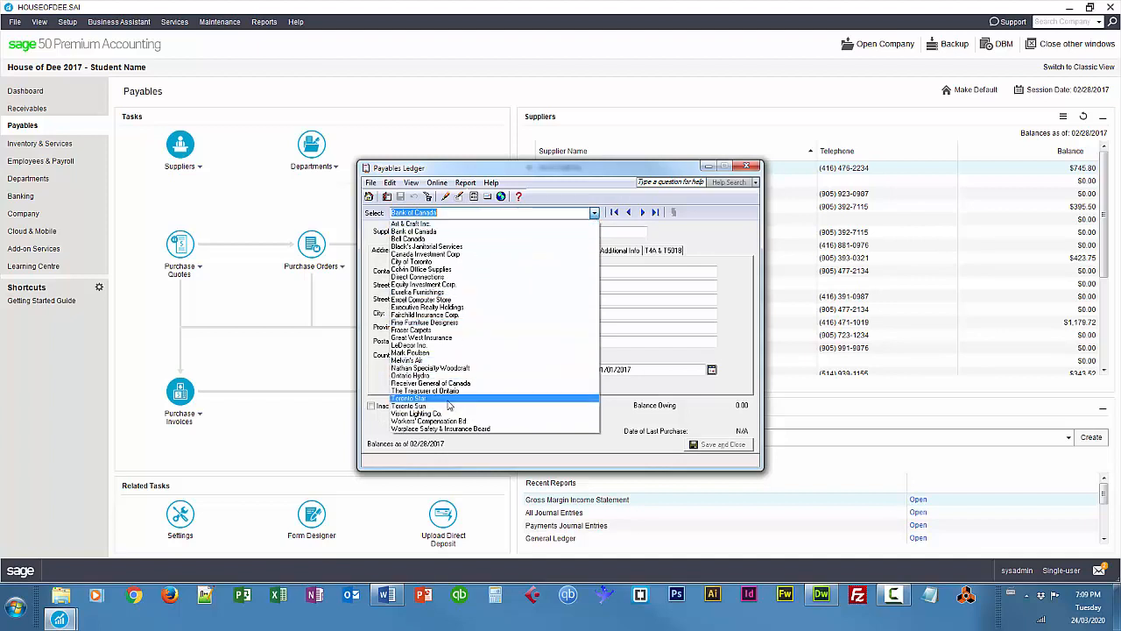
{"action": "left_click", "coordinate": [427, 383]}
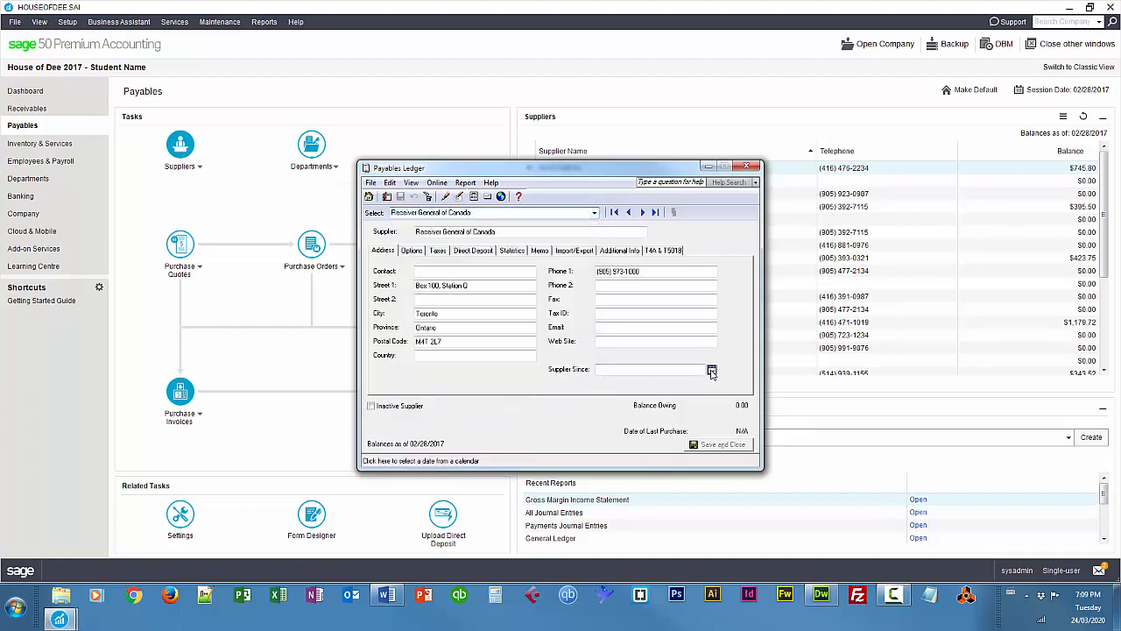
{"action": "left_click", "coordinate": [710, 370]}
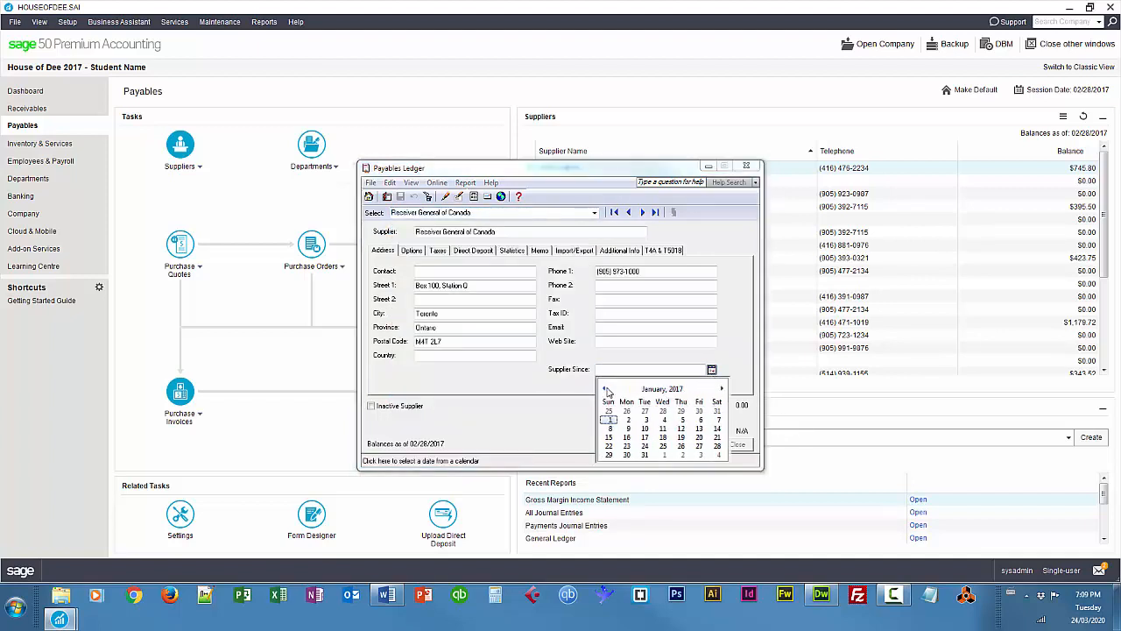
{"action": "left_click", "coordinate": [609, 420]}
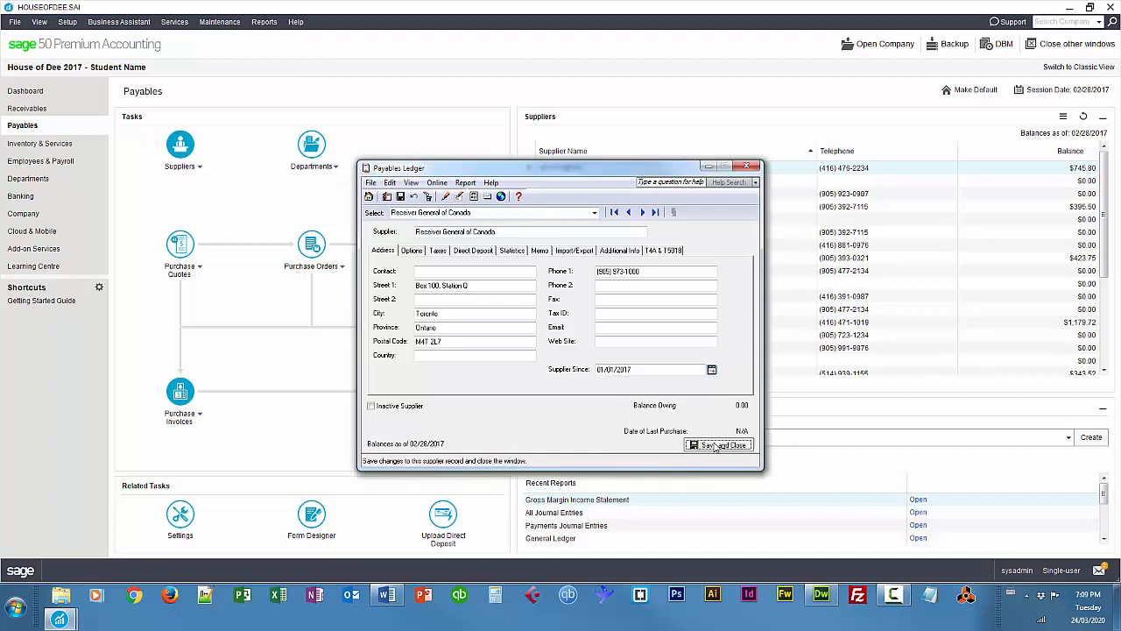
{"action": "left_click", "coordinate": [718, 444]}
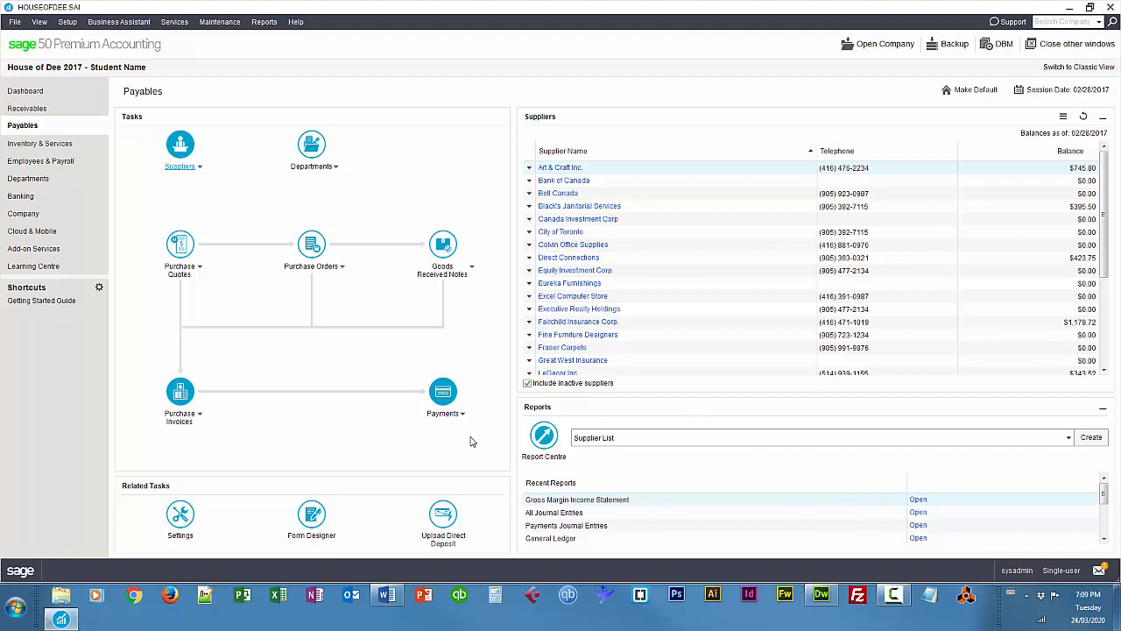
{"action": "mouse_move", "coordinate": [464, 444]}
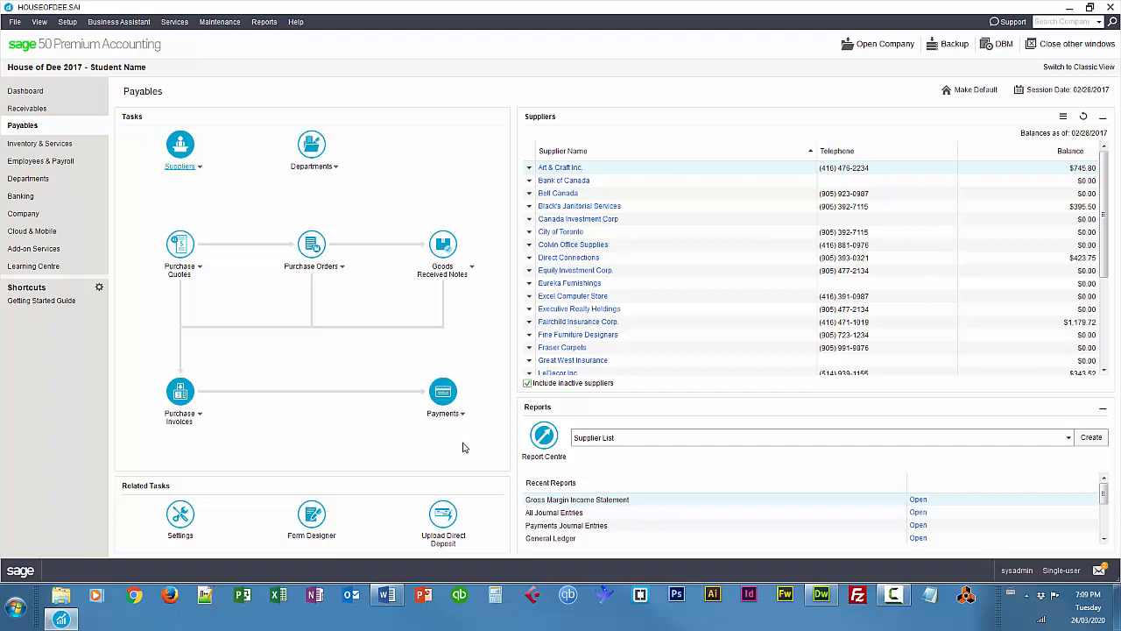
{"action": "mouse_move", "coordinate": [471, 454]}
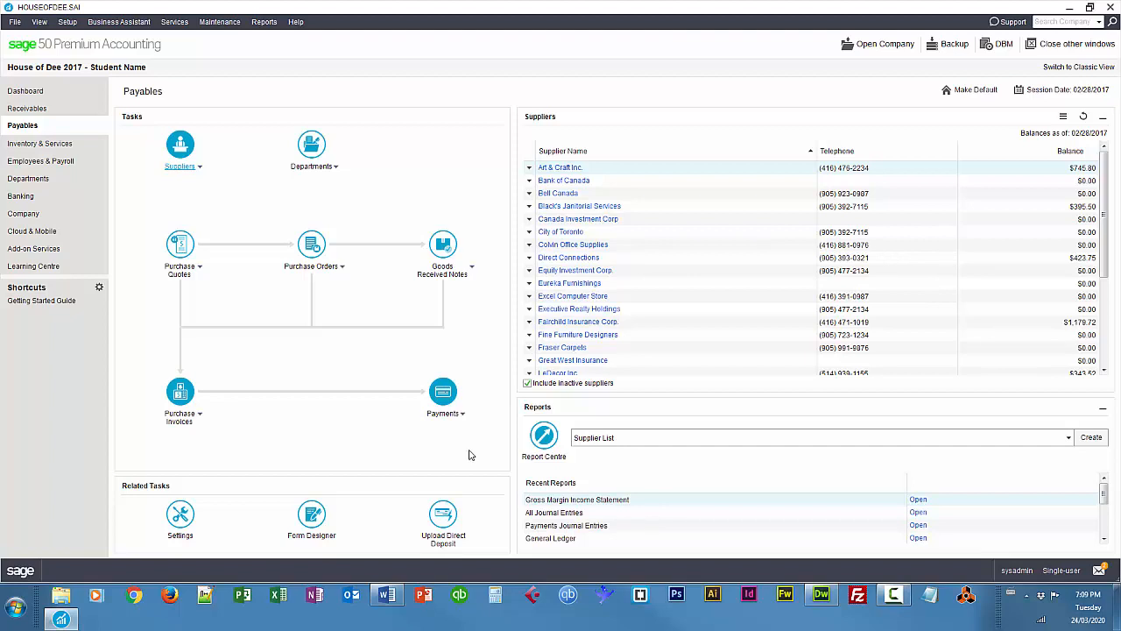
{"action": "mouse_move", "coordinate": [129, 67]}
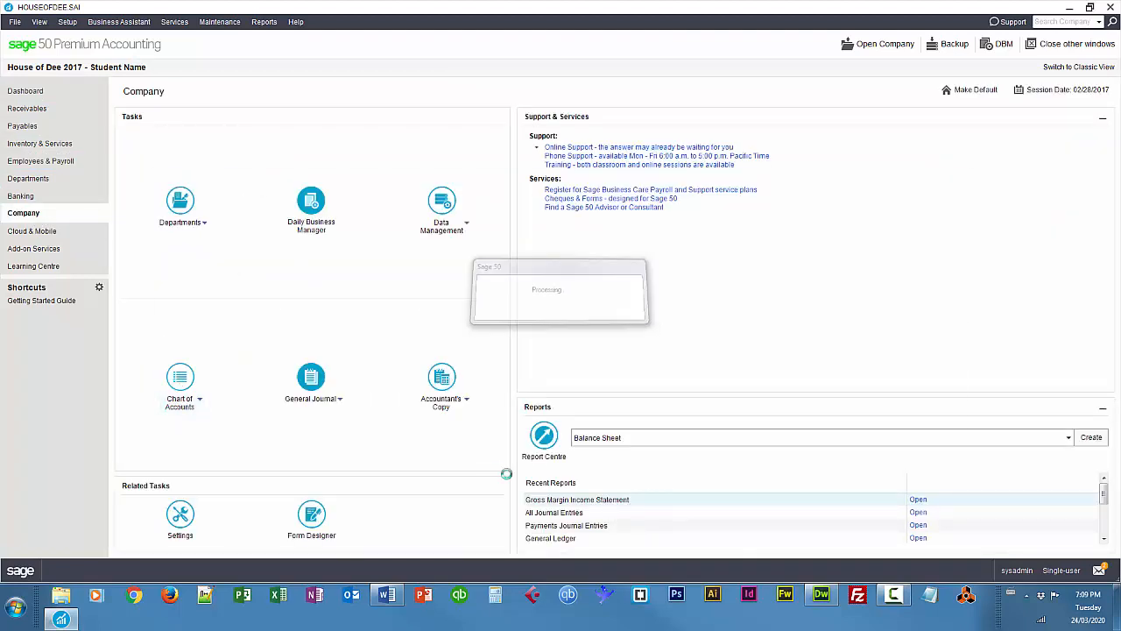
Create account 2240 Dental Payable classed as Employee Deductions Payable in the Chart of Accounts
{"action": "left_click", "coordinate": [180, 377]}
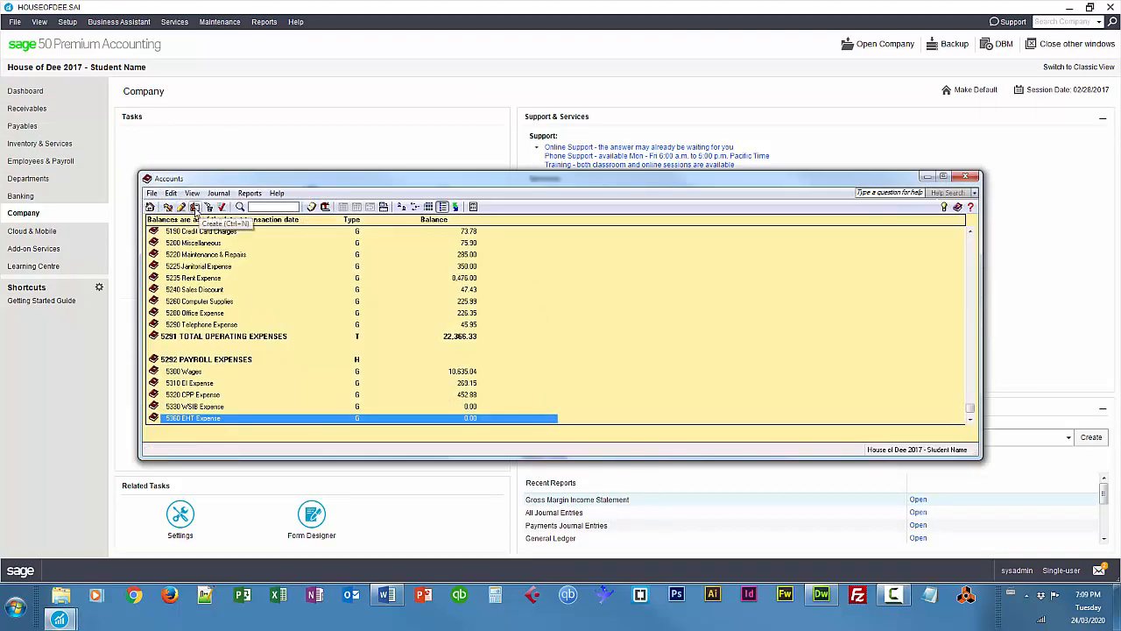
{"action": "left_click", "coordinate": [196, 206]}
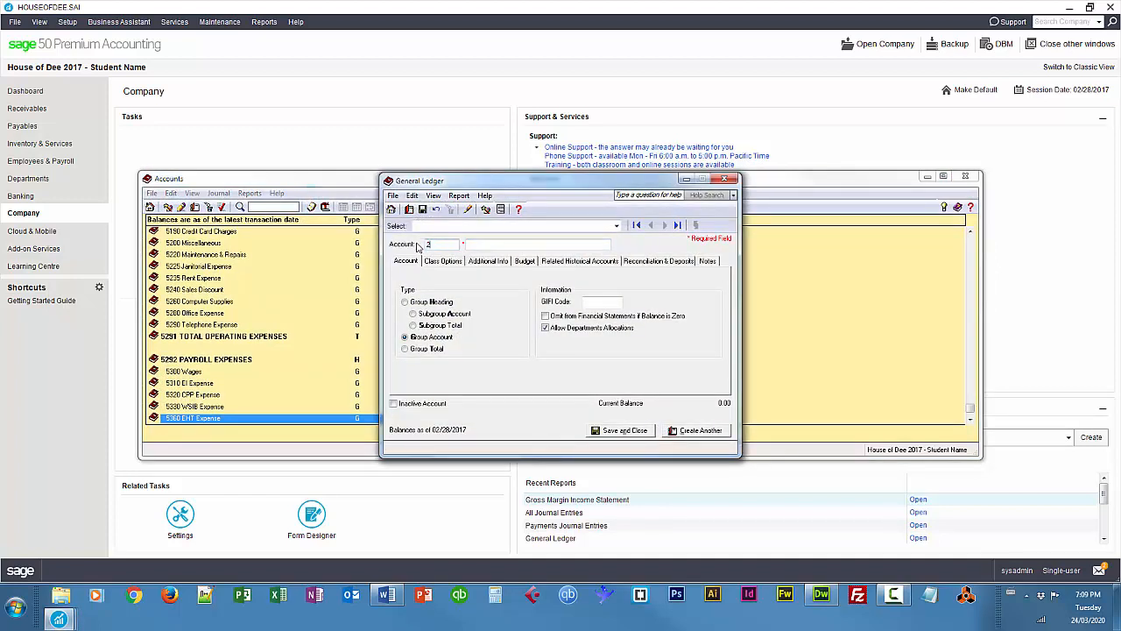
{"action": "type", "text": "240"}
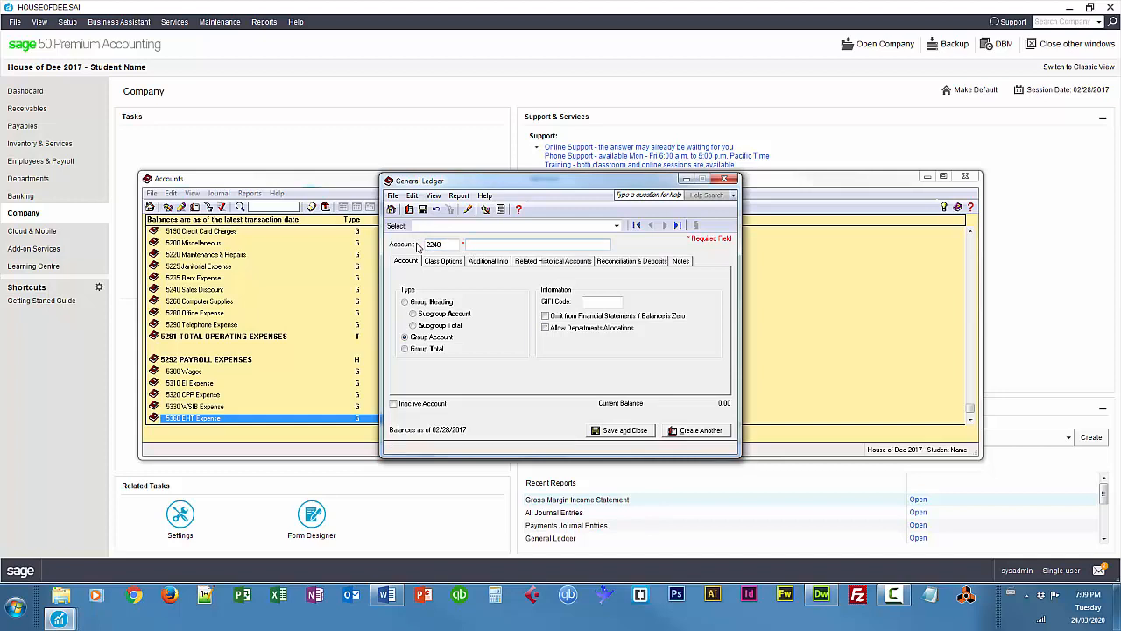
{"action": "type", "text": "Dental Payable"}
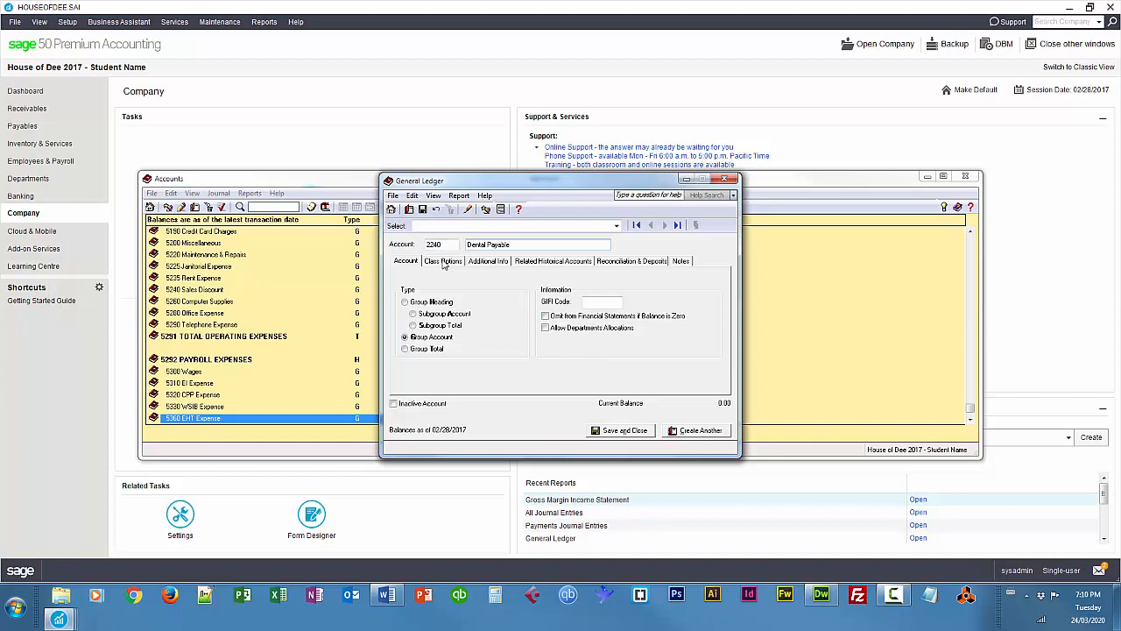
{"action": "left_click", "coordinate": [444, 260]}
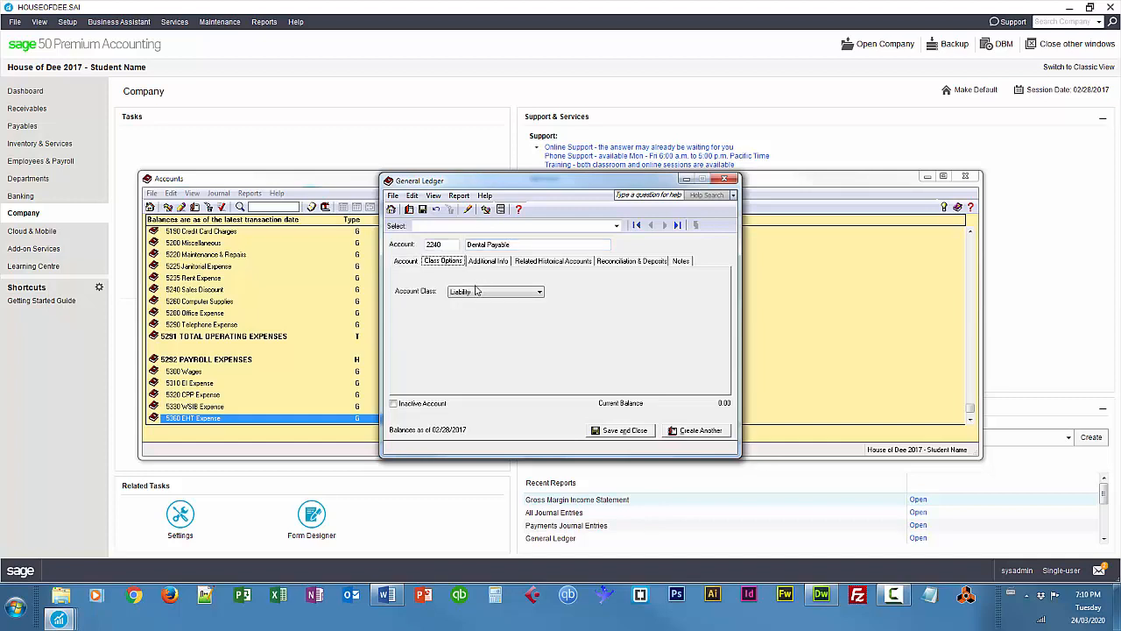
{"action": "left_click", "coordinate": [537, 291]}
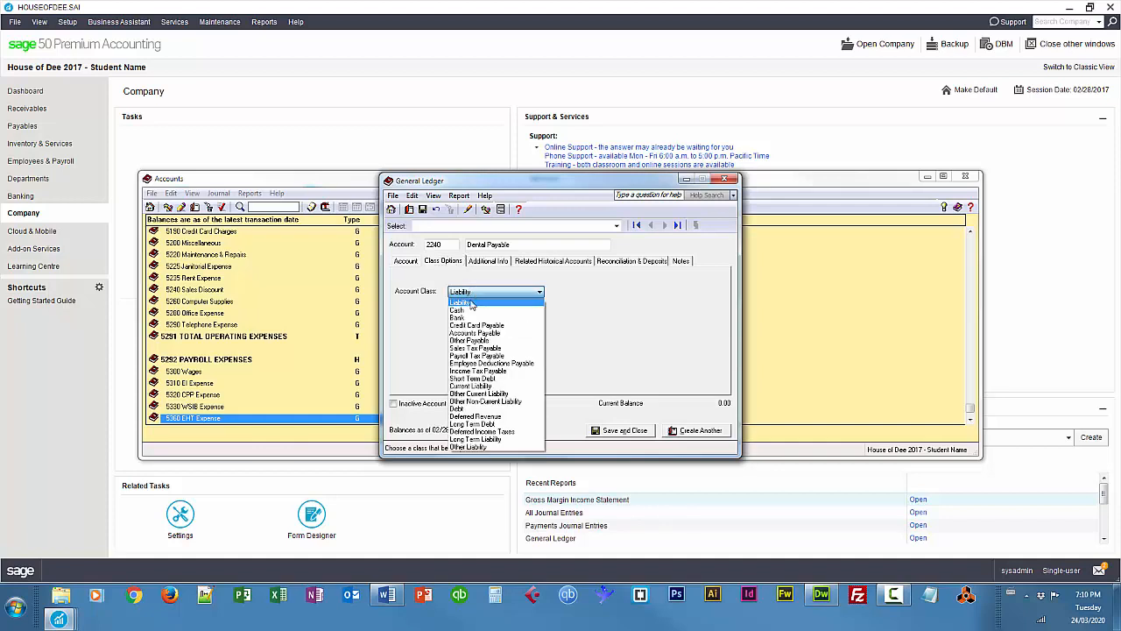
{"action": "left_click", "coordinate": [491, 363]}
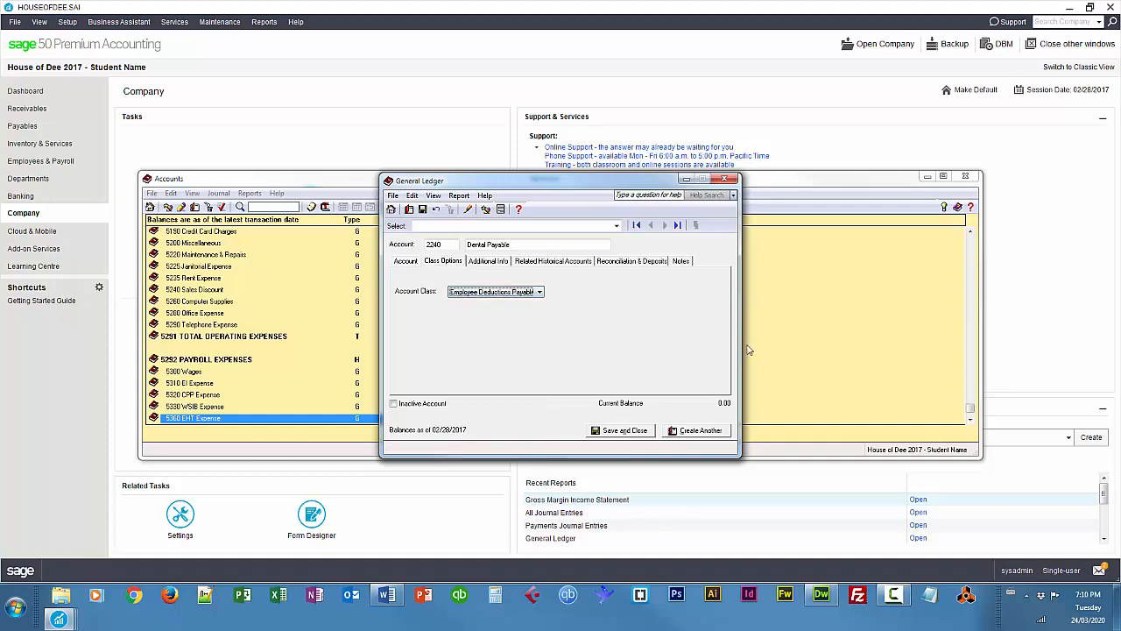
{"action": "left_click", "coordinate": [696, 430]}
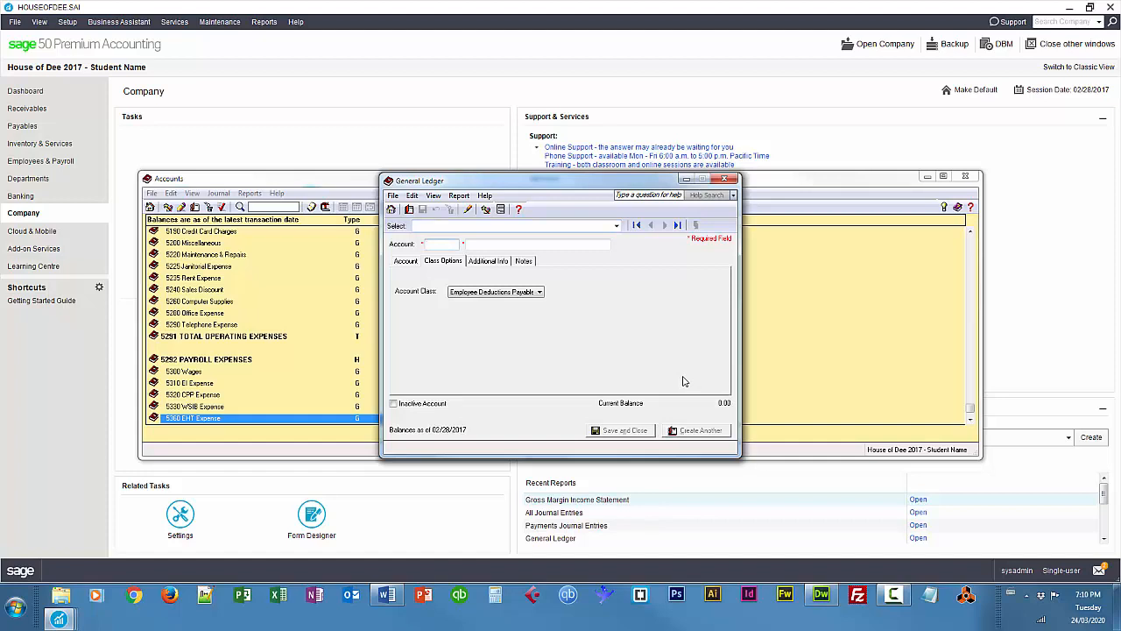
Create 2250 Medical Payable, Life Insurance Payable and CSB Payable with the same class, then save and close
{"action": "type", "text": "2250"}
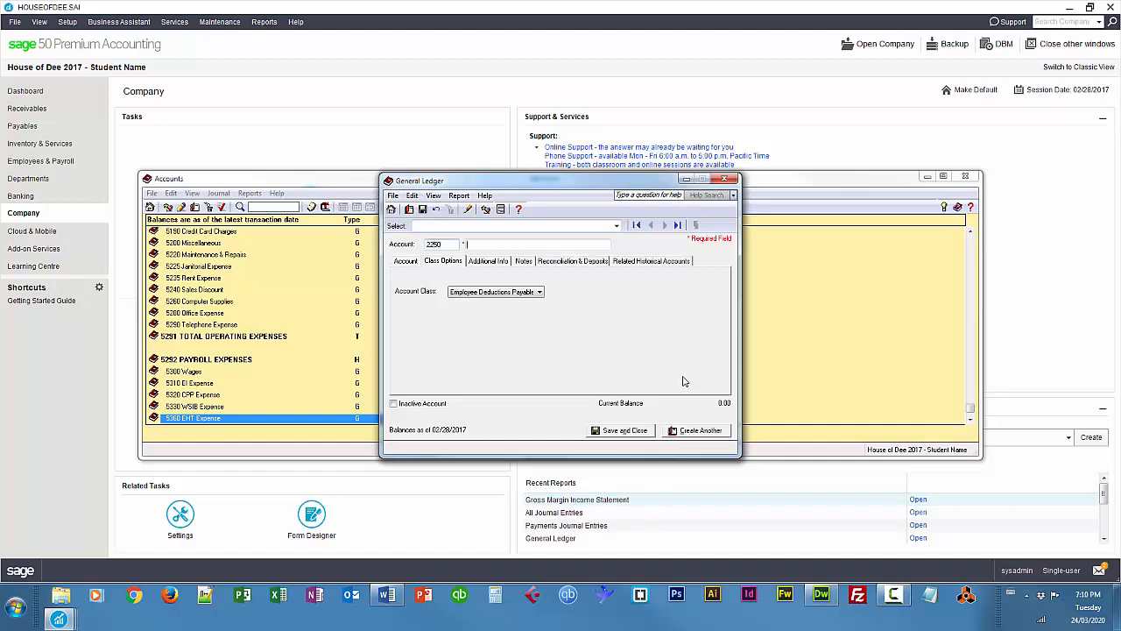
{"action": "type", "text": "Medical Payab"}
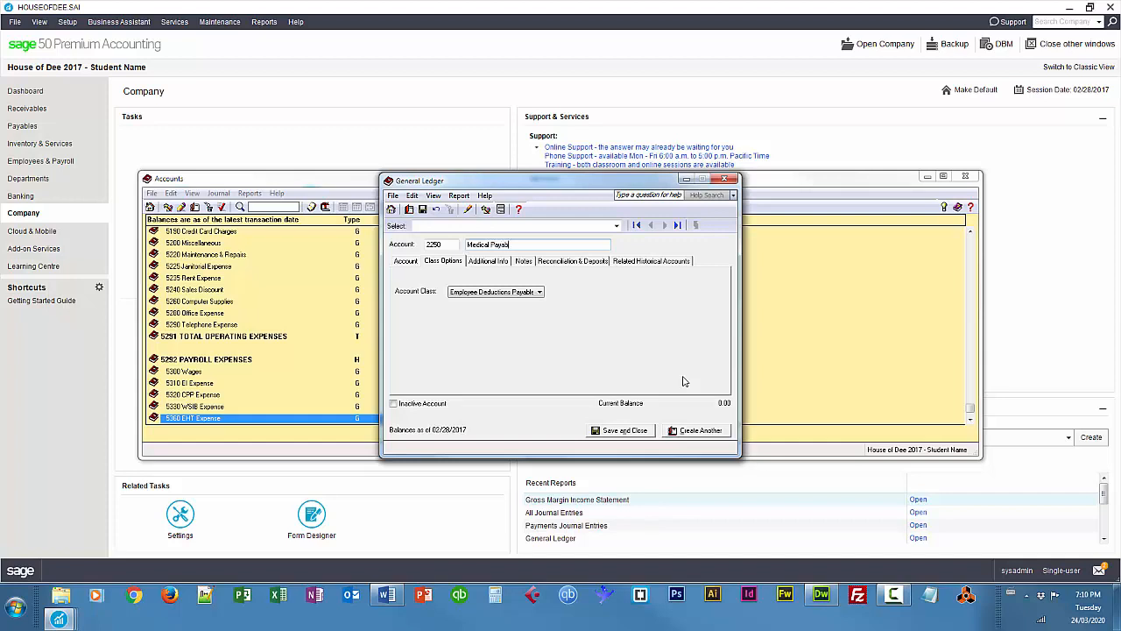
{"action": "mouse_move", "coordinate": [702, 431]}
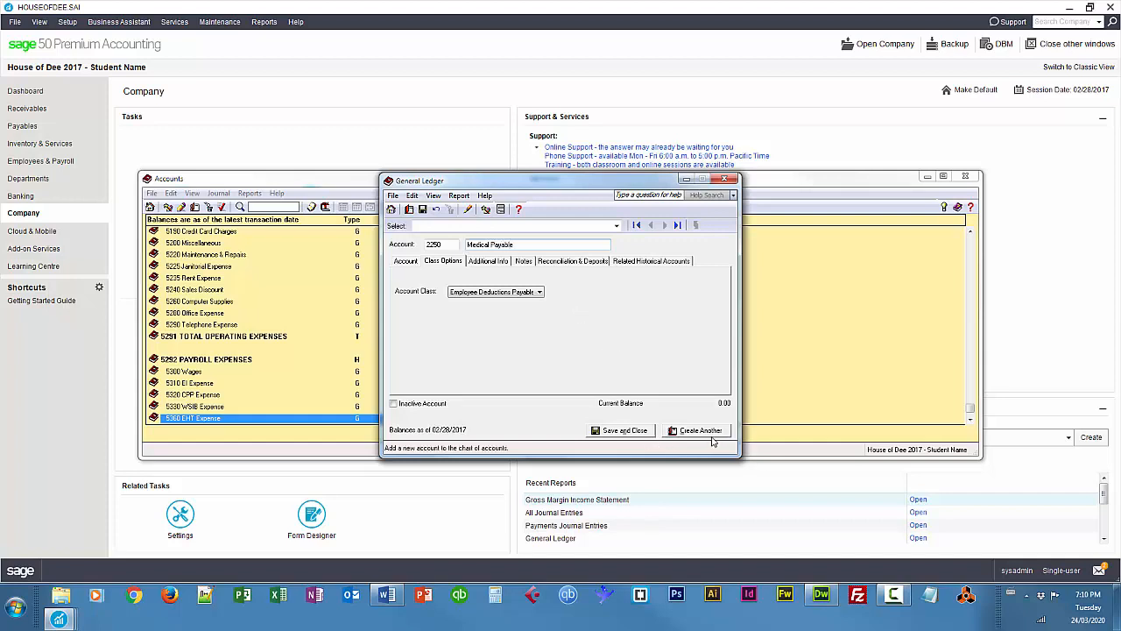
{"action": "left_click", "coordinate": [695, 430]}
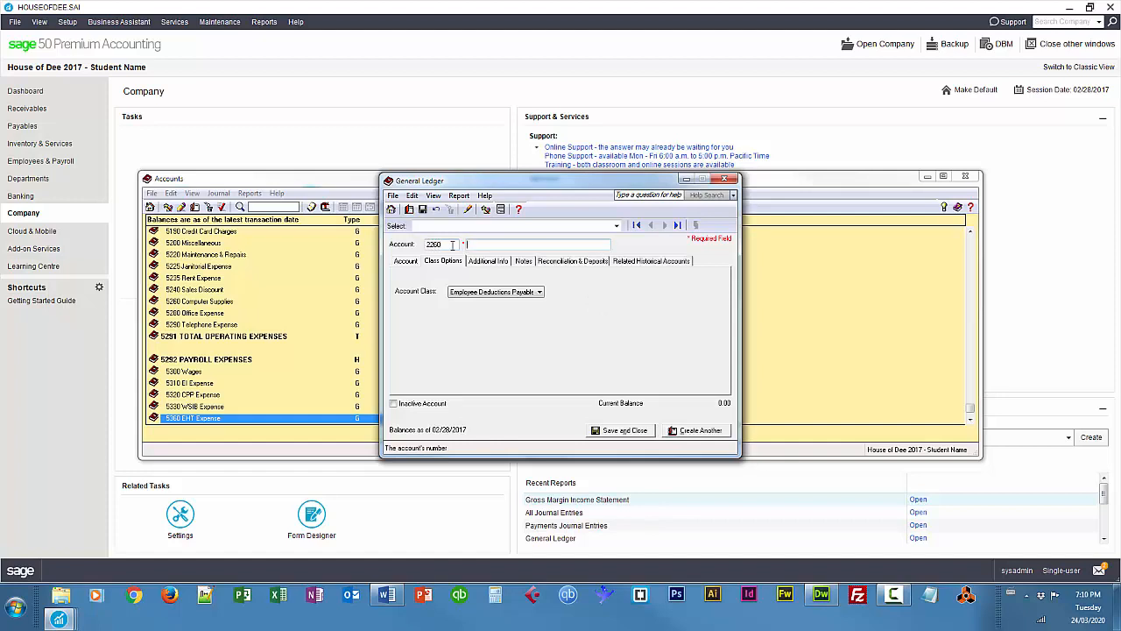
{"action": "type", "text": "Life Insurance Payable"}
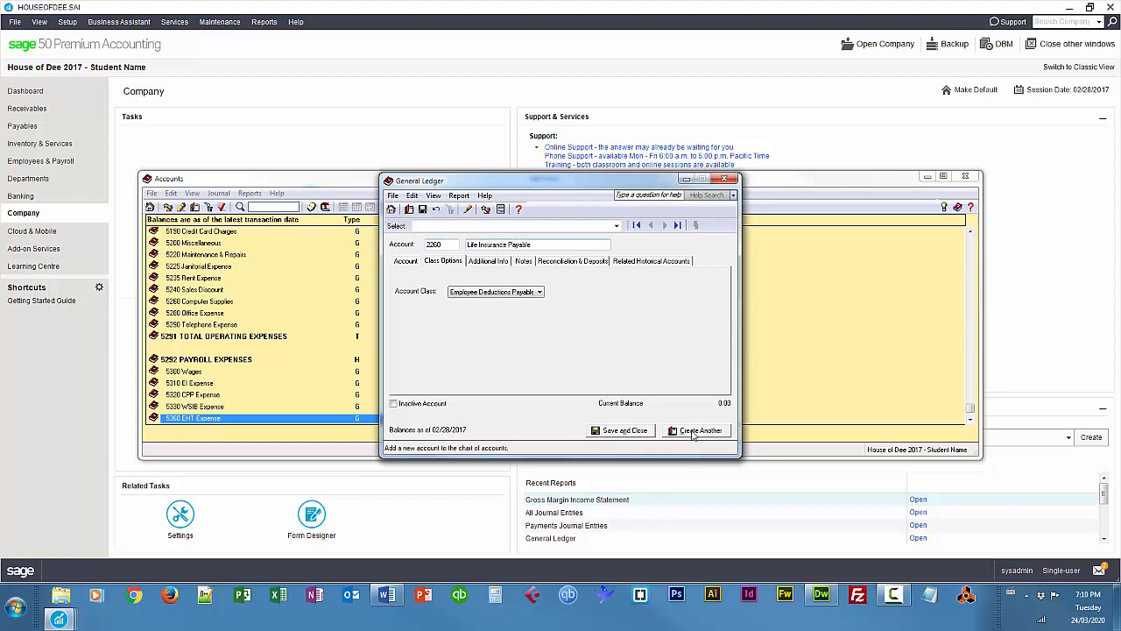
{"action": "left_click", "coordinate": [696, 430]}
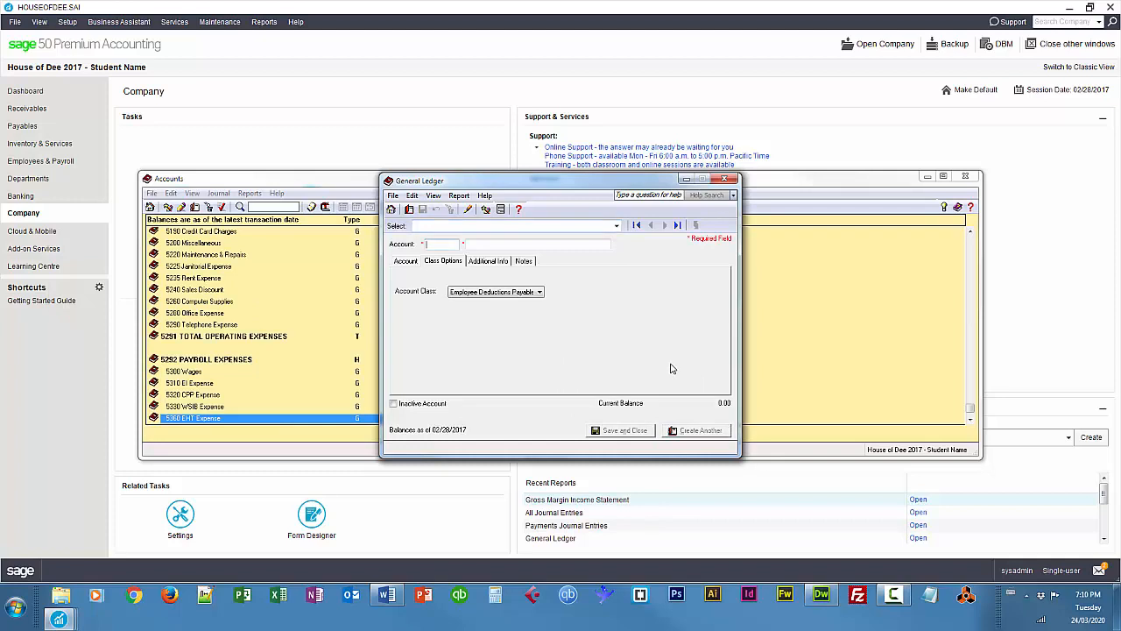
{"action": "type", "text": "2270"}
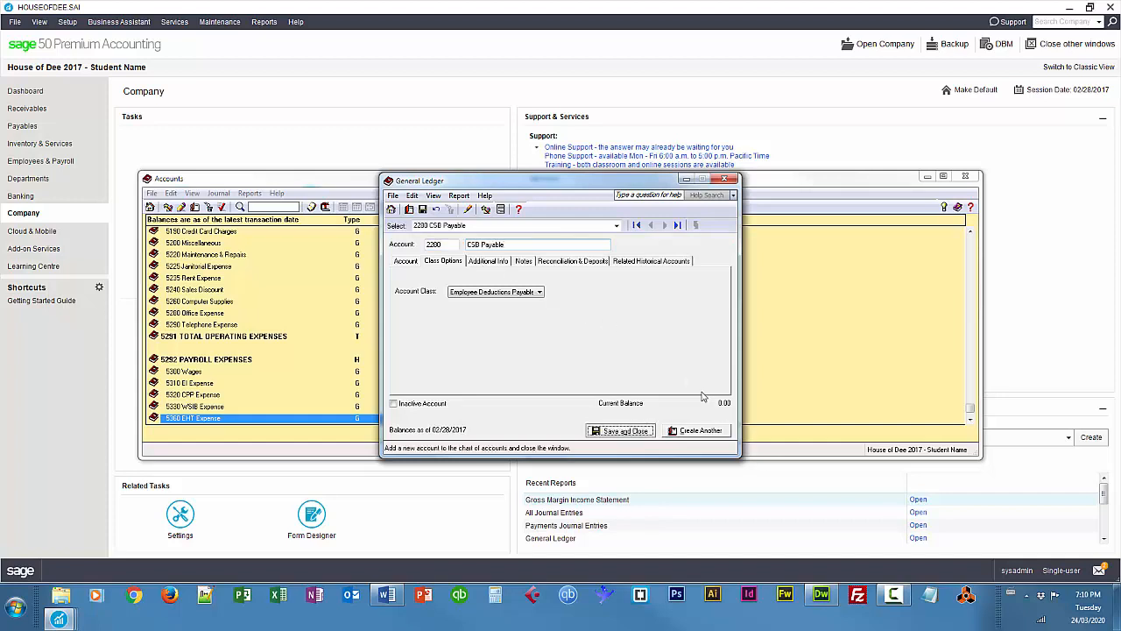
{"action": "left_click", "coordinate": [619, 430]}
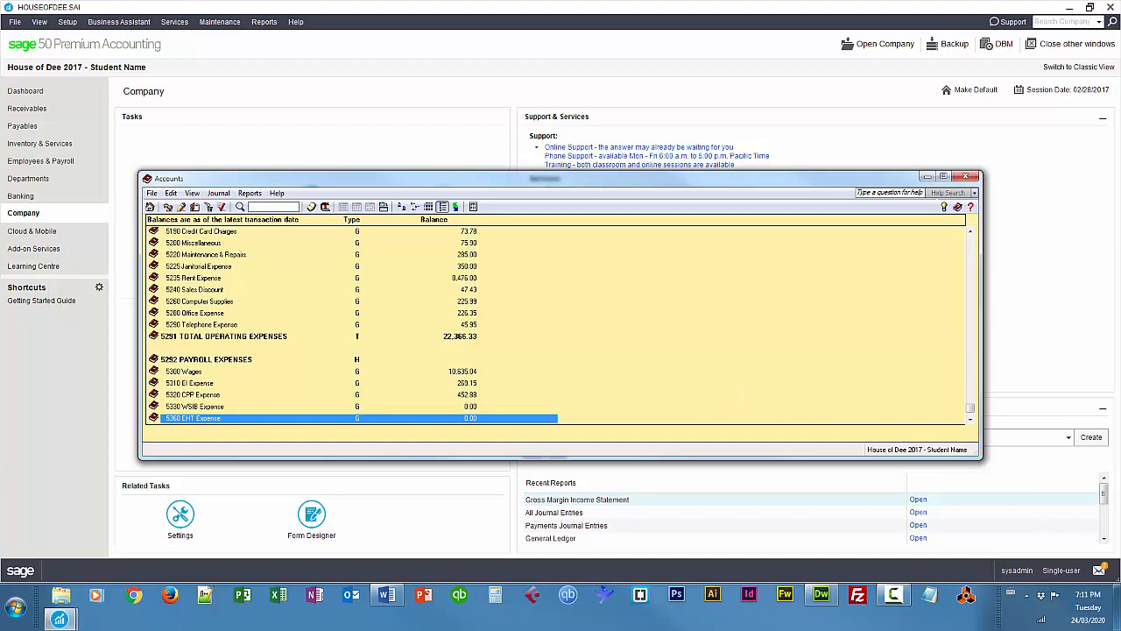
{"action": "mouse_move", "coordinate": [792, 326]}
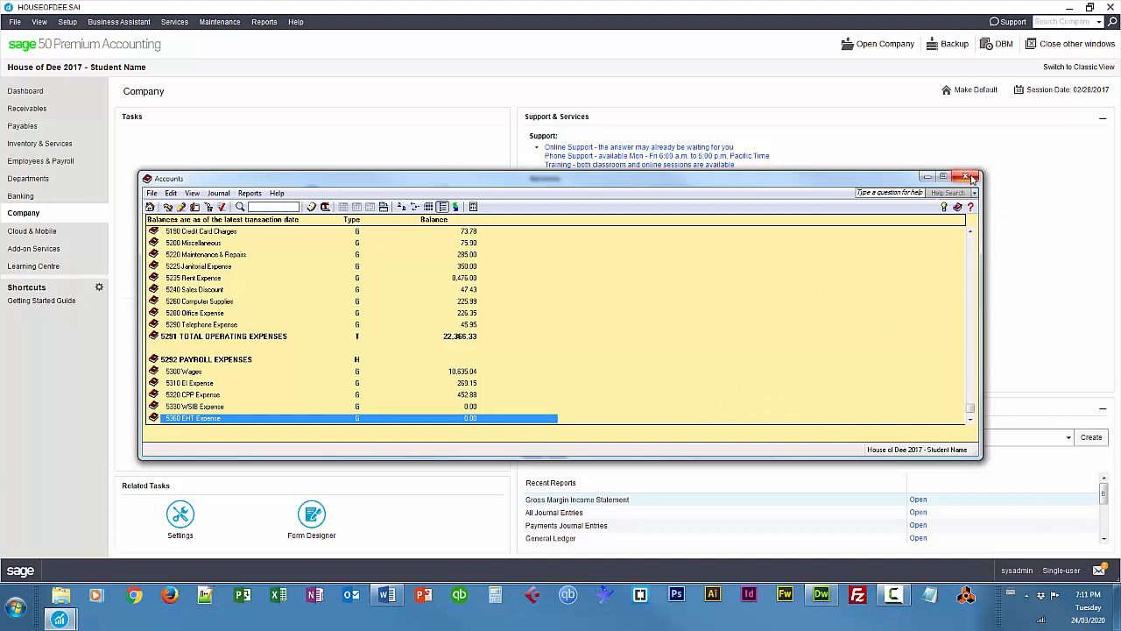
In payroll linked accounts, link Medical to 2250 Medical Payable and Dental to 2240 Dental Payable
{"action": "left_click", "coordinate": [972, 177]}
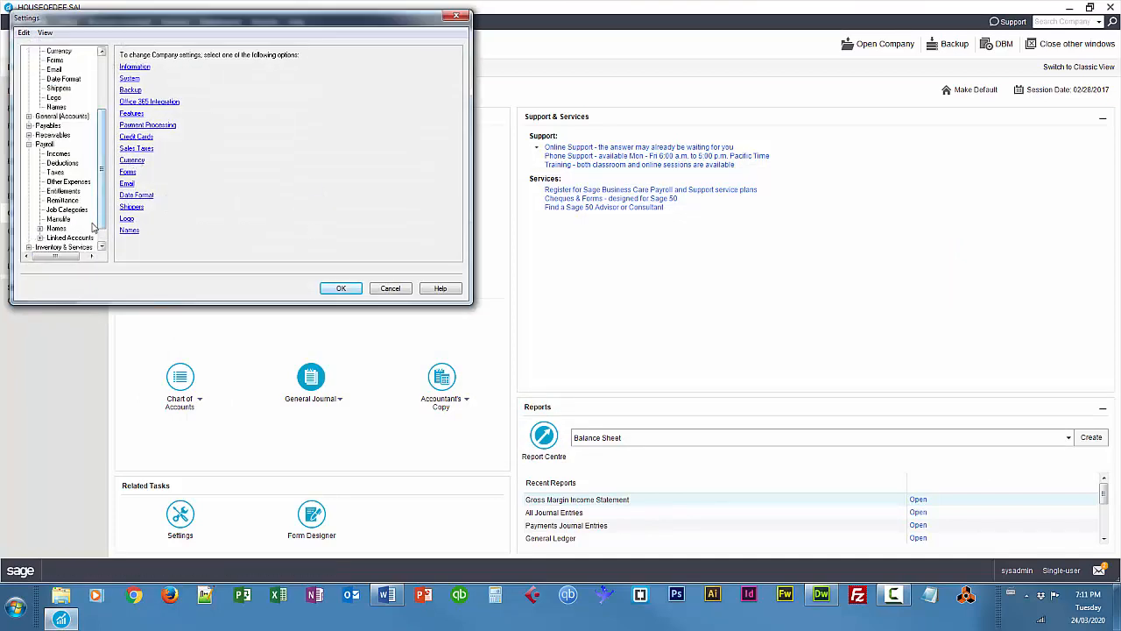
{"action": "left_click", "coordinate": [61, 164]}
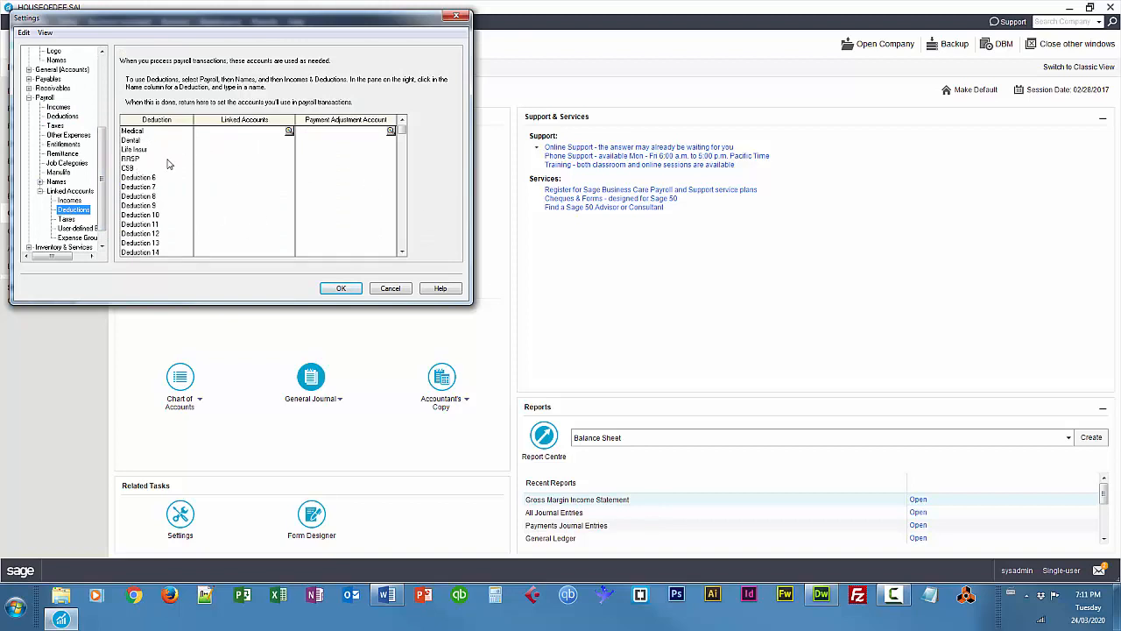
{"action": "left_click", "coordinate": [288, 131]}
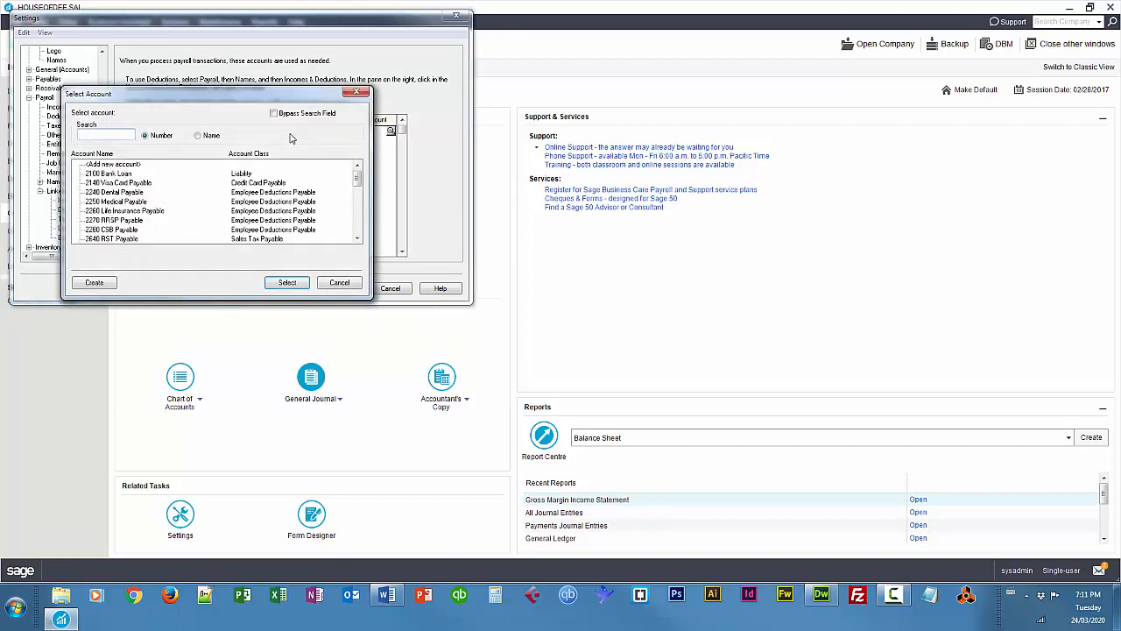
{"action": "left_click", "coordinate": [286, 281]}
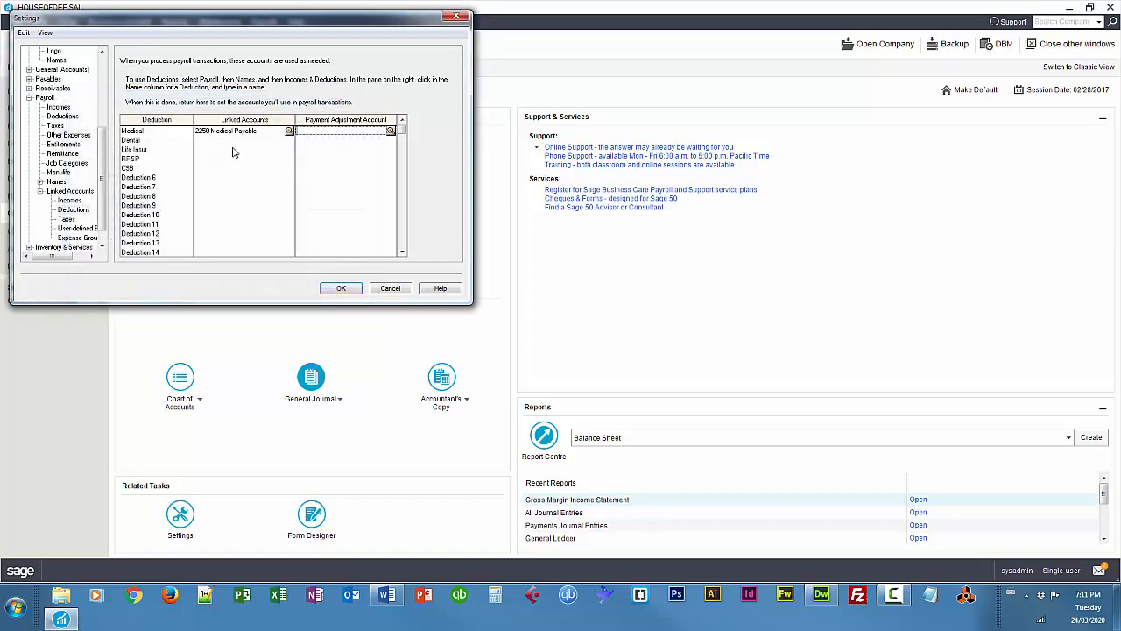
{"action": "left_click", "coordinate": [390, 130]}
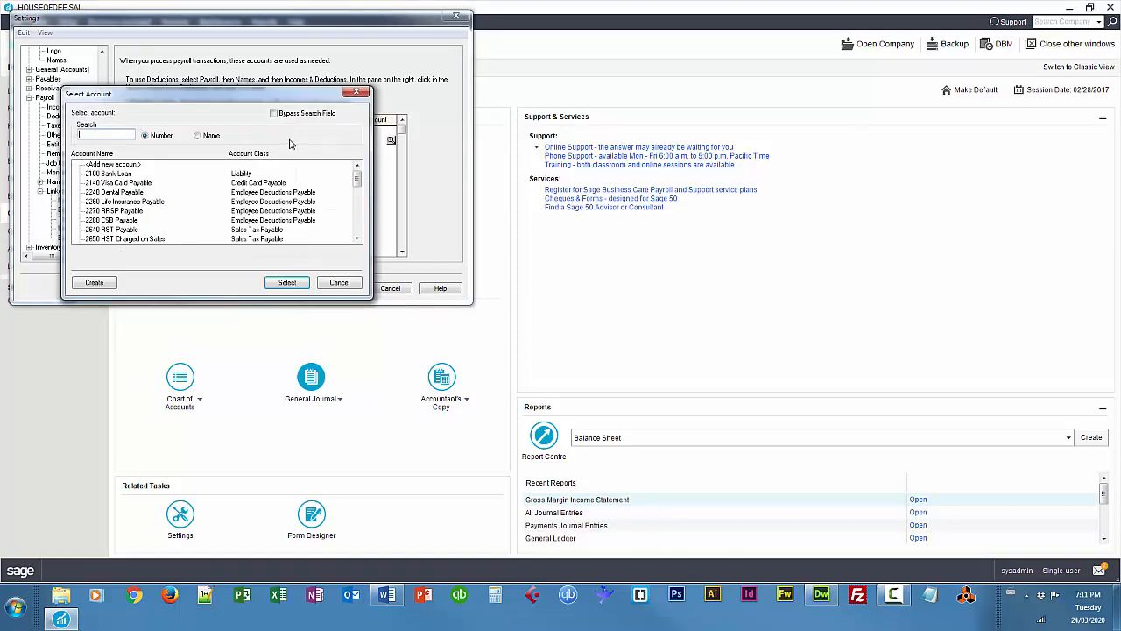
{"action": "left_click", "coordinate": [114, 192]}
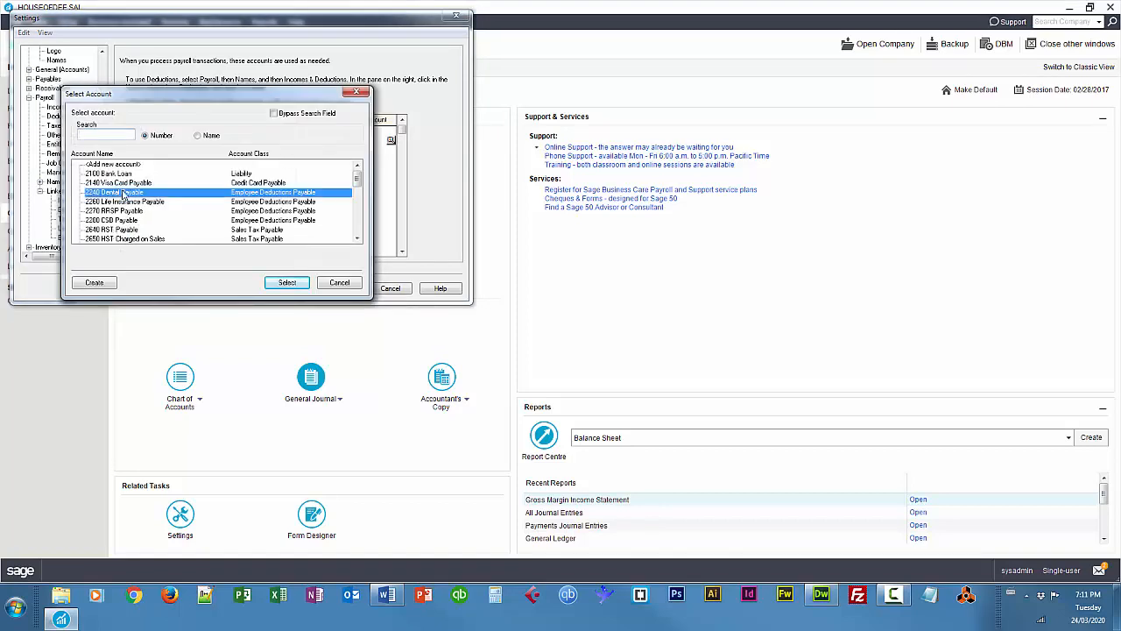
{"action": "left_click", "coordinate": [287, 282]}
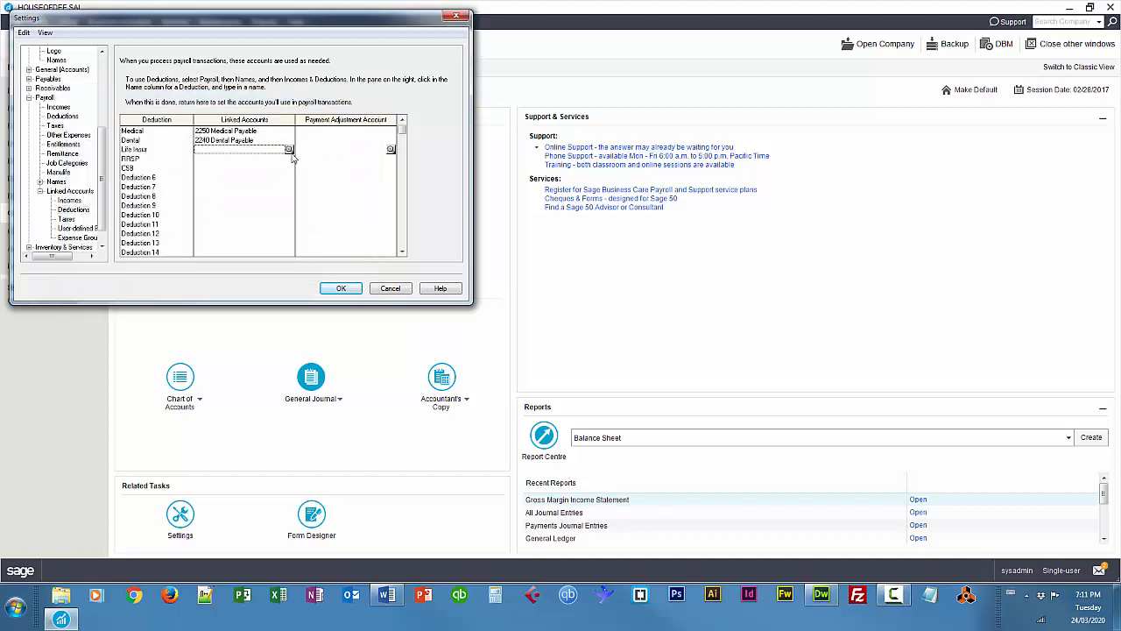
Link life insurance, RRSP and CSB deductions to their payable accounts and close settings
{"action": "left_click", "coordinate": [289, 149]}
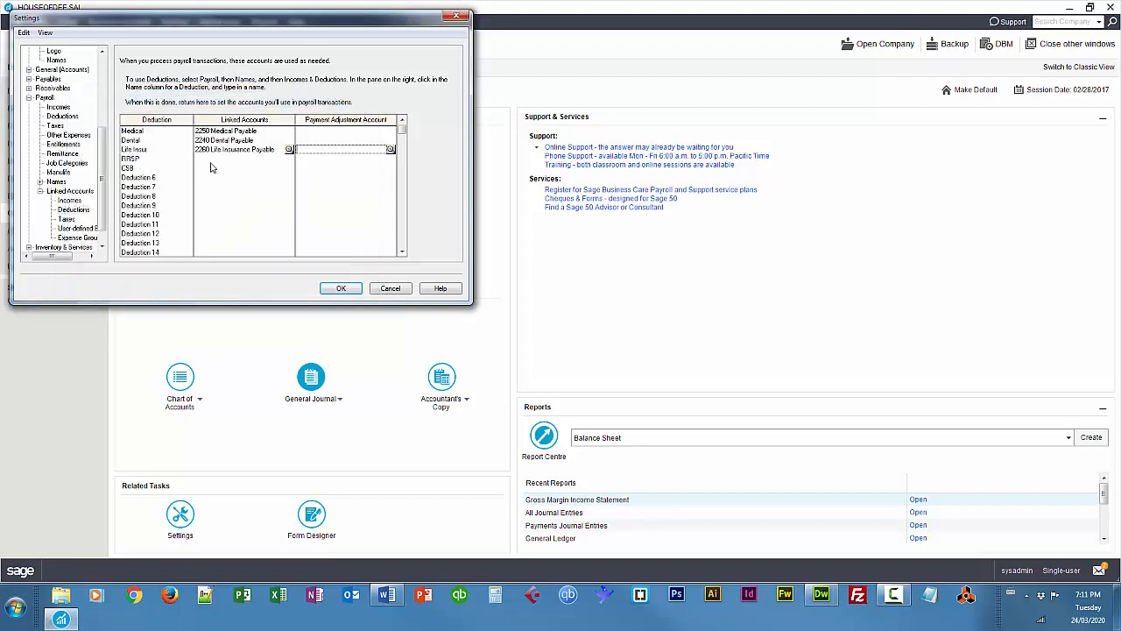
{"action": "left_click", "coordinate": [246, 160]}
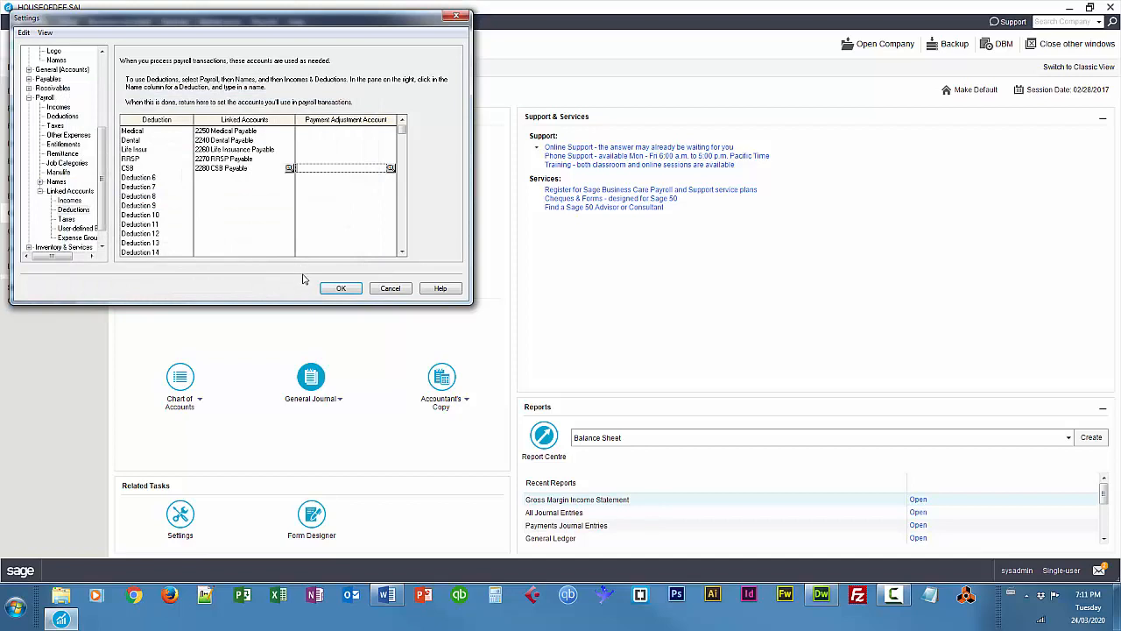
{"action": "mouse_move", "coordinate": [274, 282]}
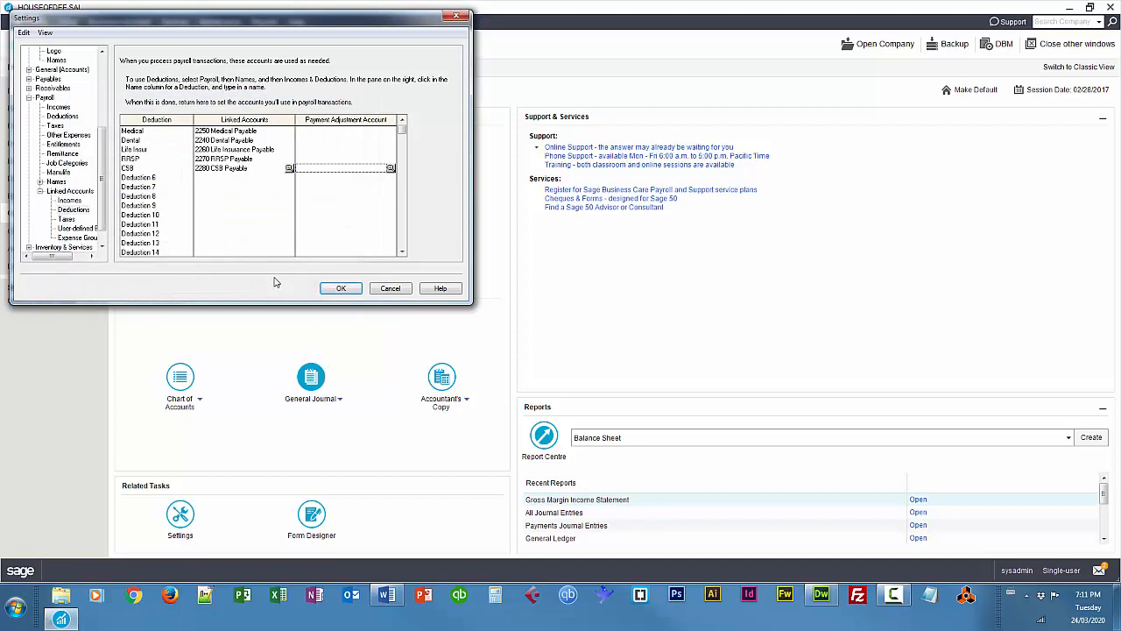
{"action": "mouse_move", "coordinate": [269, 277]}
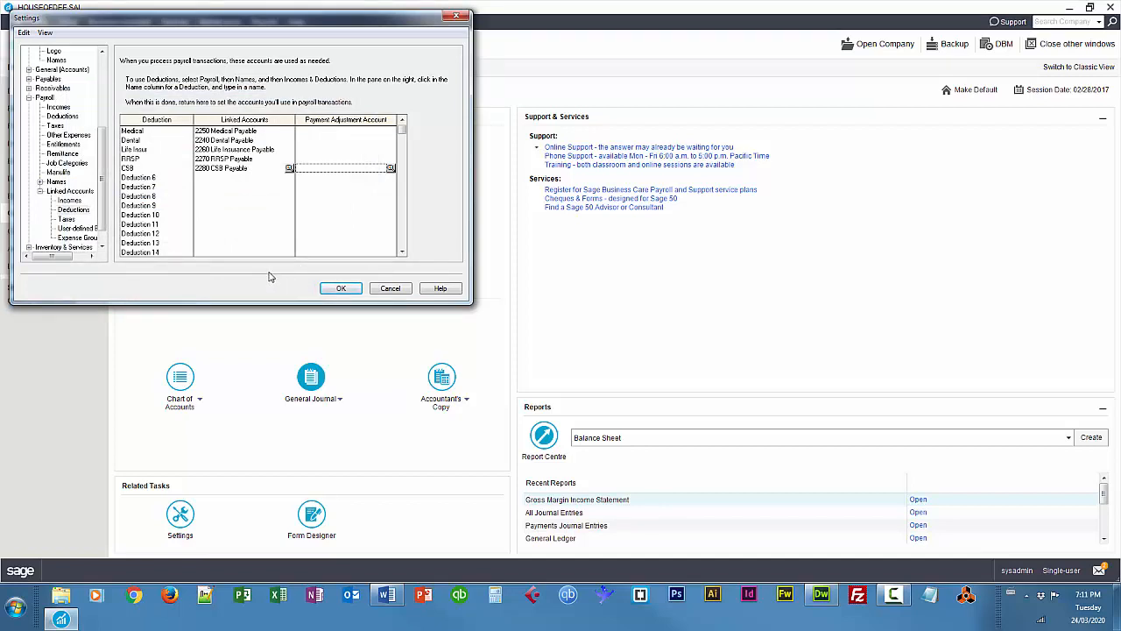
{"action": "mouse_move", "coordinate": [322, 247]}
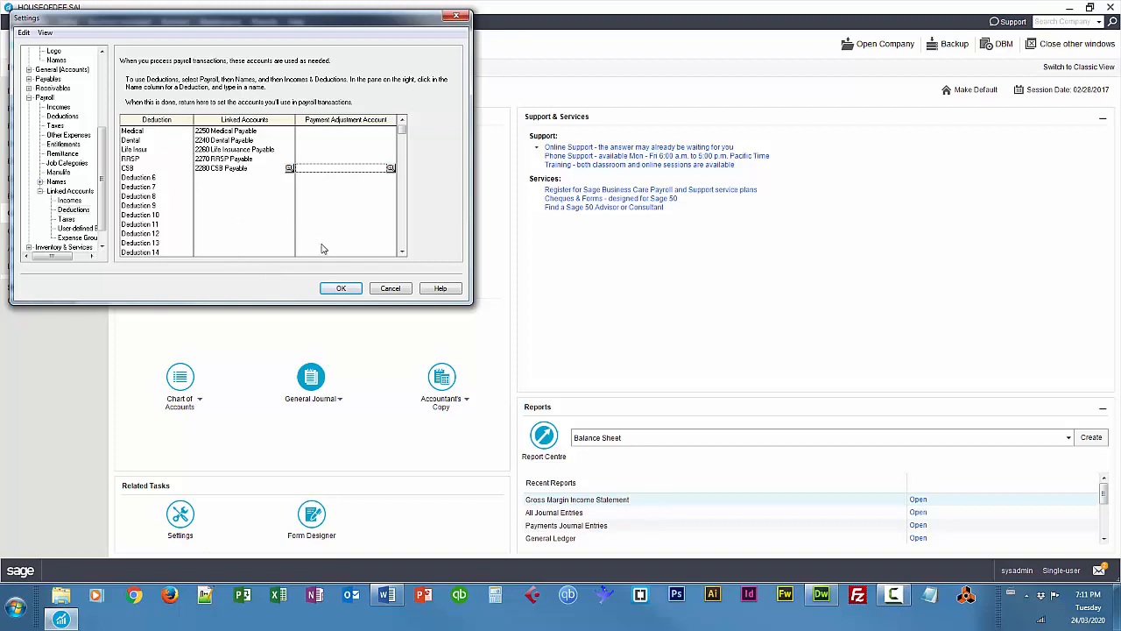
{"action": "left_click", "coordinate": [341, 288]}
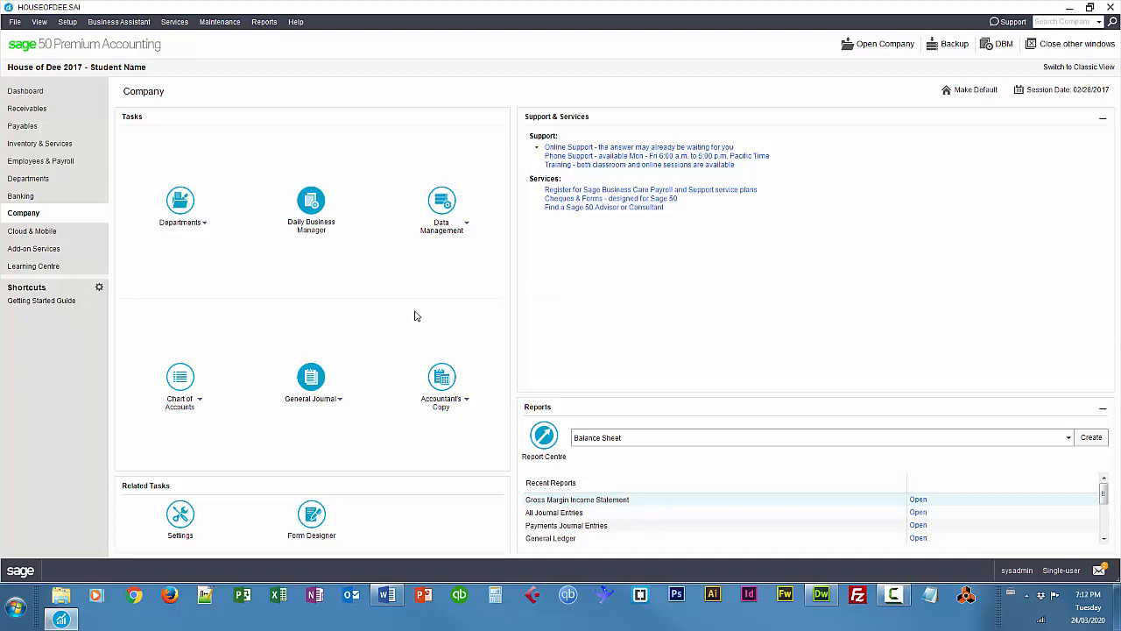
{"action": "mouse_move", "coordinate": [294, 22]}
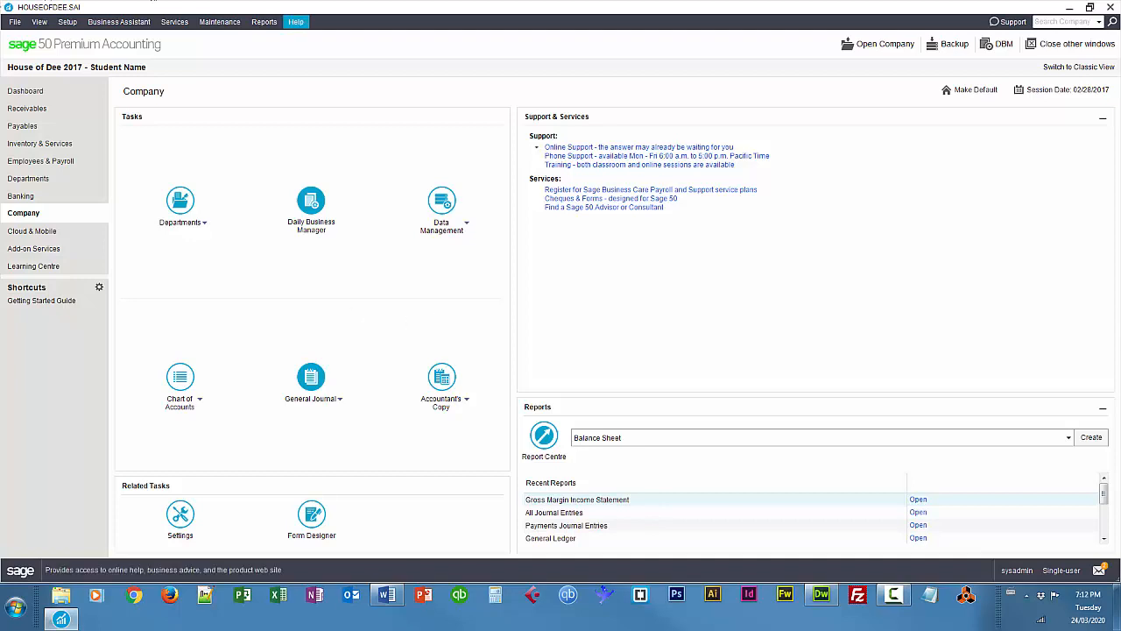
In payroll remittance settings, assign Workplace Safety & Insurance Board to WSIB and suppliers for medical and dental
{"action": "left_click", "coordinate": [68, 22]}
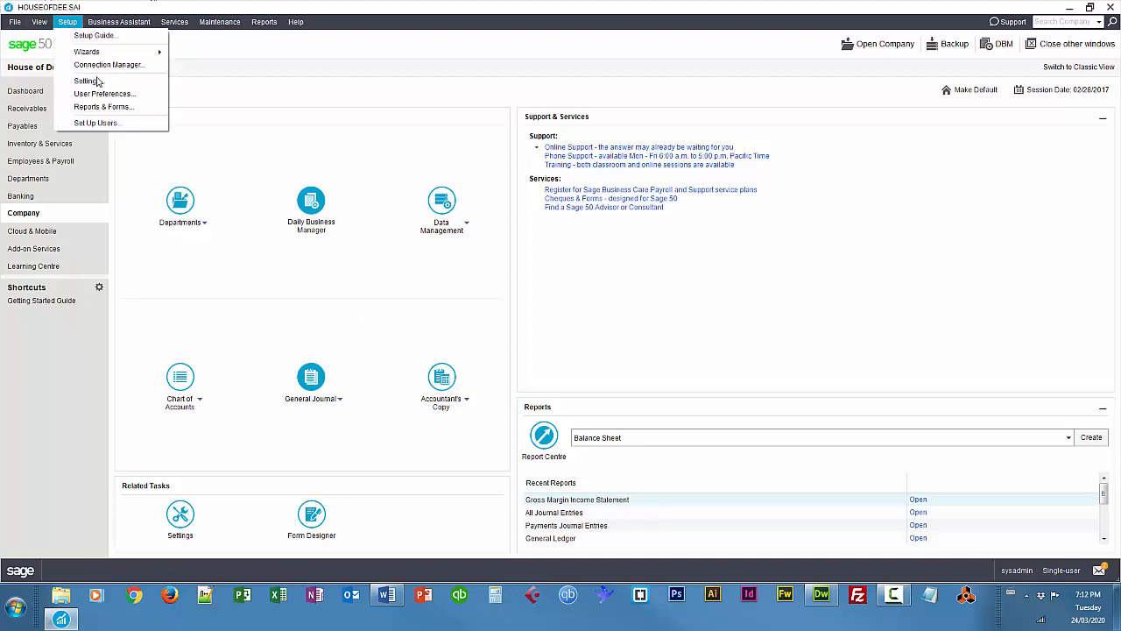
{"action": "left_click", "coordinate": [86, 81]}
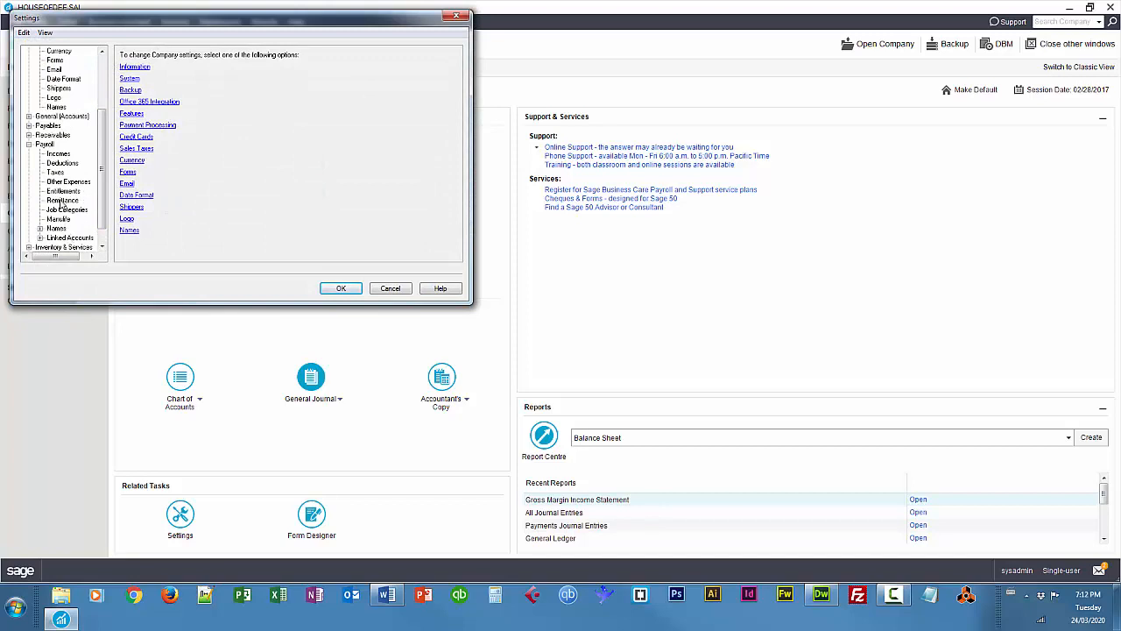
{"action": "left_click", "coordinate": [62, 200]}
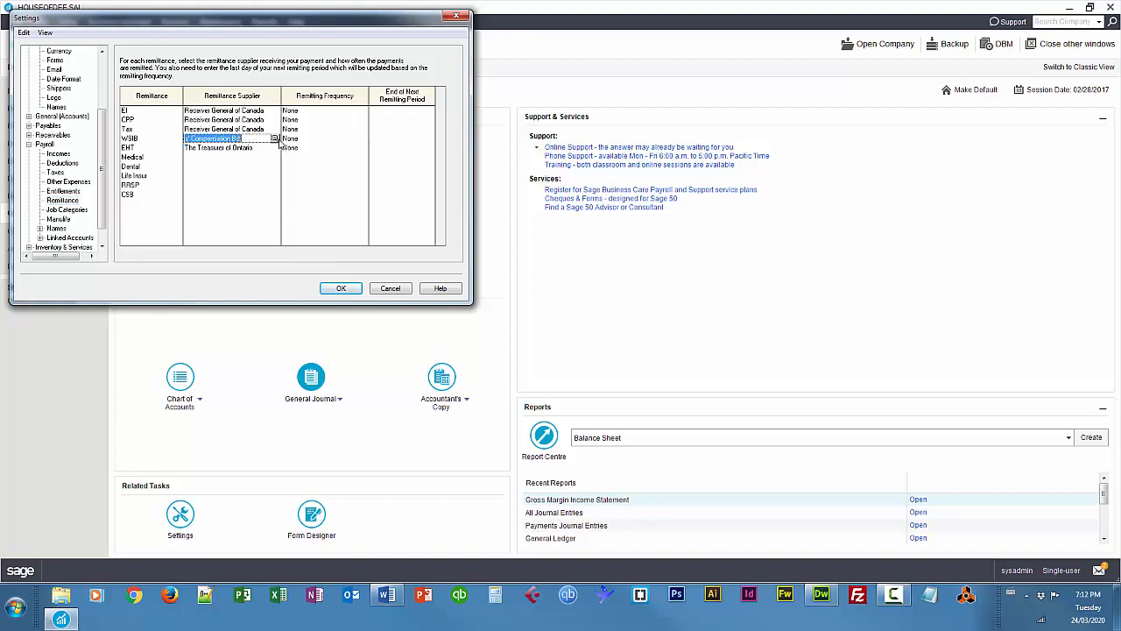
{"action": "left_click", "coordinate": [275, 138]}
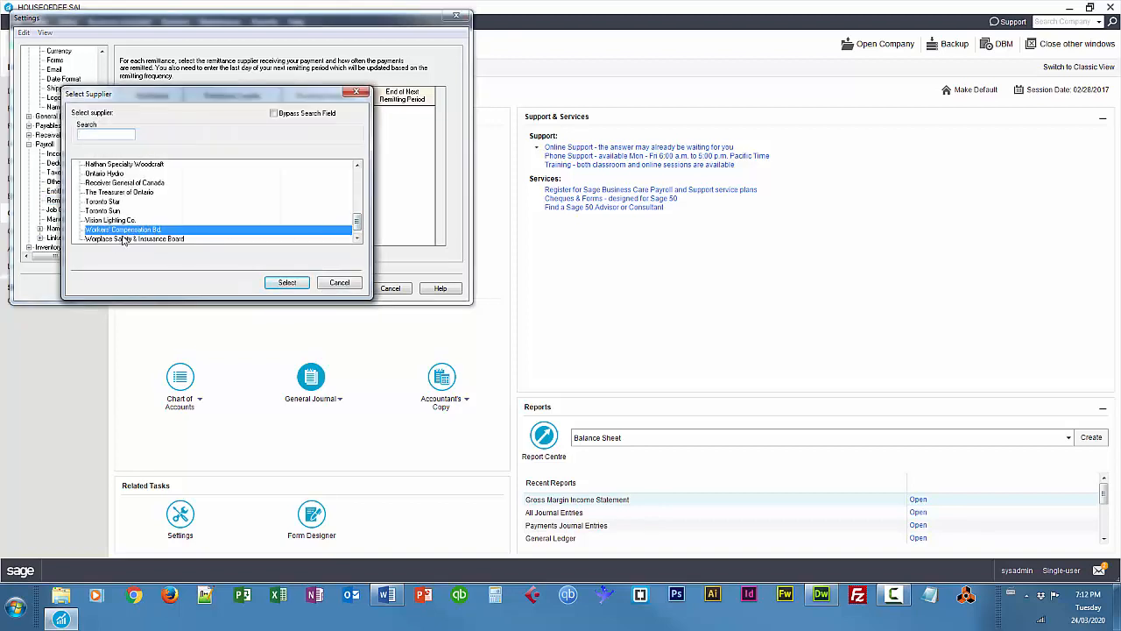
{"action": "left_click", "coordinate": [287, 281]}
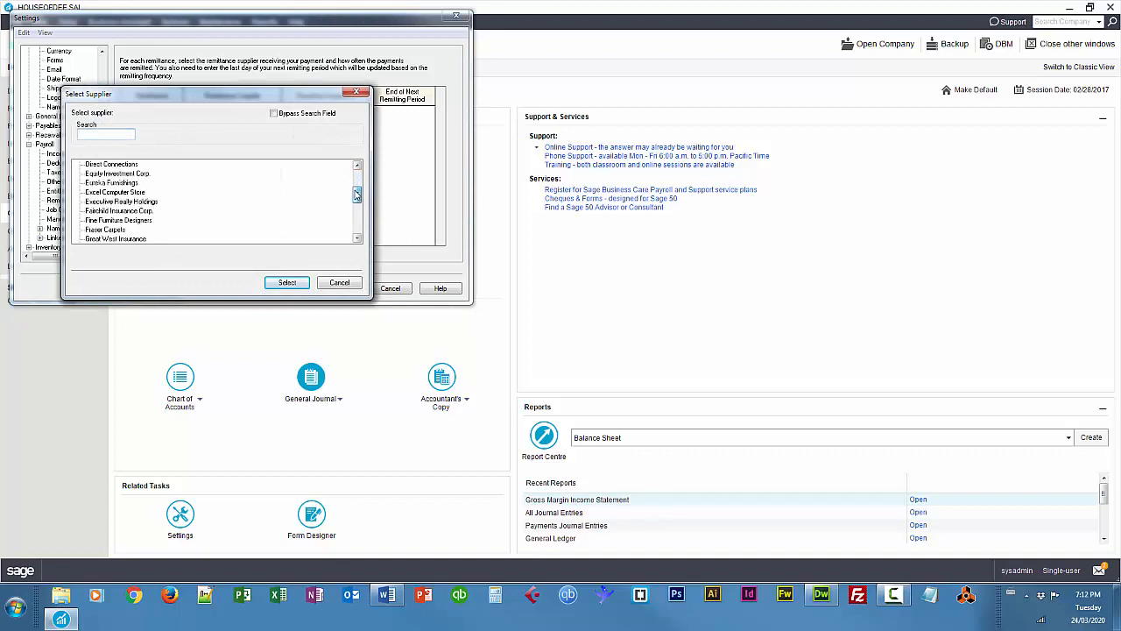
{"action": "left_click", "coordinate": [286, 282]}
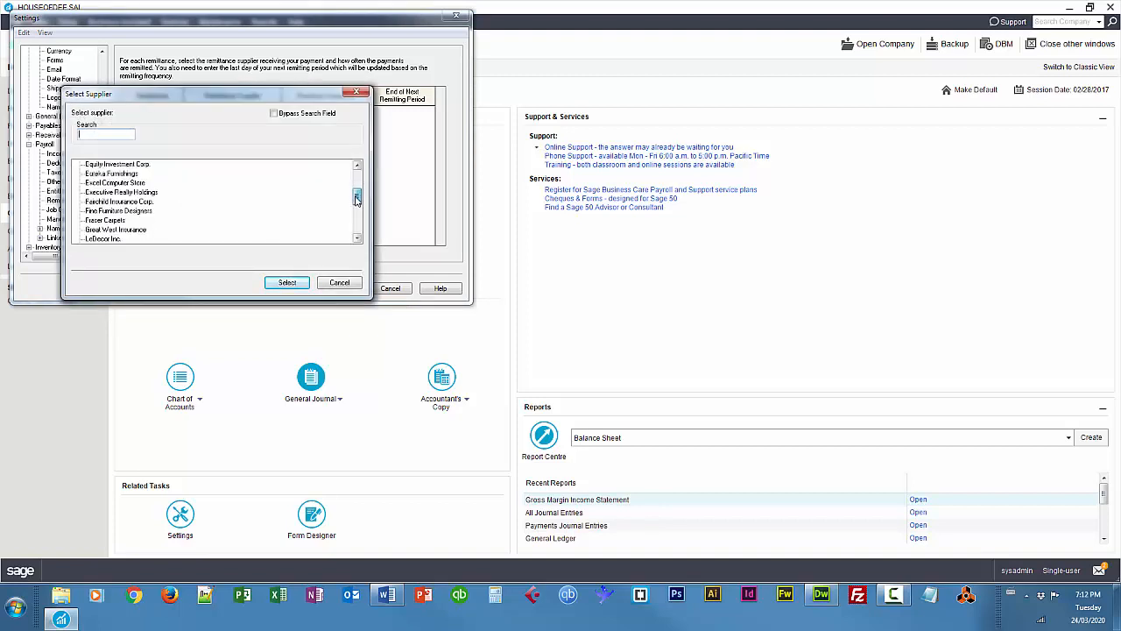
{"action": "left_click", "coordinate": [287, 282]}
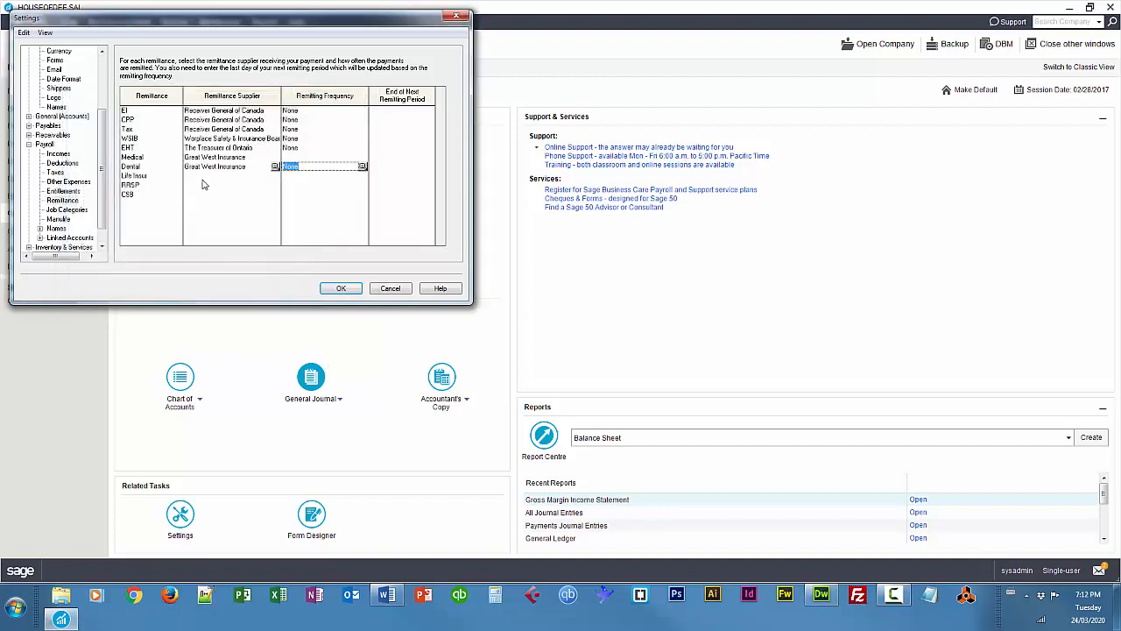
Assign Great West Insurance for life insurance, Canada Investment Corp for RRSP, Bank of Canada for CSB, and close settings
{"action": "left_click", "coordinate": [362, 167]}
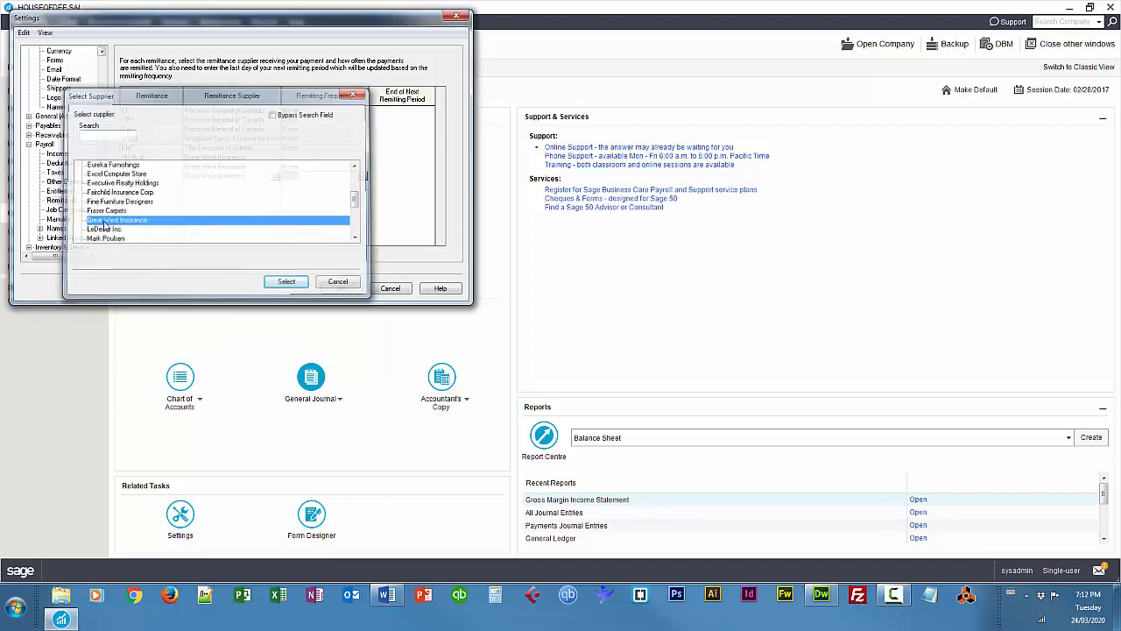
{"action": "left_click", "coordinate": [286, 282]}
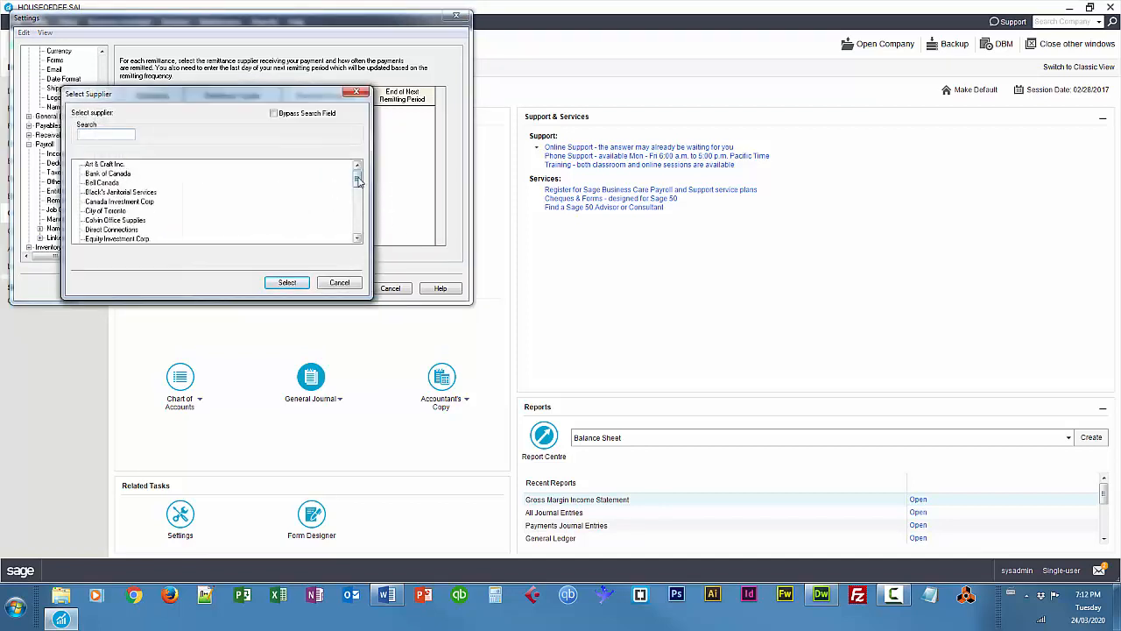
{"action": "left_click", "coordinate": [120, 202]}
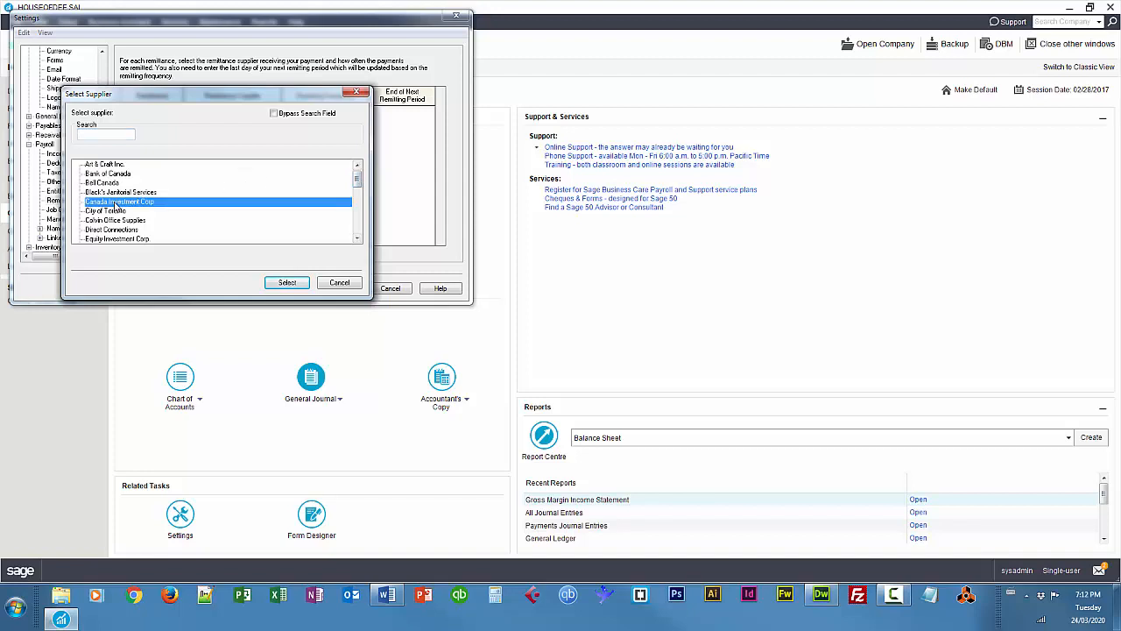
{"action": "left_click", "coordinate": [287, 282]}
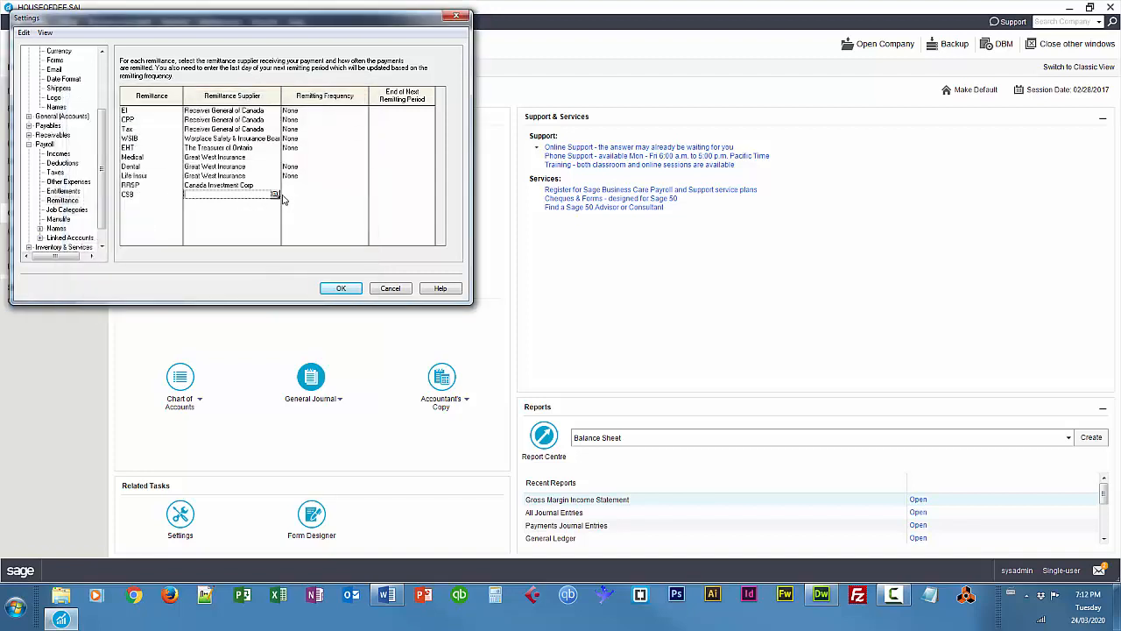
{"action": "mouse_move", "coordinate": [278, 197]}
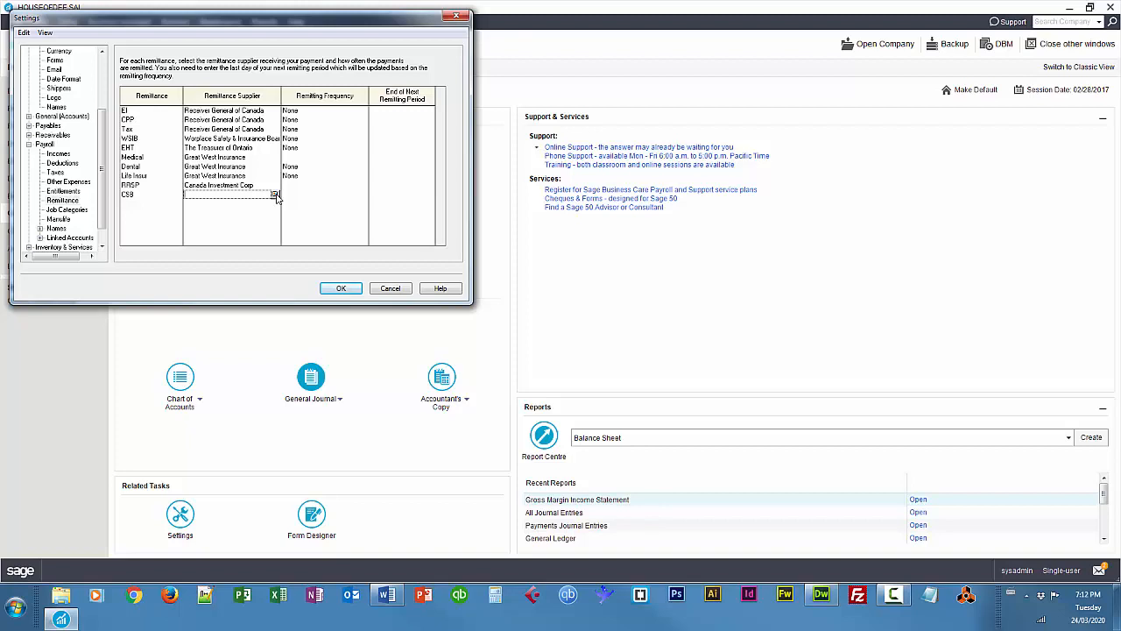
{"action": "left_click", "coordinate": [274, 194]}
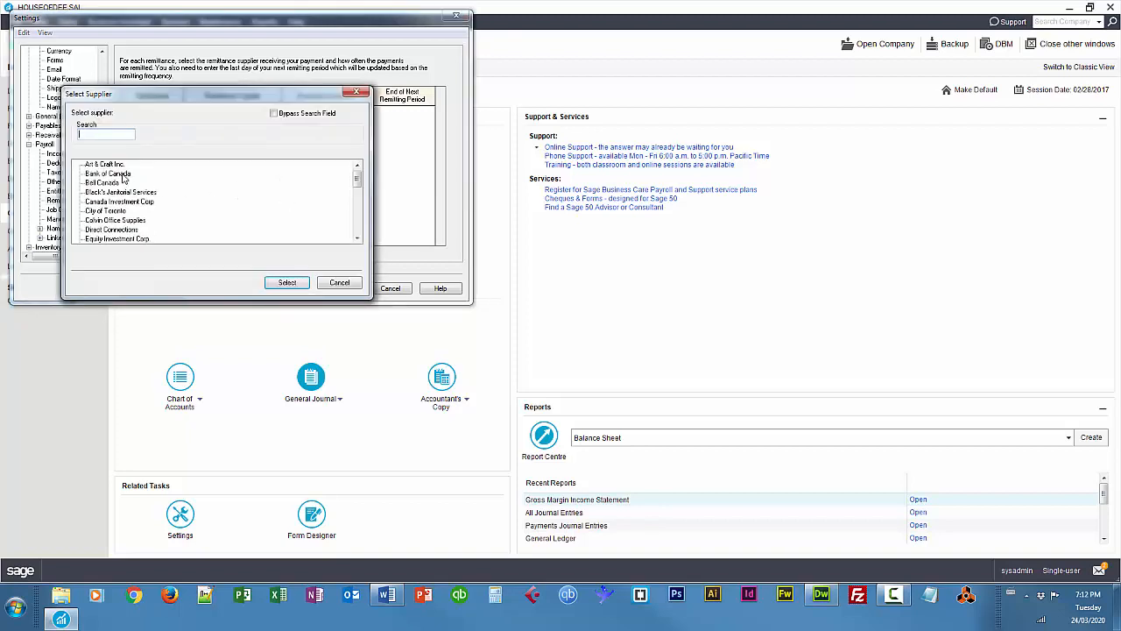
{"action": "left_click", "coordinate": [286, 282]}
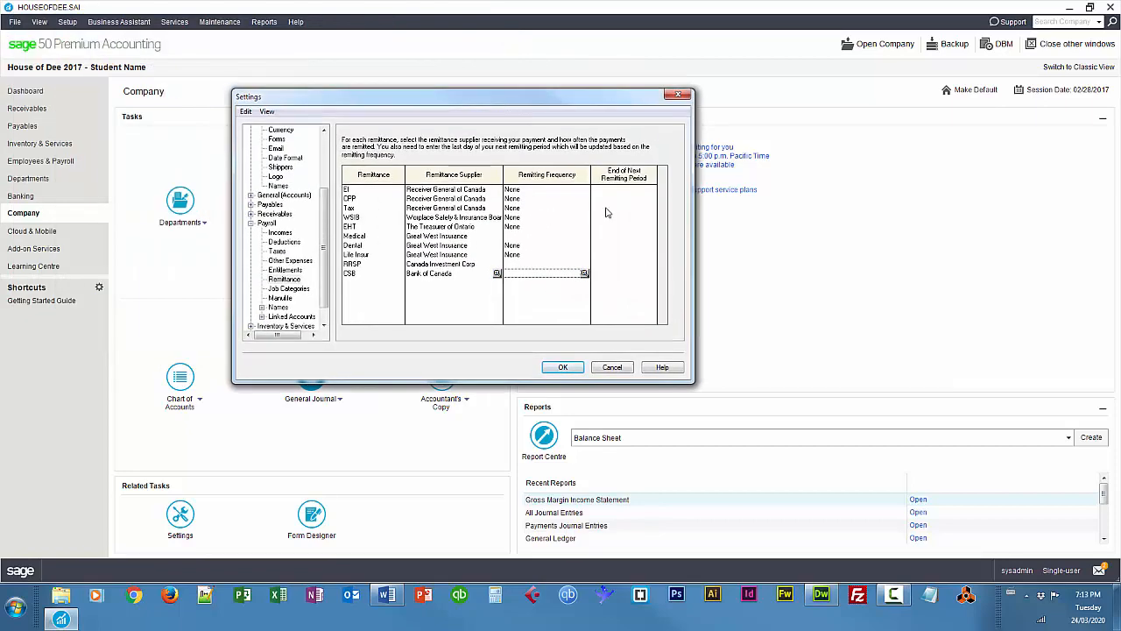
{"action": "mouse_move", "coordinate": [647, 340]}
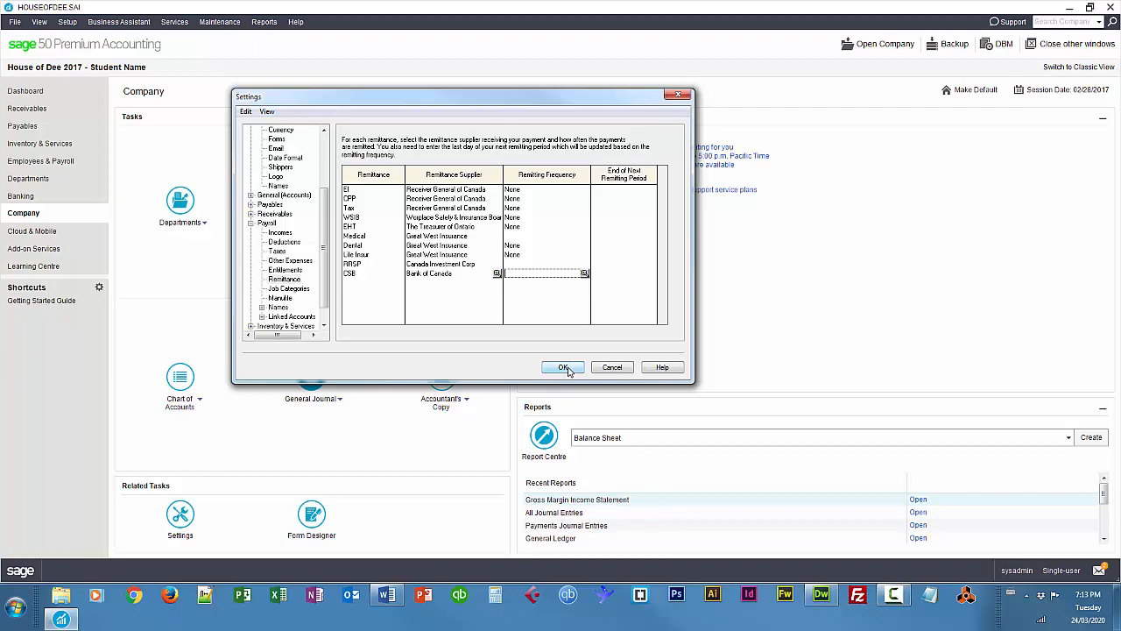
{"action": "left_click", "coordinate": [563, 367]}
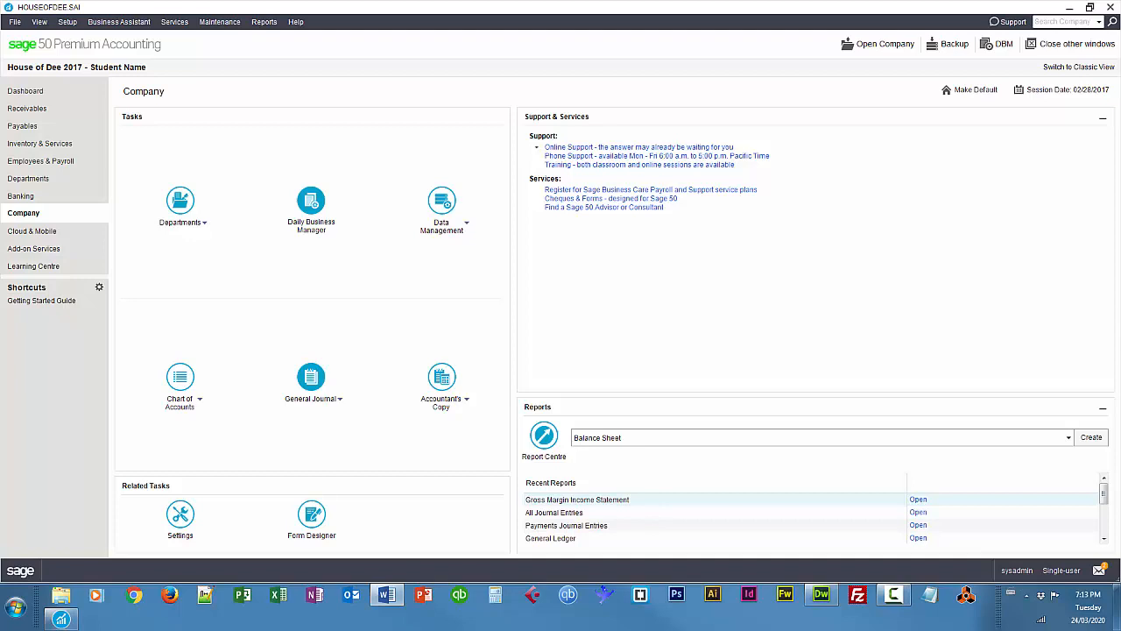
{"action": "mouse_move", "coordinate": [798, 281]}
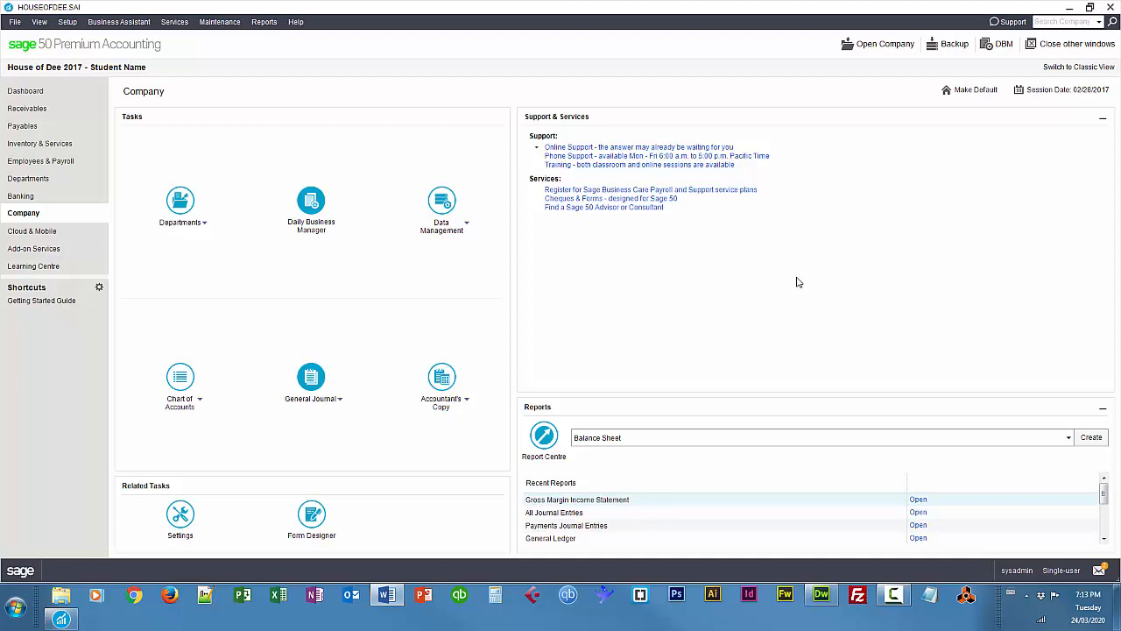
{"action": "mouse_move", "coordinate": [746, 272]}
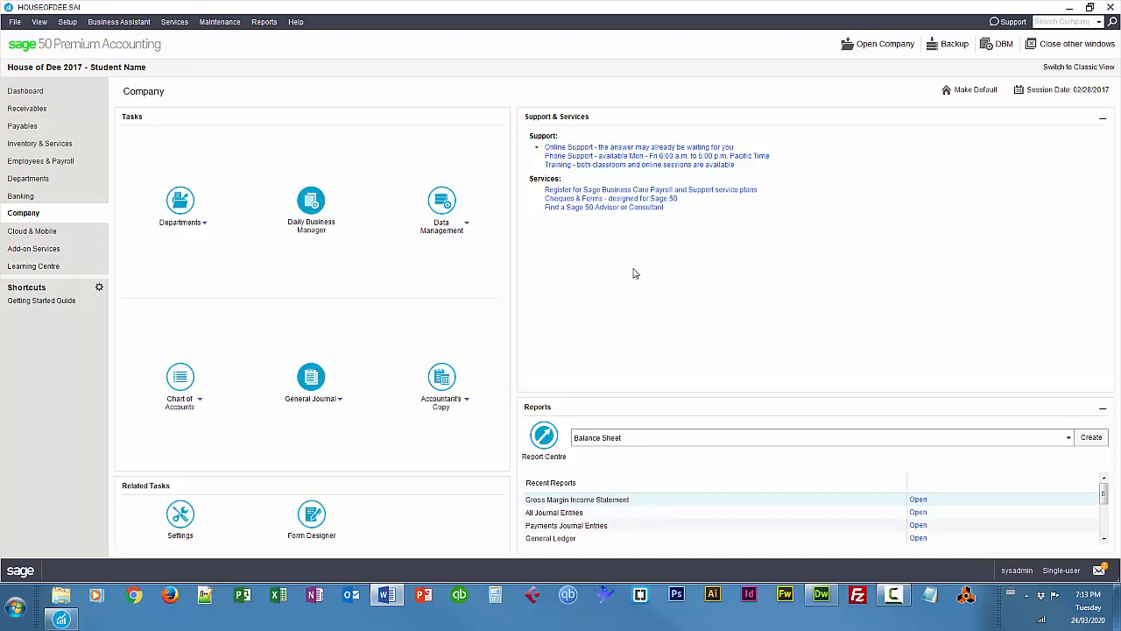
{"action": "mouse_move", "coordinate": [635, 280]}
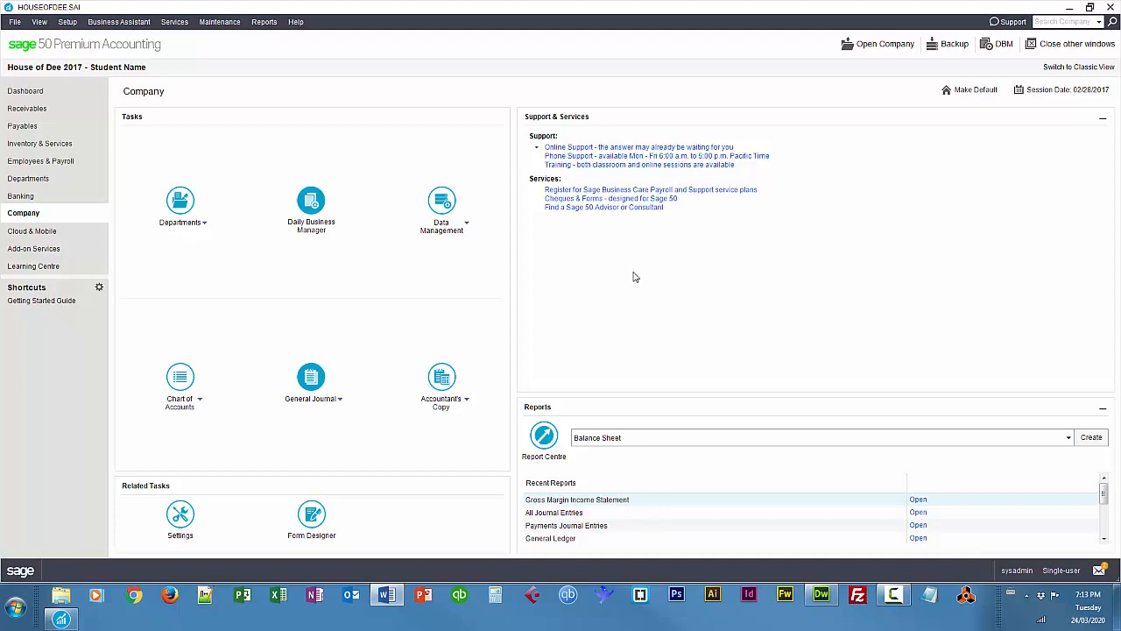
{"action": "mouse_move", "coordinate": [434, 259]}
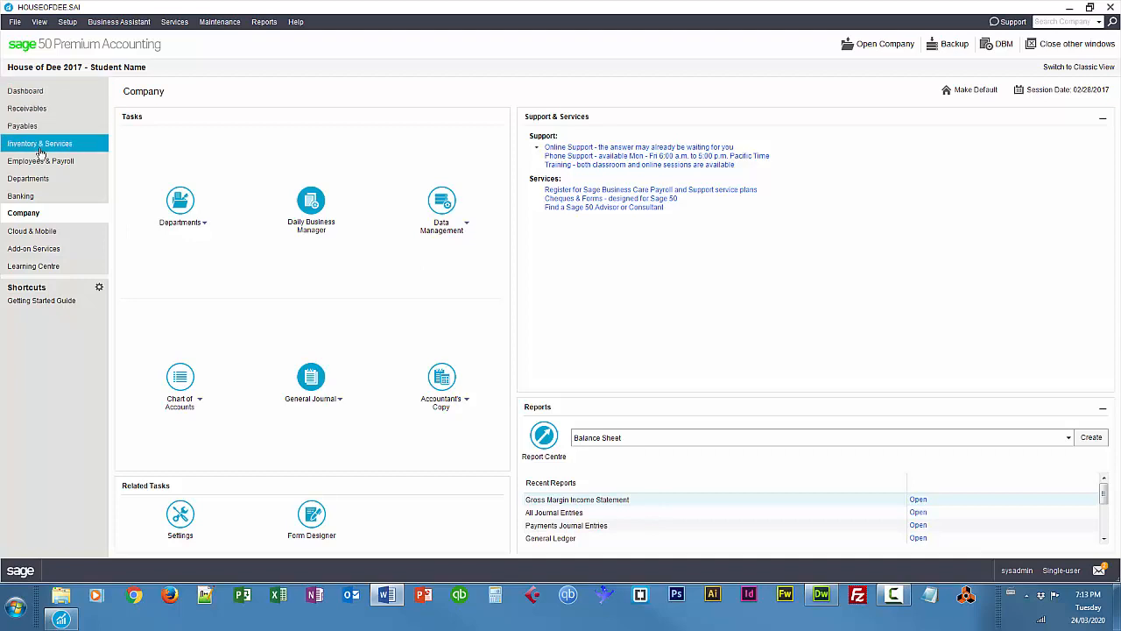
Go to Employees & Payroll and start a new employee payroll ledger
{"action": "left_click", "coordinate": [40, 160]}
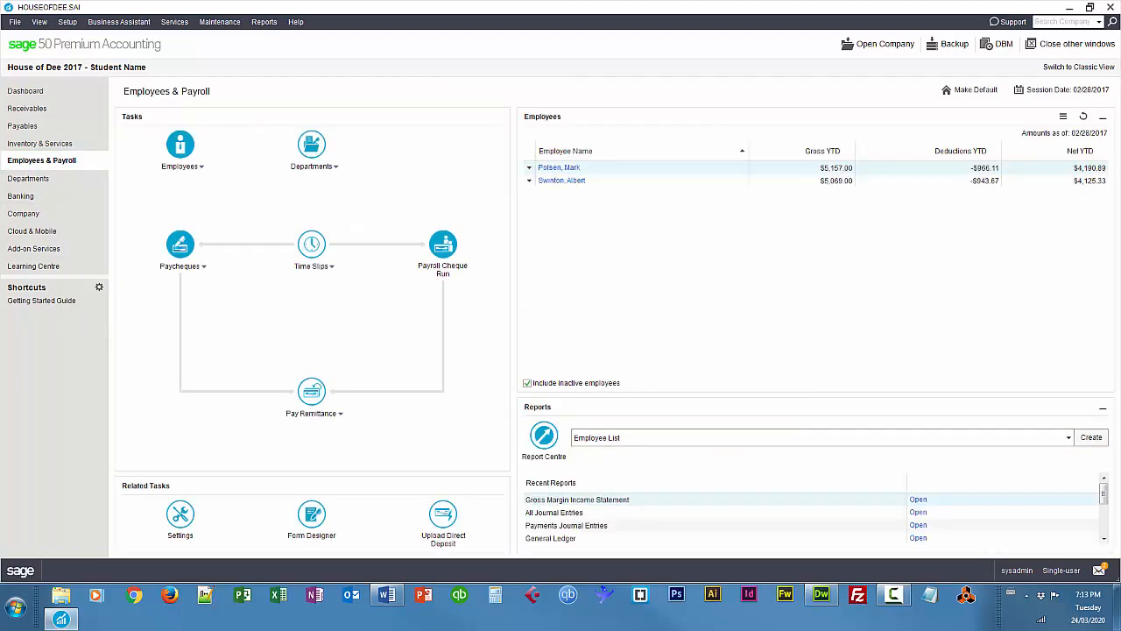
{"action": "mouse_move", "coordinate": [628, 254]}
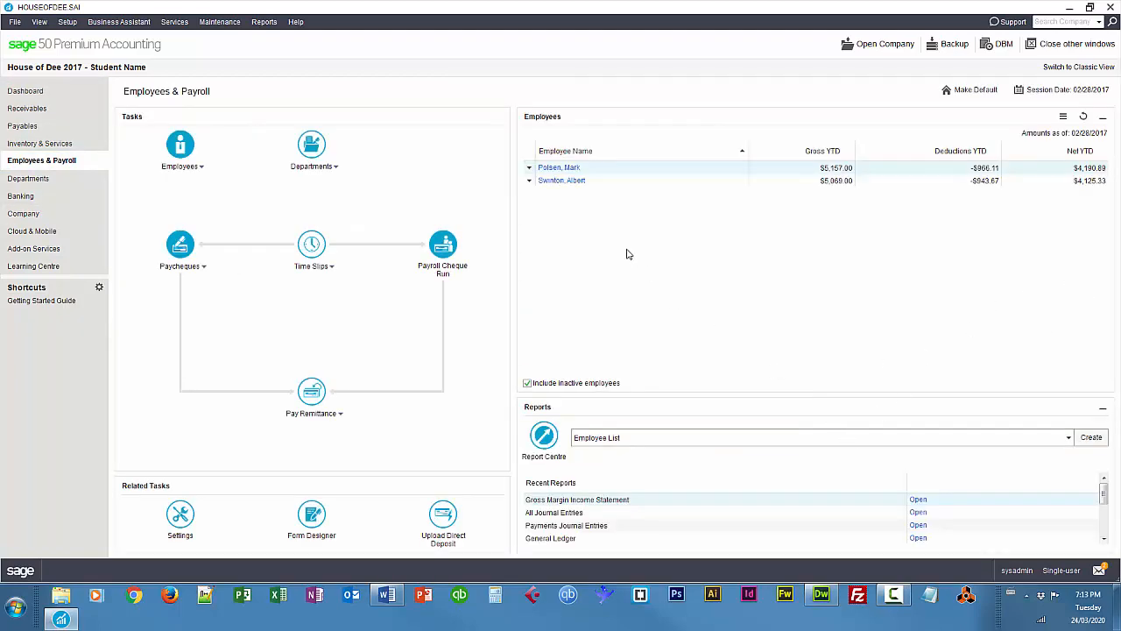
{"action": "left_click", "coordinate": [180, 166]}
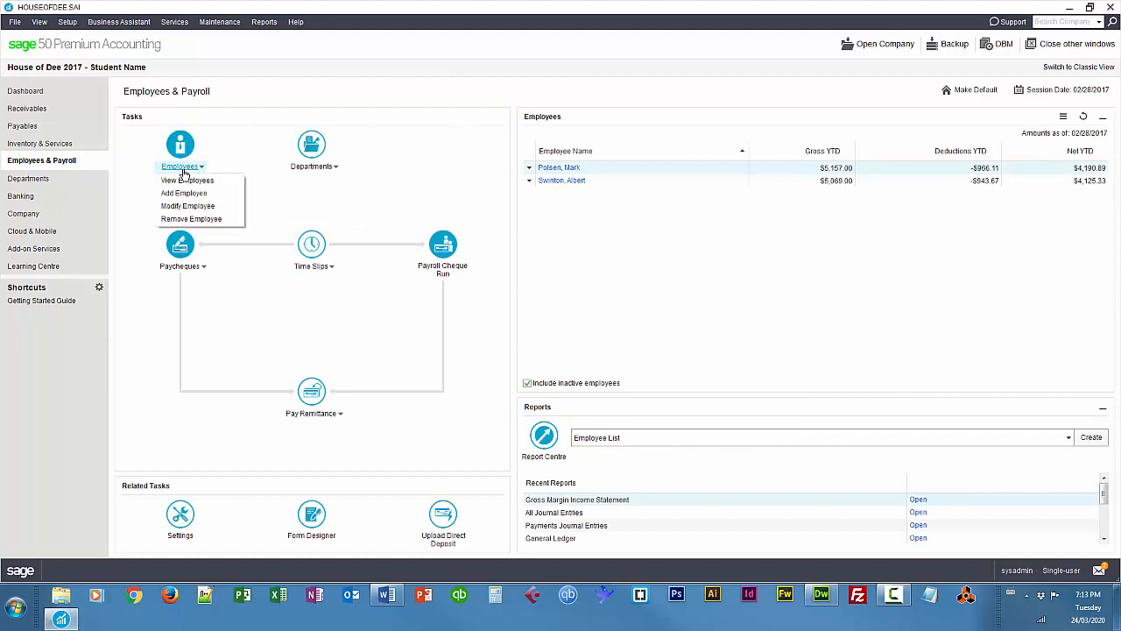
{"action": "left_click", "coordinate": [184, 193]}
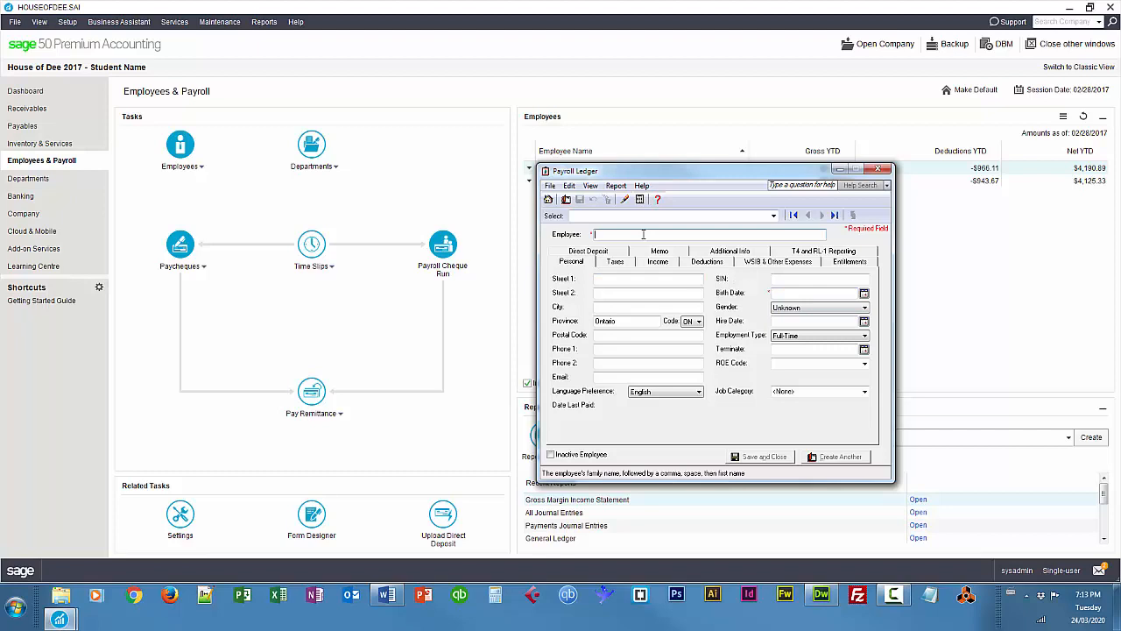
{"action": "type", "text": "H"}
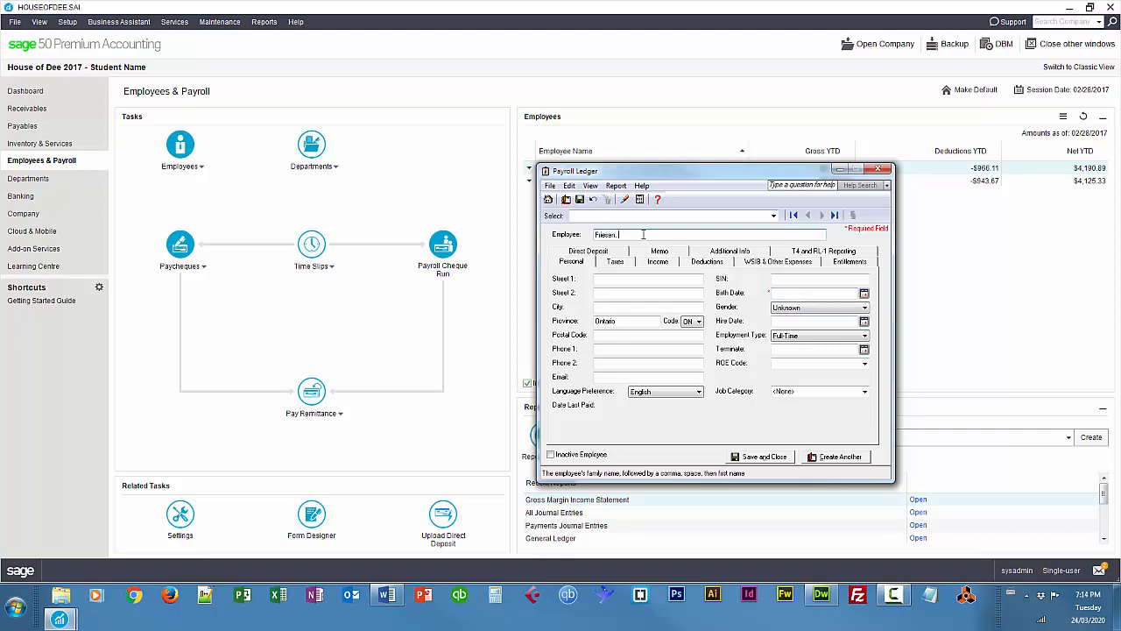
{"action": "type", "text": "Keri"}
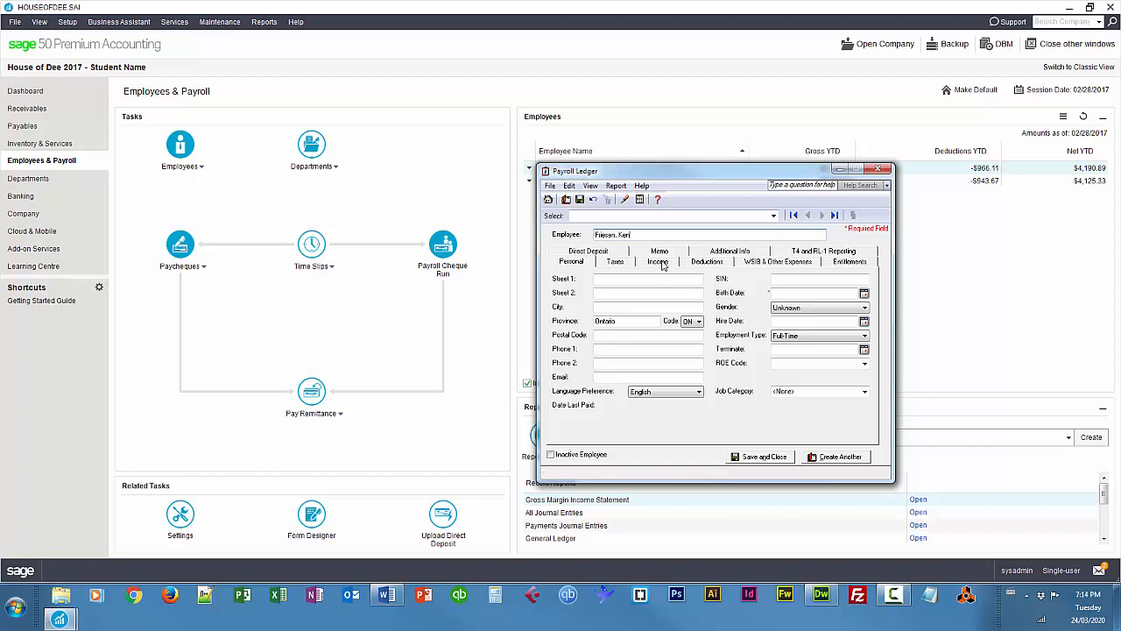
{"action": "left_click", "coordinate": [819, 277]}
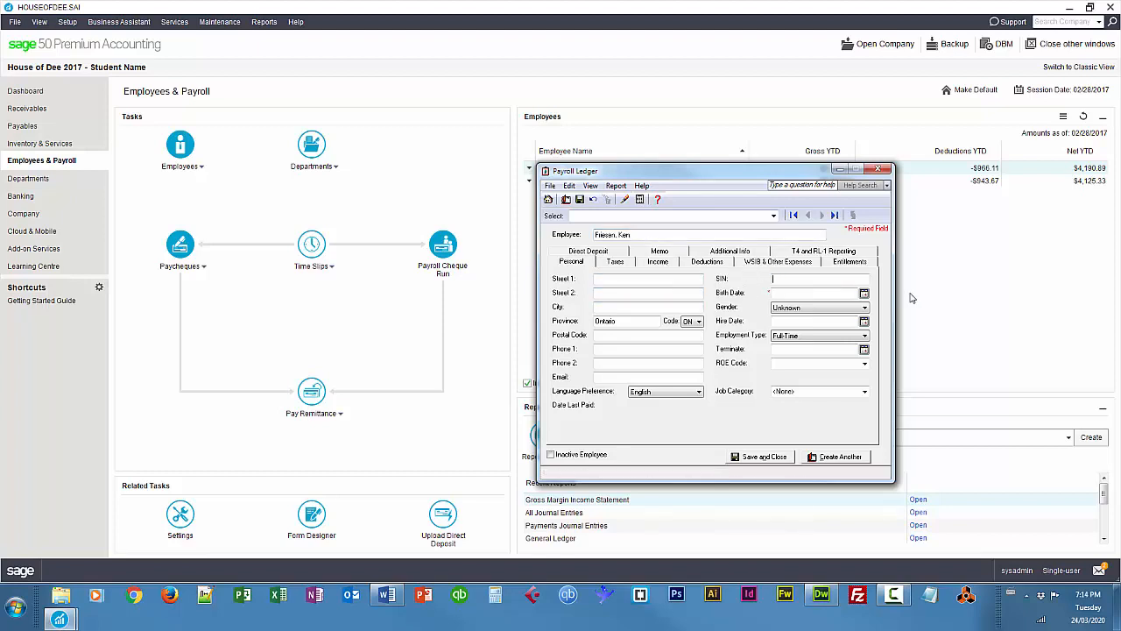
{"action": "type", "text": "000000000"}
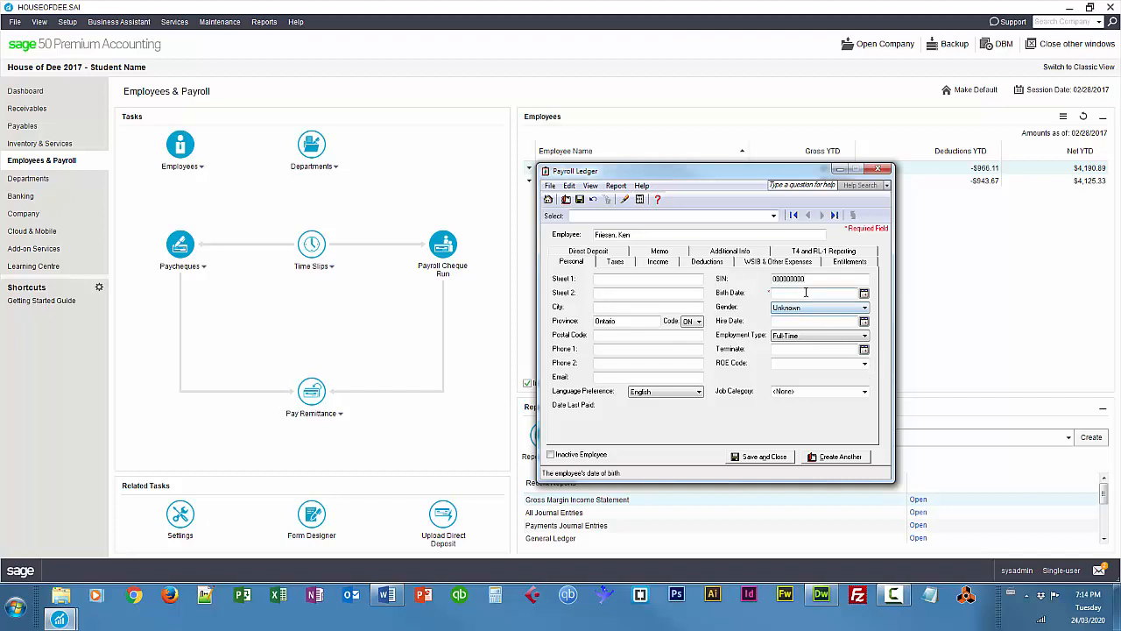
{"action": "left_click", "coordinate": [819, 278]}
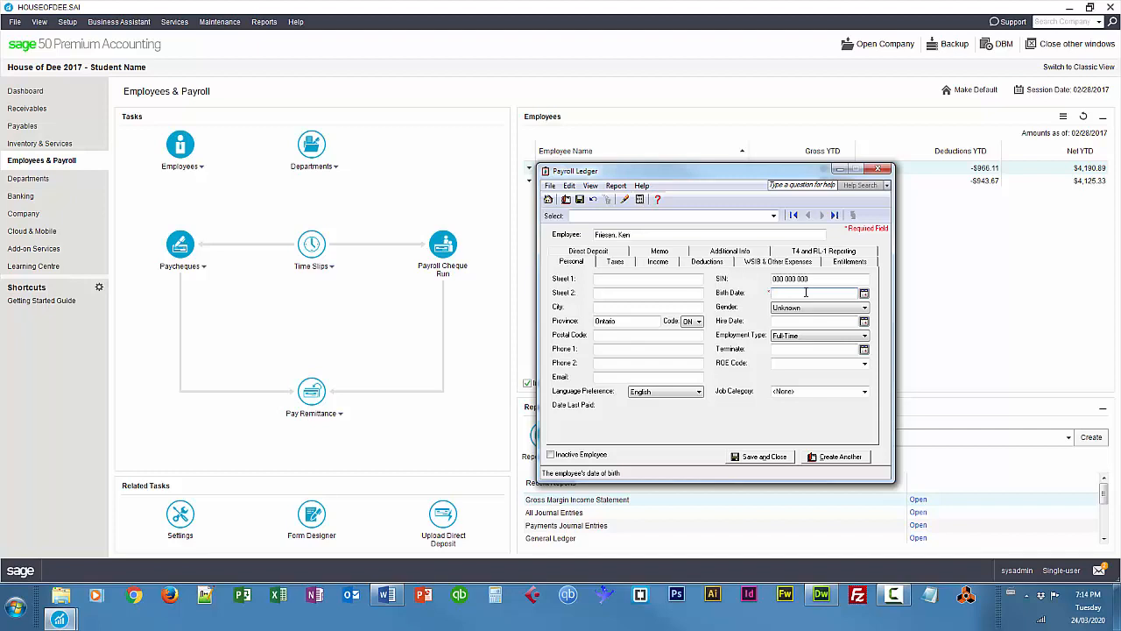
{"action": "type", "text": "May 1"}
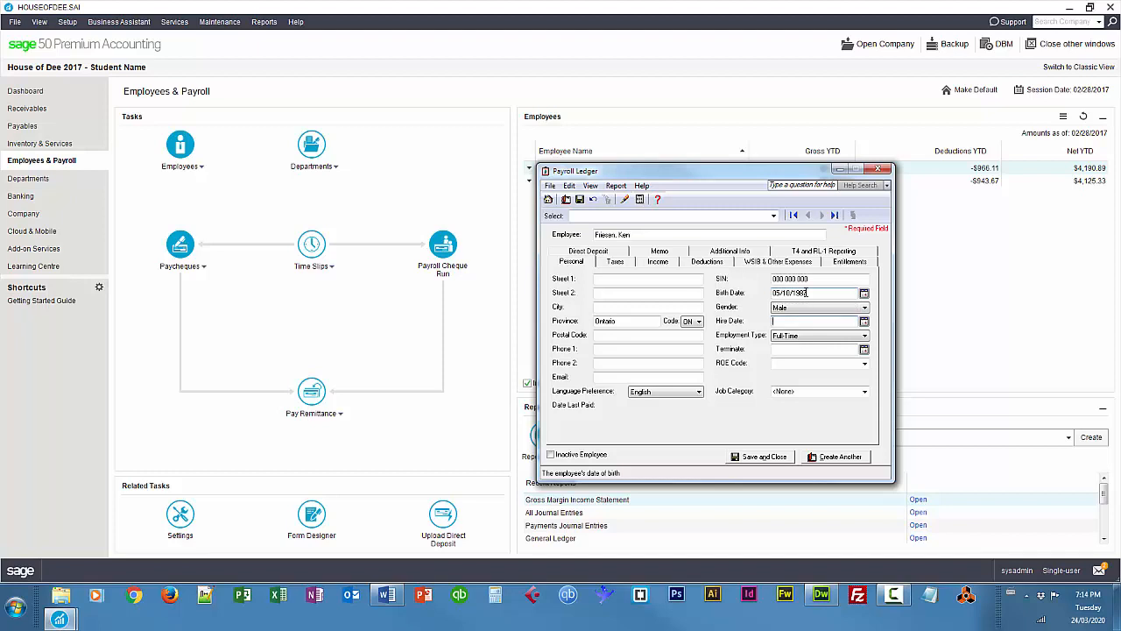
{"action": "type", "text": "ma4"}
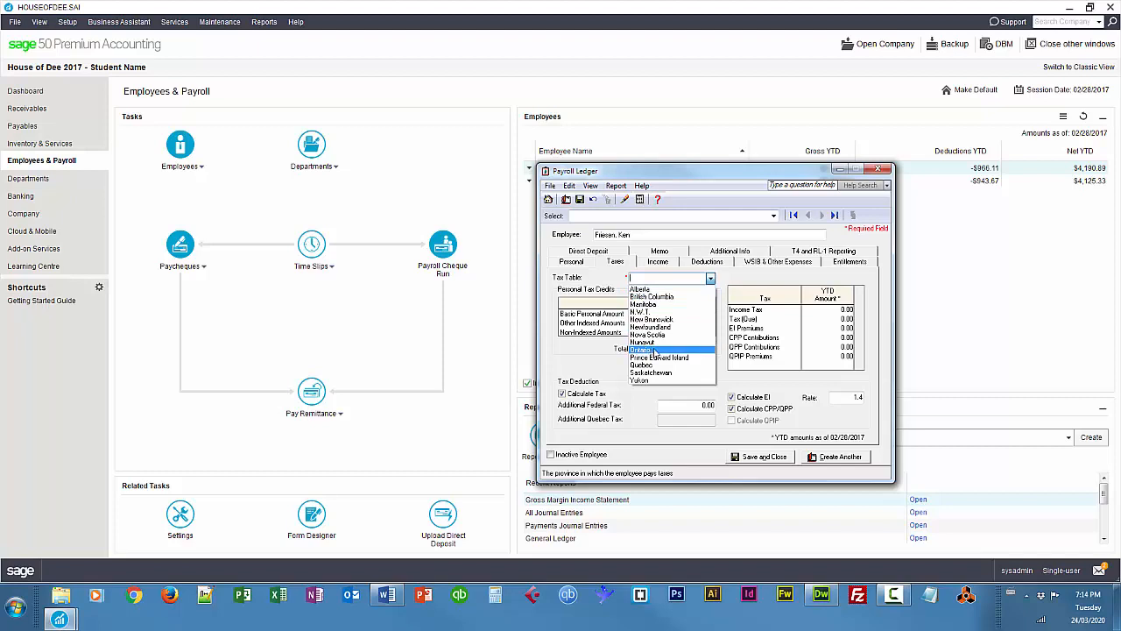
Set the Ontario tax table with personal tax credits and stop retaining vacation pay
{"action": "left_click", "coordinate": [644, 346]}
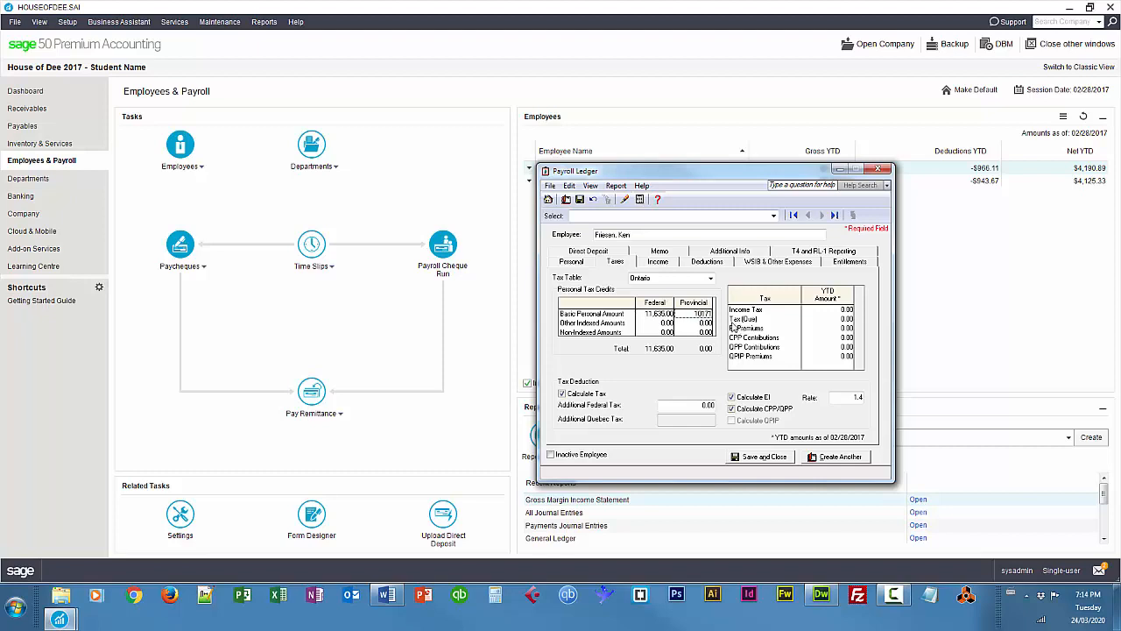
{"action": "left_click", "coordinate": [658, 261]}
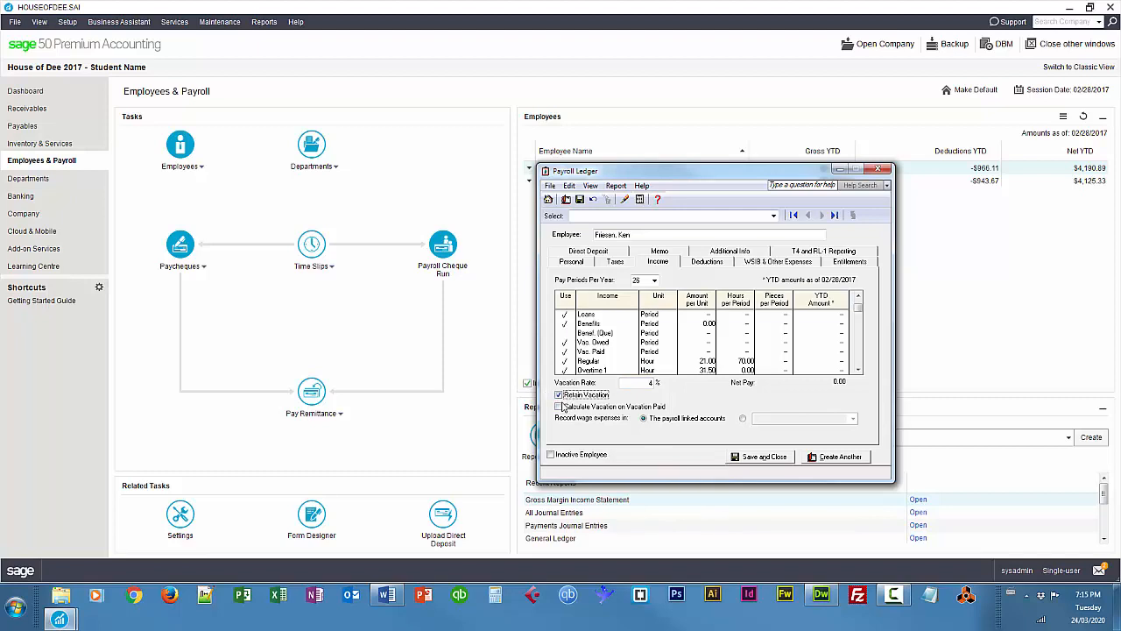
{"action": "mouse_move", "coordinate": [556, 405]}
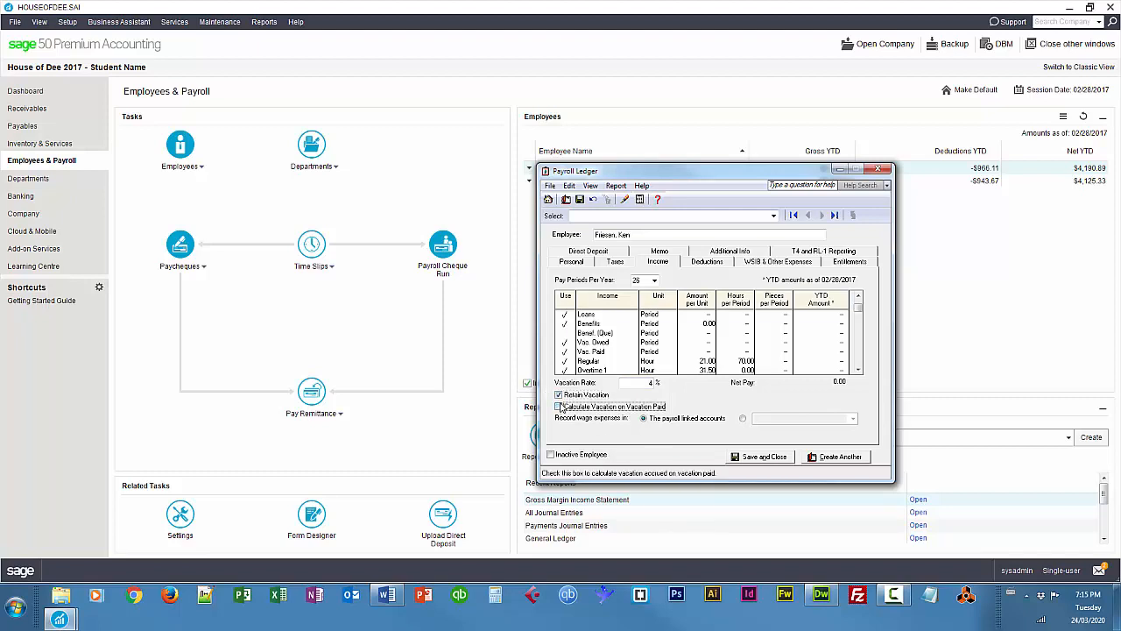
{"action": "left_click", "coordinate": [557, 394]}
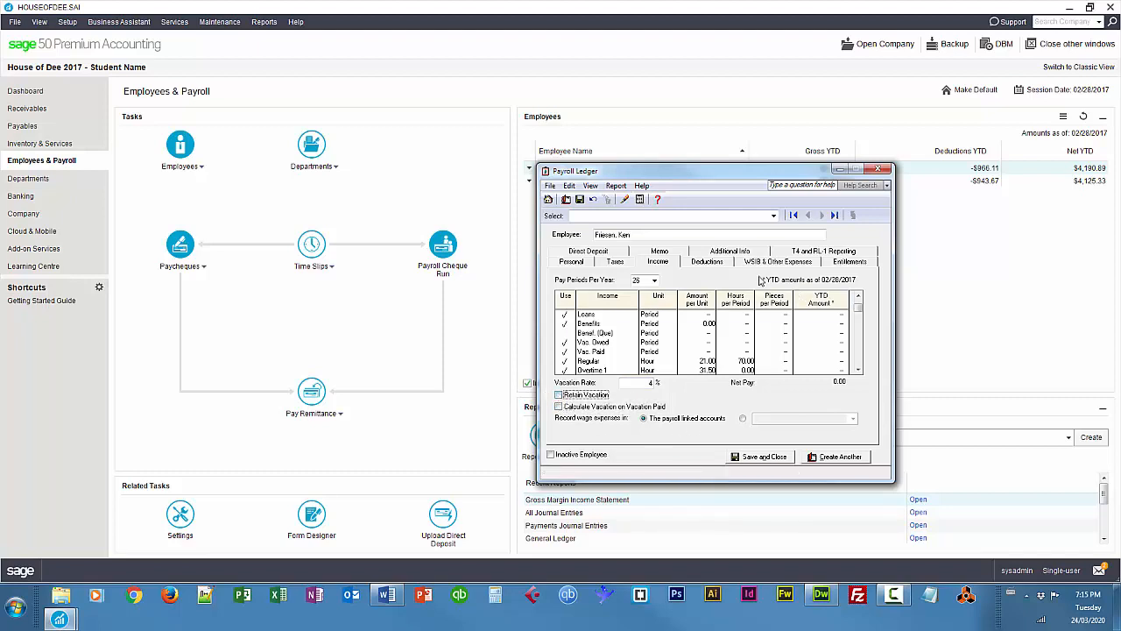
{"action": "left_click", "coordinate": [730, 261]}
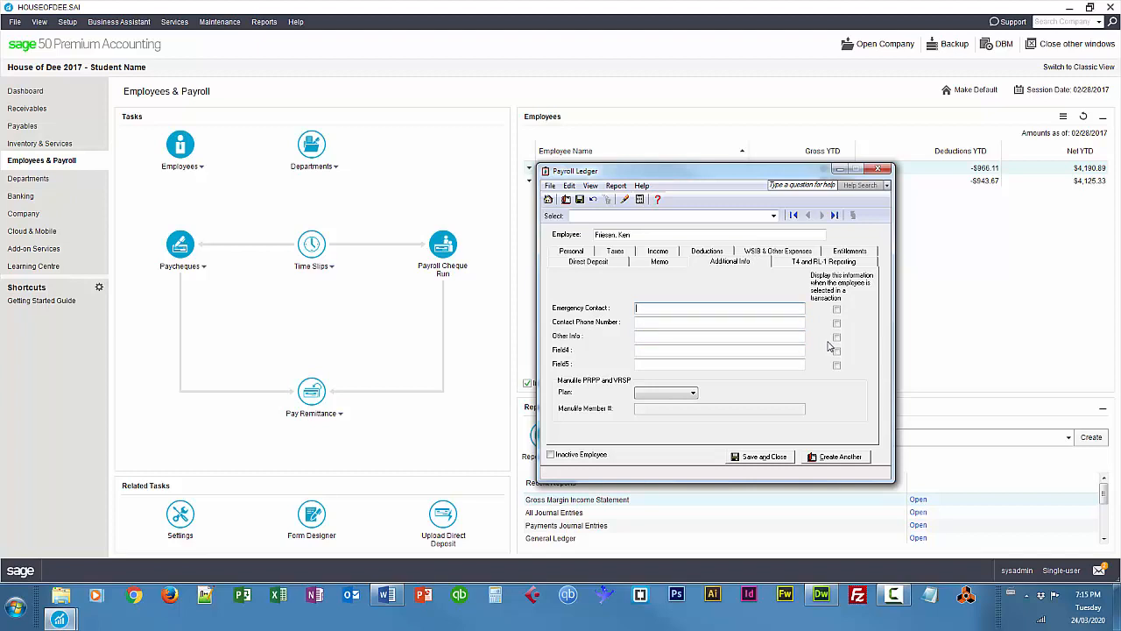
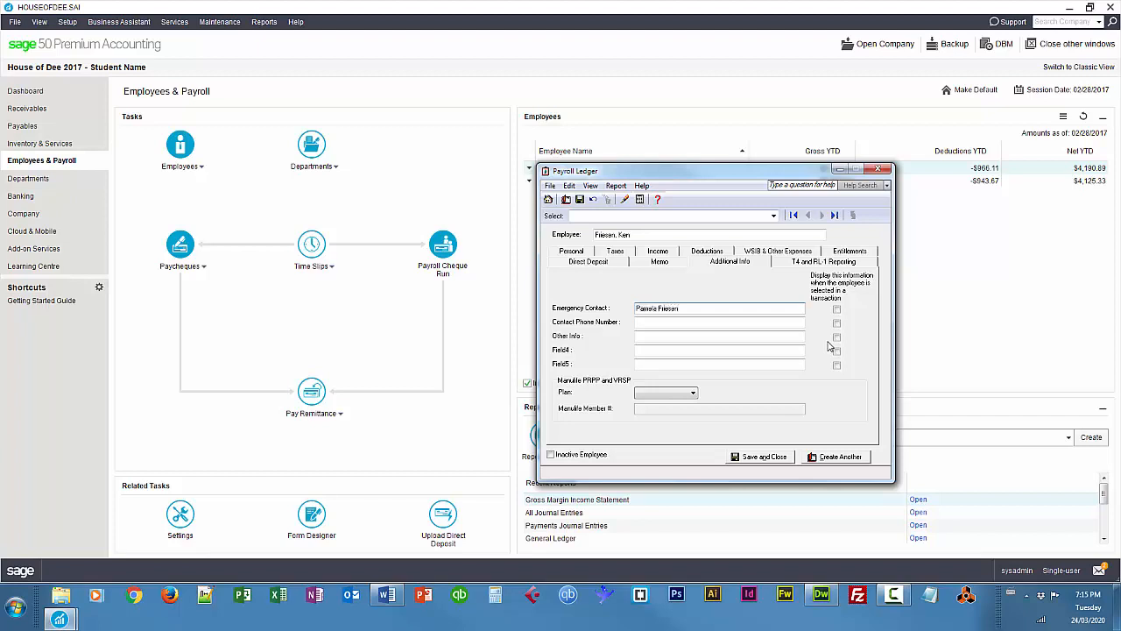
Record the emergency contact, contact phone number and pacemaker note under Additional Info
{"action": "left_click", "coordinate": [718, 322]}
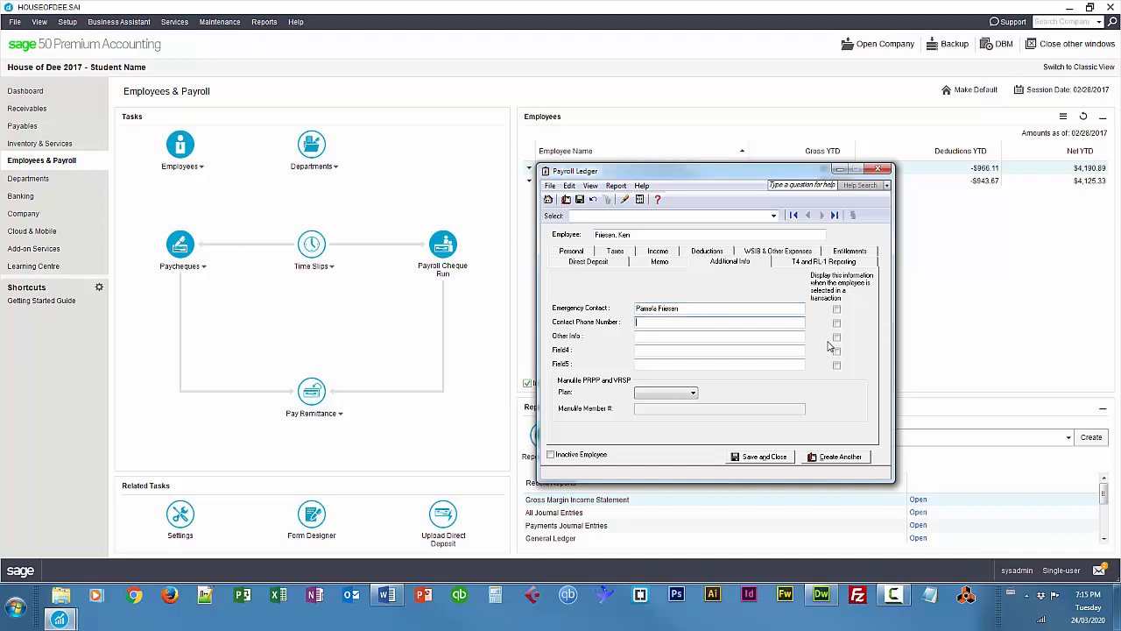
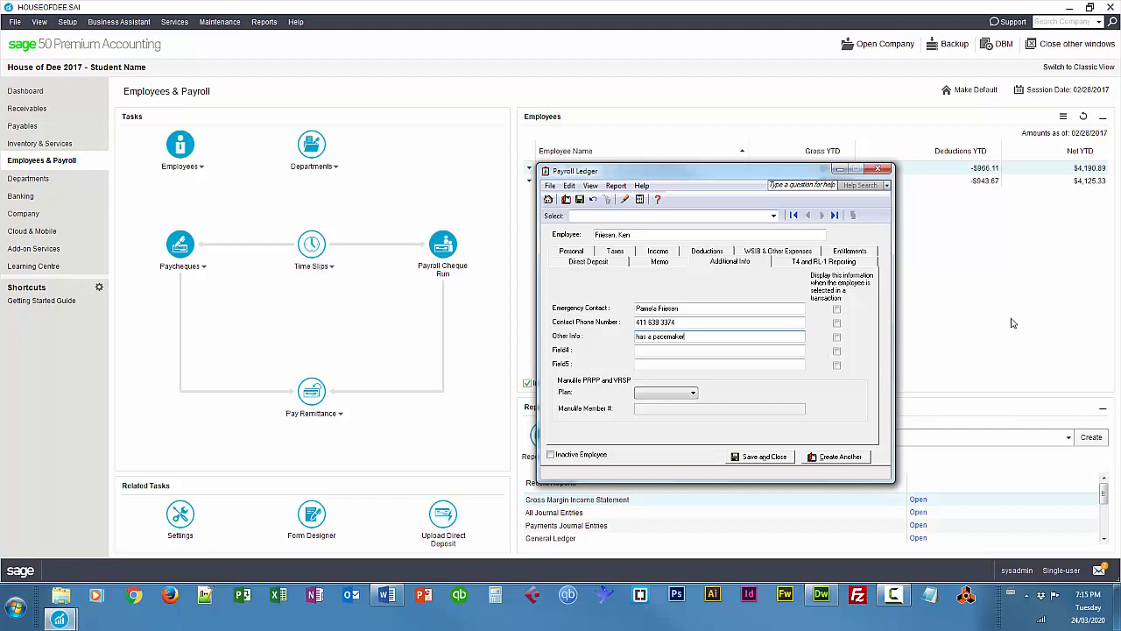
{"action": "mouse_move", "coordinate": [782, 304]}
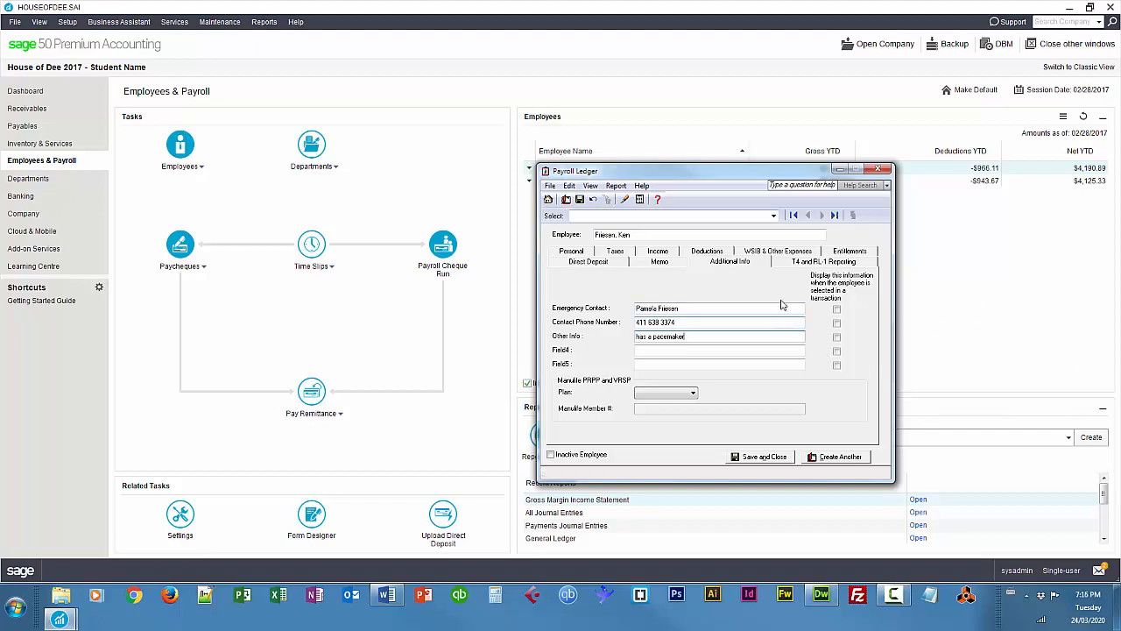
Enter deductions Medical 22.50, Dental 19.00, Life Insur 20.00, RRSP 6% and CSB 50
{"action": "left_click", "coordinate": [706, 261]}
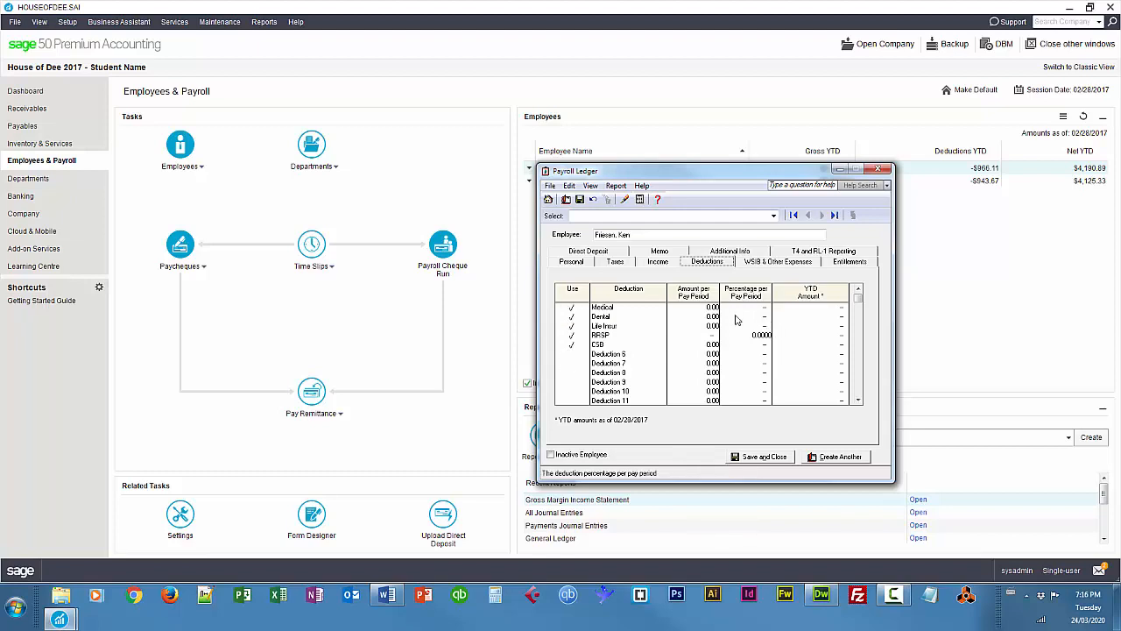
{"action": "left_click", "coordinate": [705, 307]}
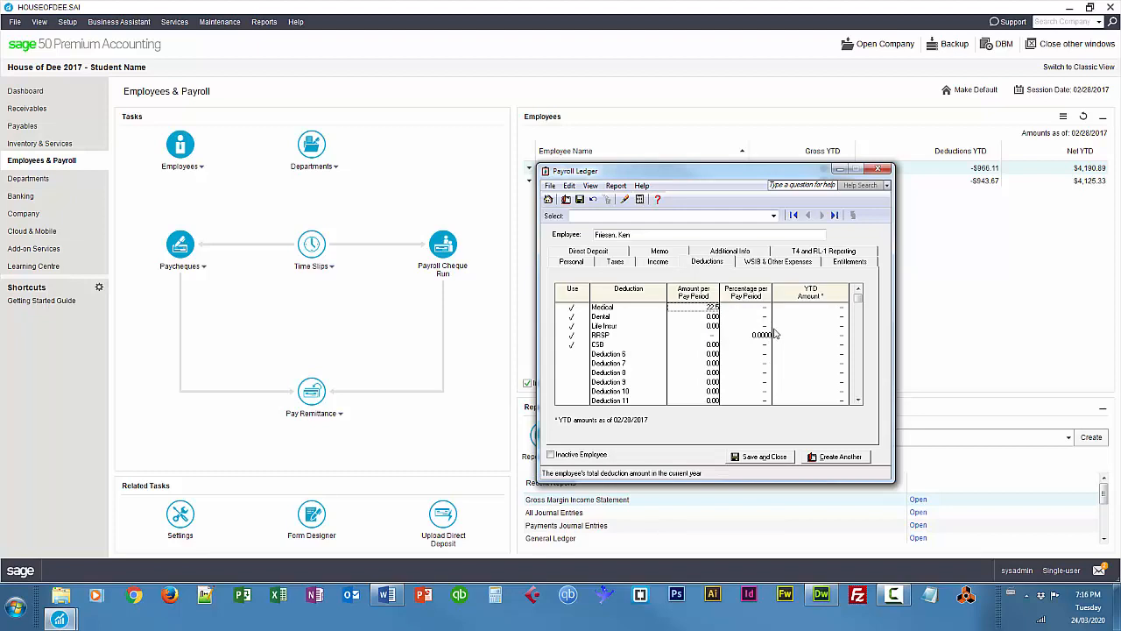
{"action": "left_click", "coordinate": [707, 317]}
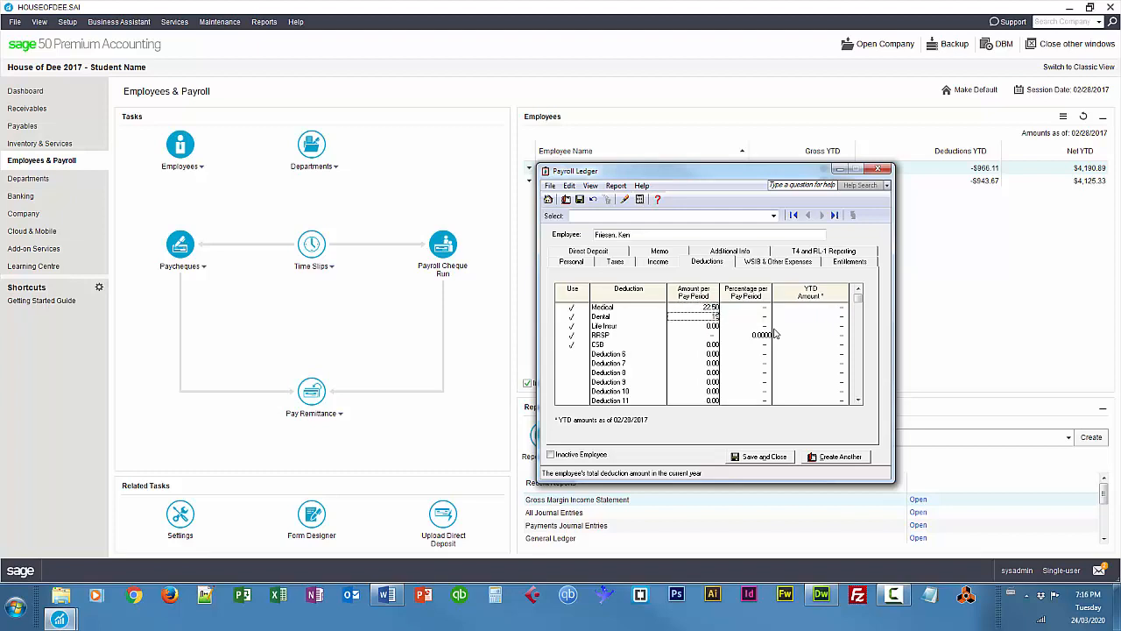
{"action": "left_click", "coordinate": [706, 326]}
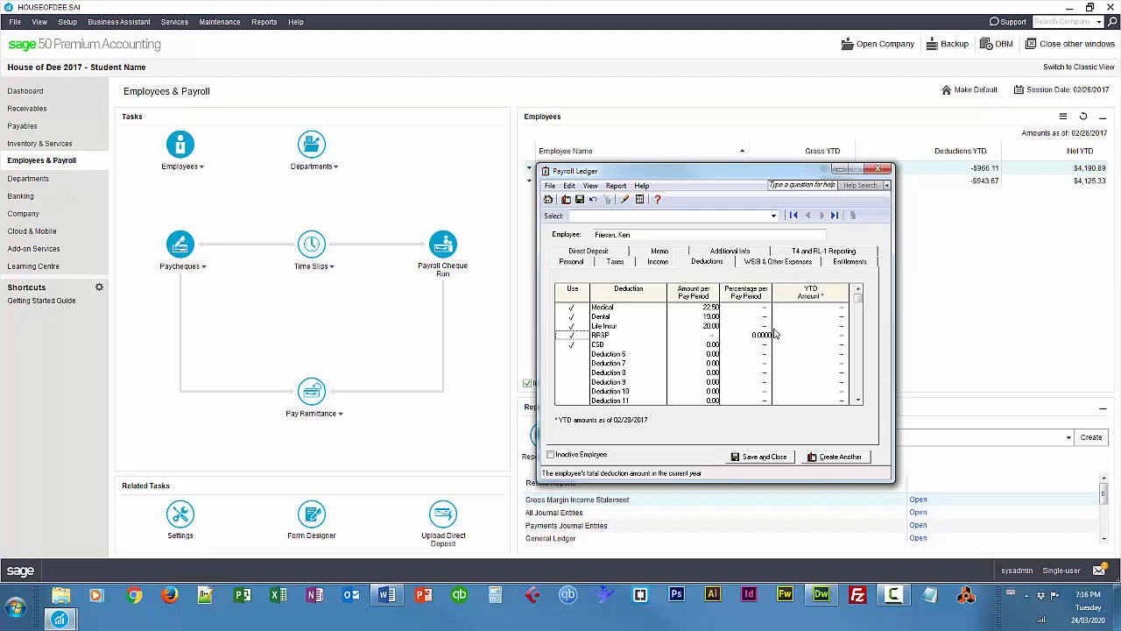
{"action": "left_click", "coordinate": [745, 334]}
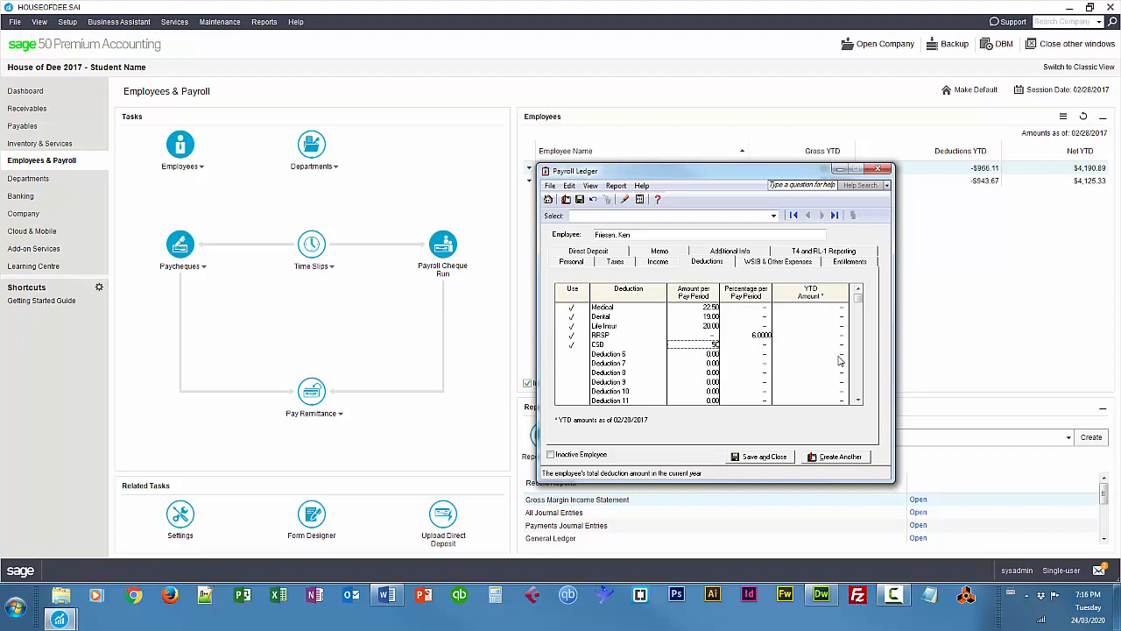
{"action": "mouse_move", "coordinate": [885, 341]}
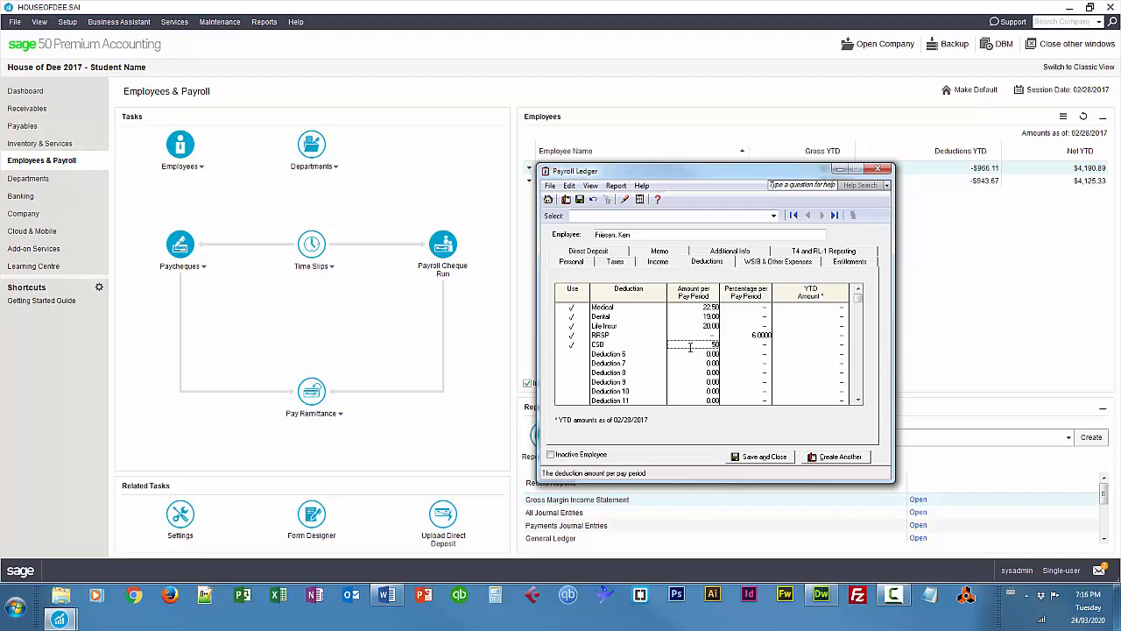
{"action": "mouse_move", "coordinate": [773, 215]}
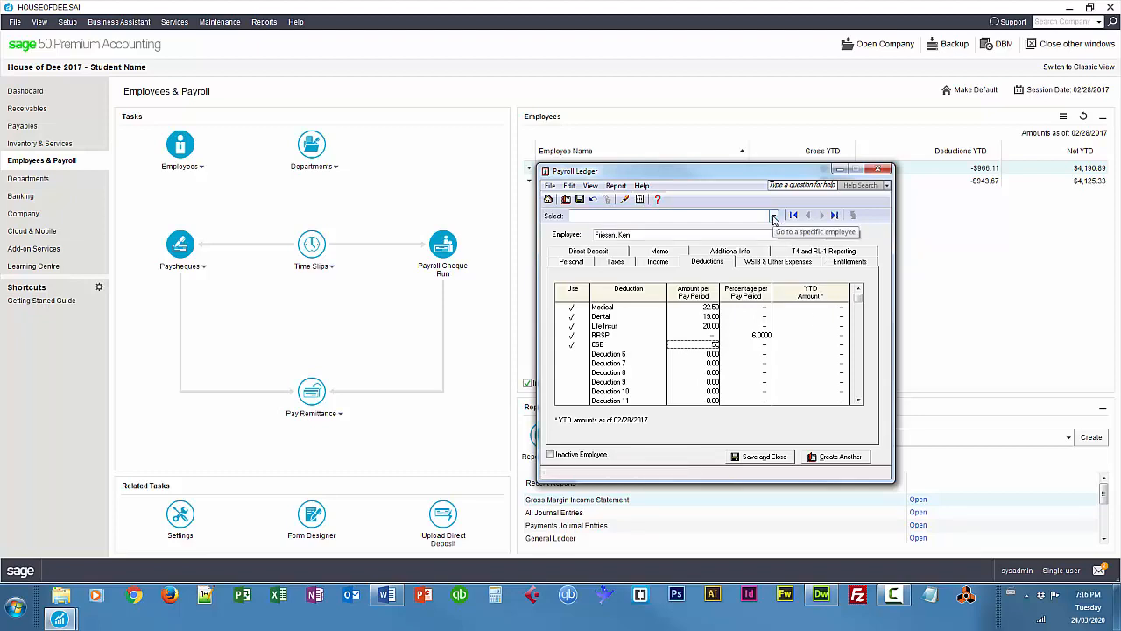
{"action": "left_click", "coordinate": [570, 261]}
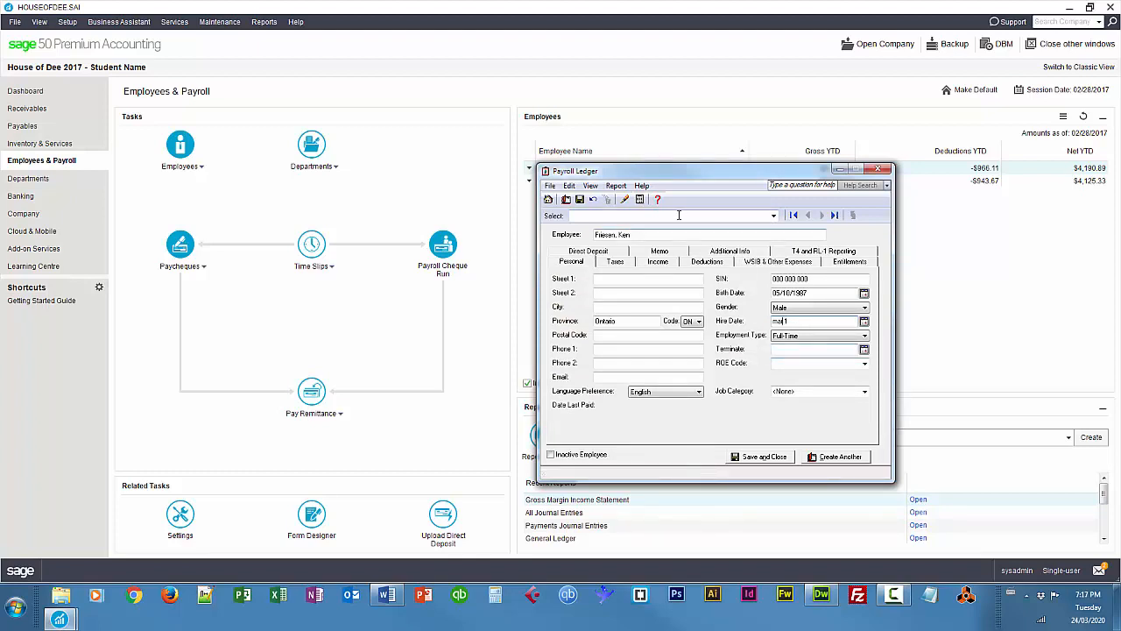
{"action": "left_click", "coordinate": [759, 456]}
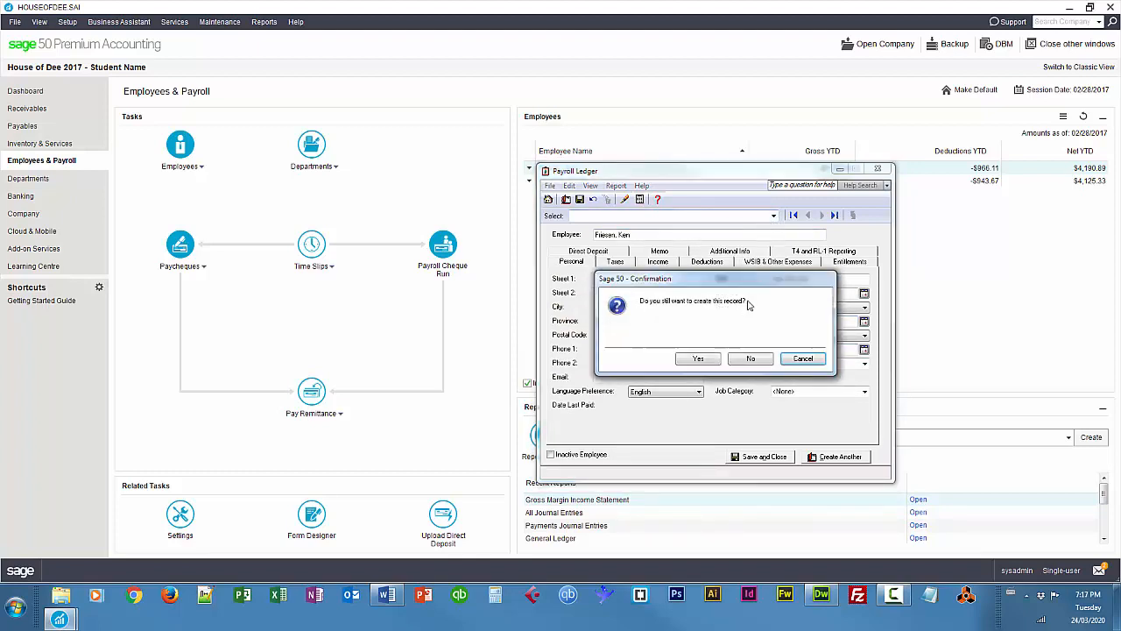
{"action": "left_click", "coordinate": [698, 359]}
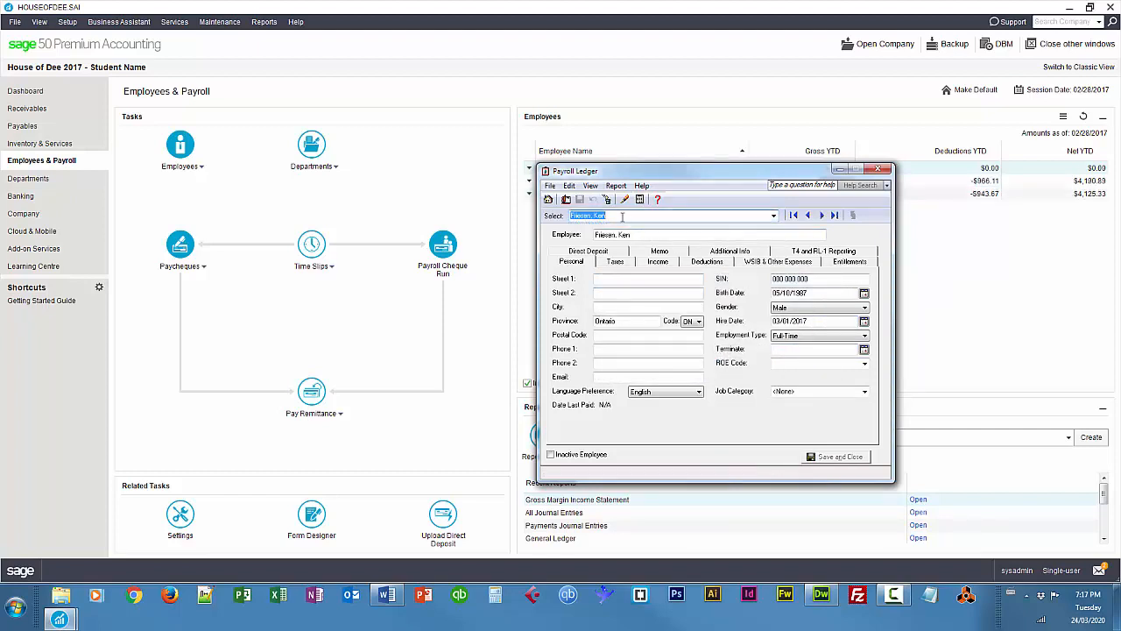
{"action": "left_click", "coordinate": [773, 216]}
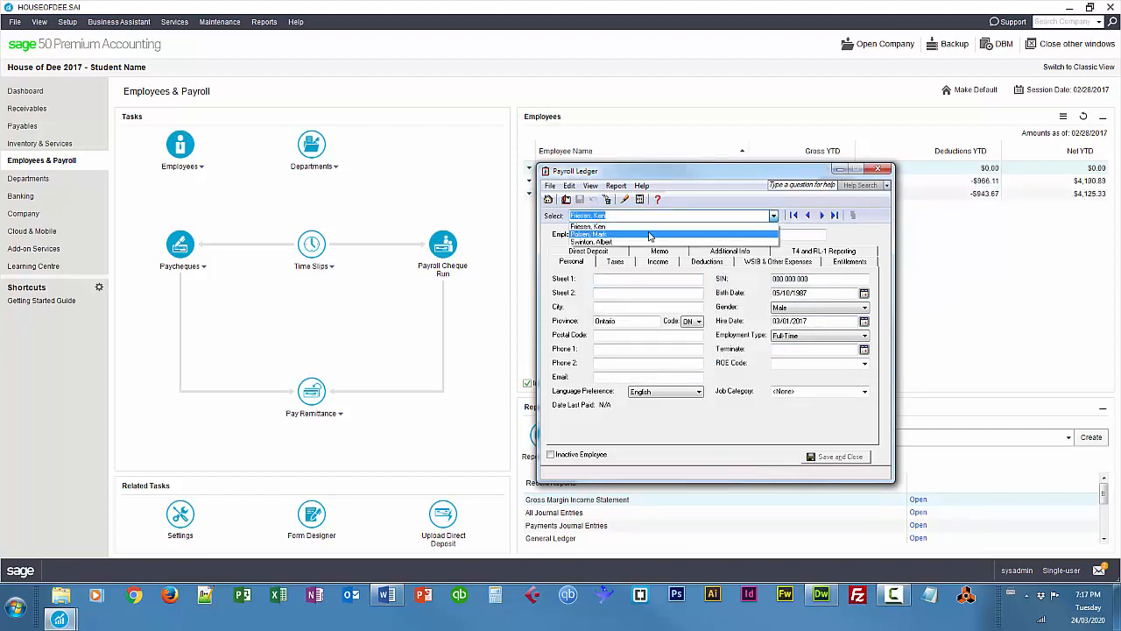
{"action": "left_click", "coordinate": [649, 236]}
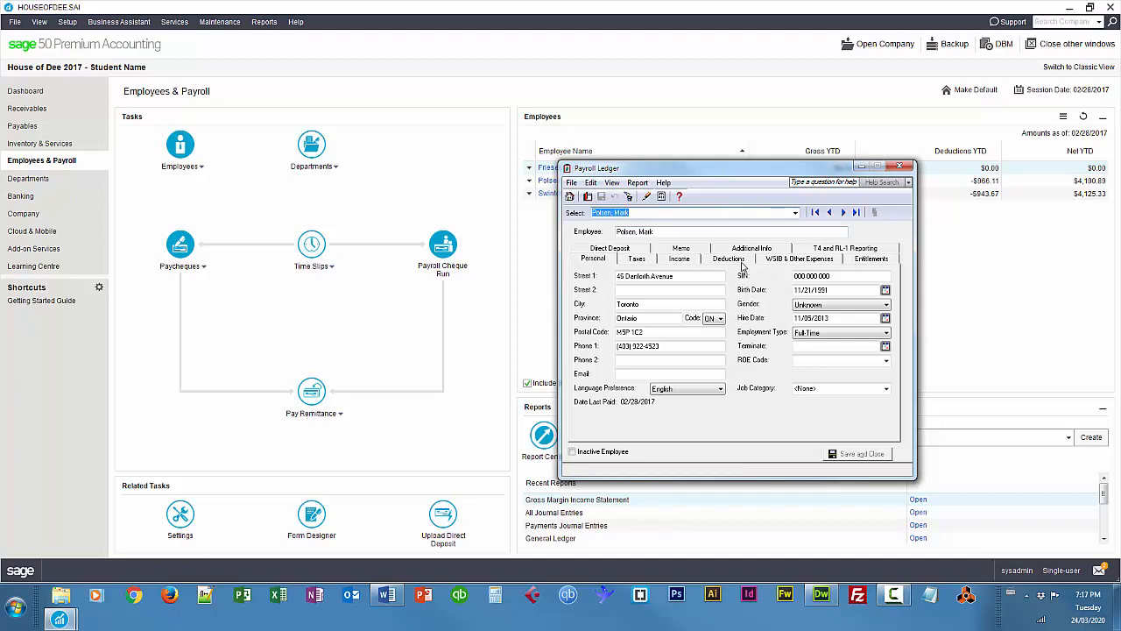
Set Polsen's Medical deduction to 22.50 and mark it as used
{"action": "left_click", "coordinate": [728, 259]}
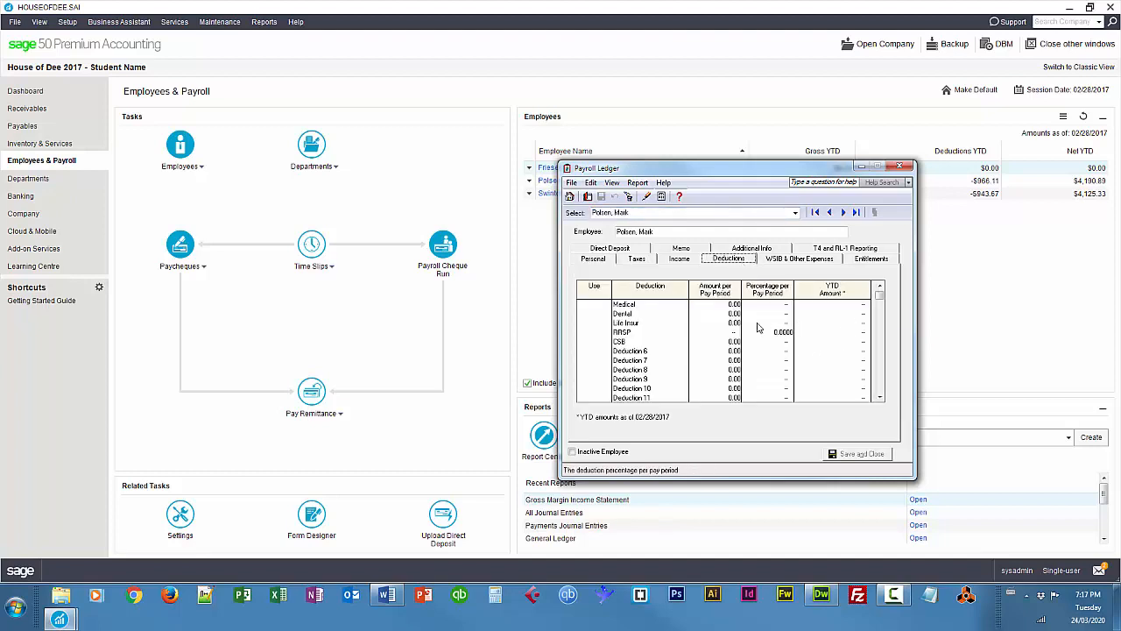
{"action": "left_click", "coordinate": [730, 304]}
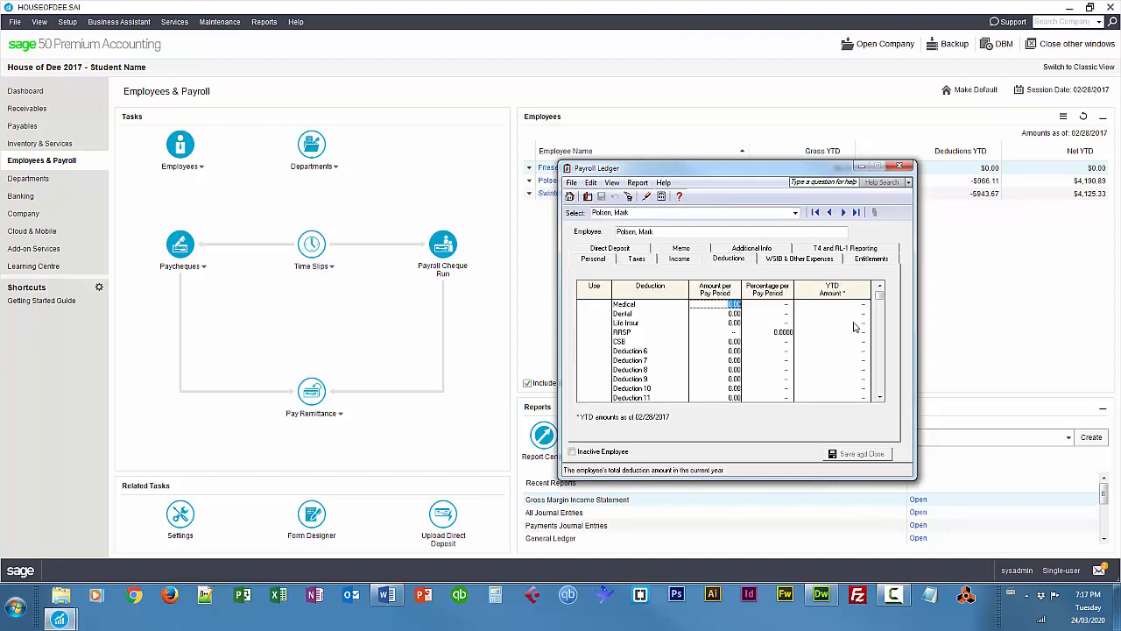
{"action": "type", "text": "22.50"}
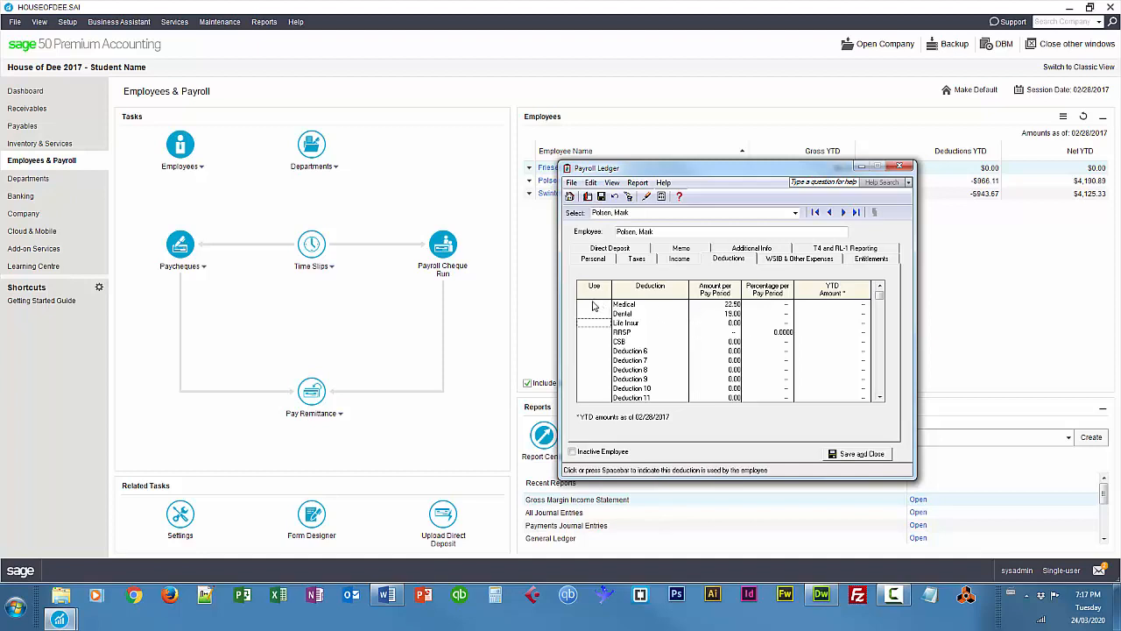
{"action": "left_click", "coordinate": [594, 304]}
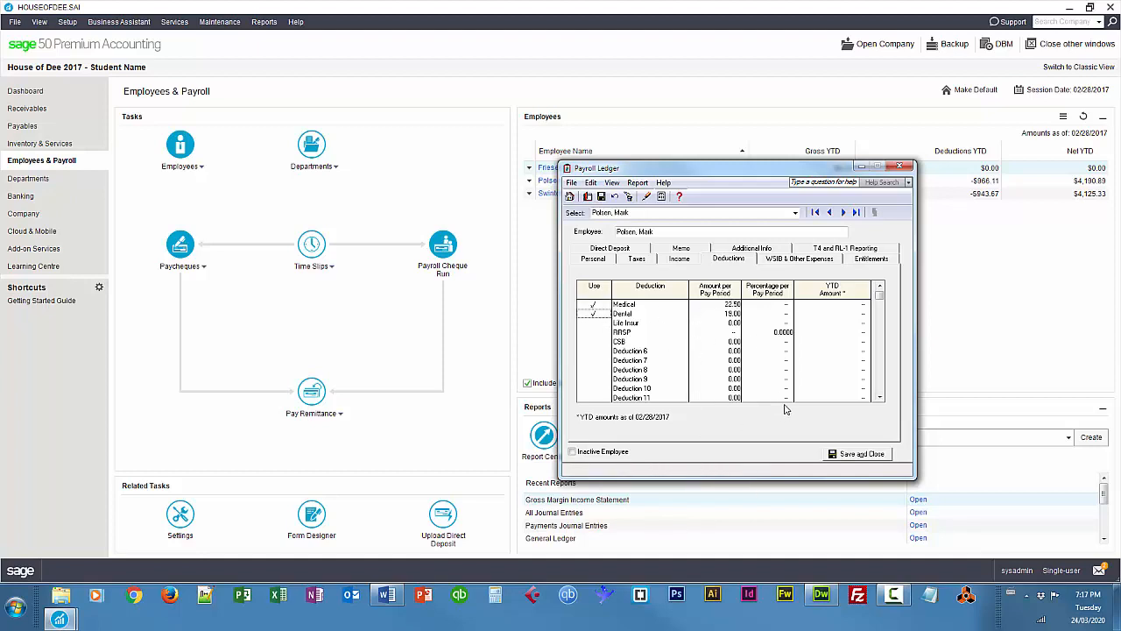
{"action": "mouse_move", "coordinate": [795, 439]}
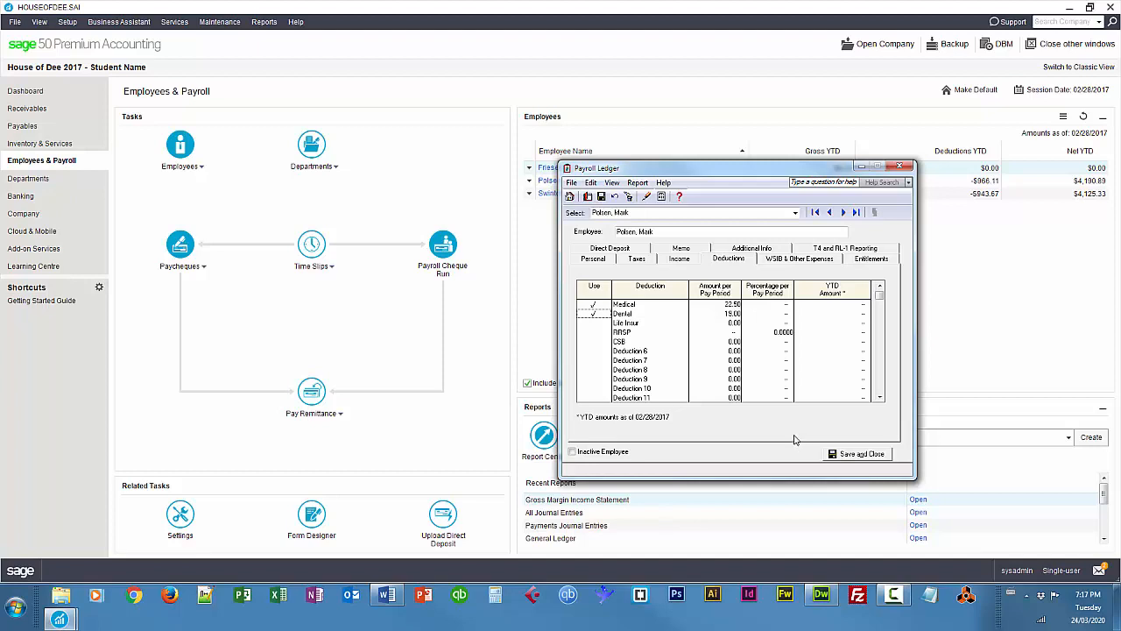
{"action": "mouse_move", "coordinate": [621, 274]}
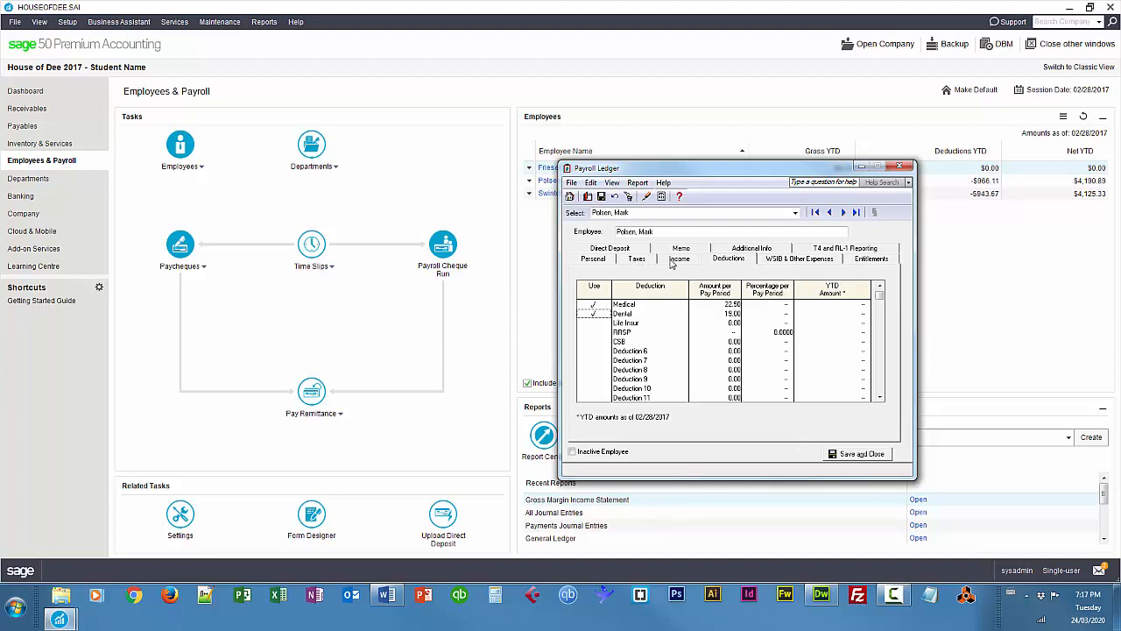
Review the Income tab, then add an RRSP deduction of 4% per pay period
{"action": "left_click", "coordinate": [678, 259]}
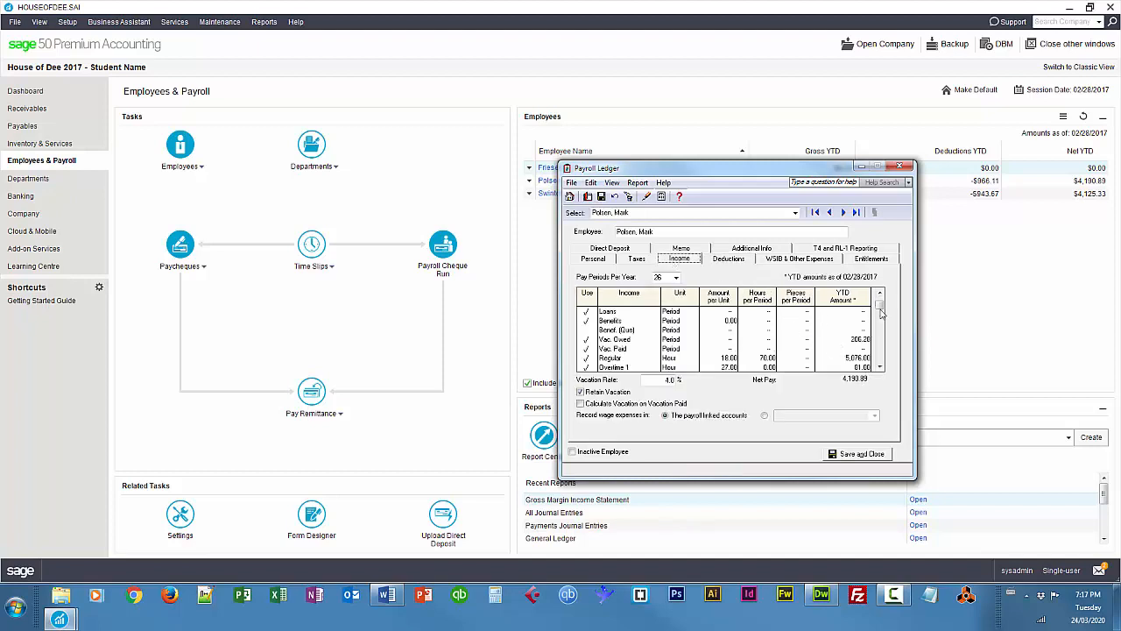
{"action": "left_click", "coordinate": [880, 295]}
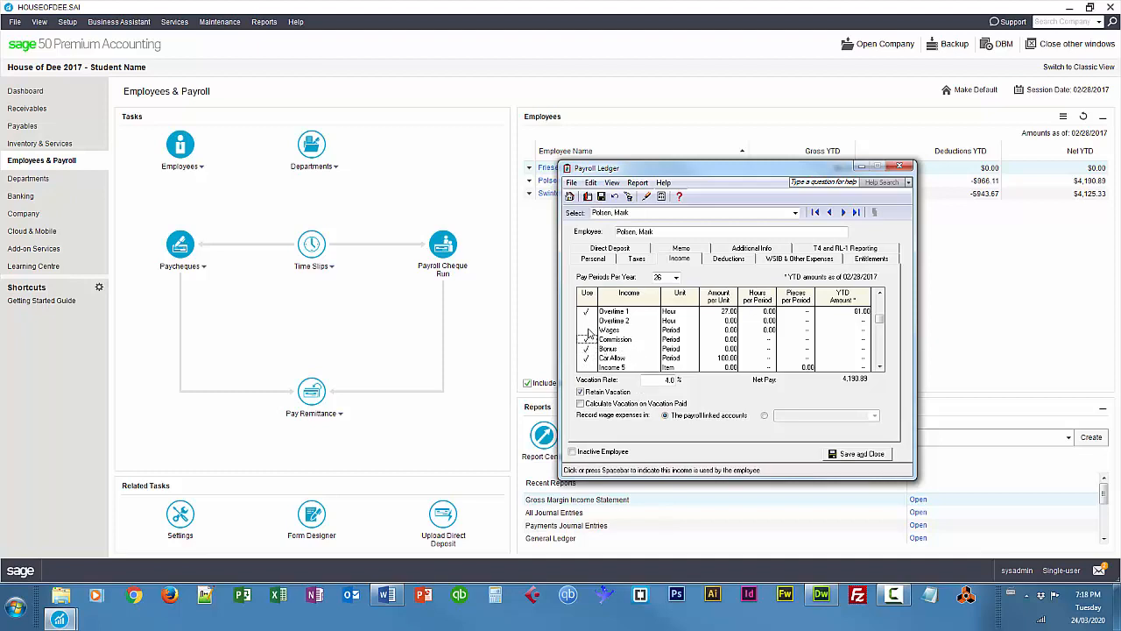
{"action": "mouse_move", "coordinate": [576, 327]}
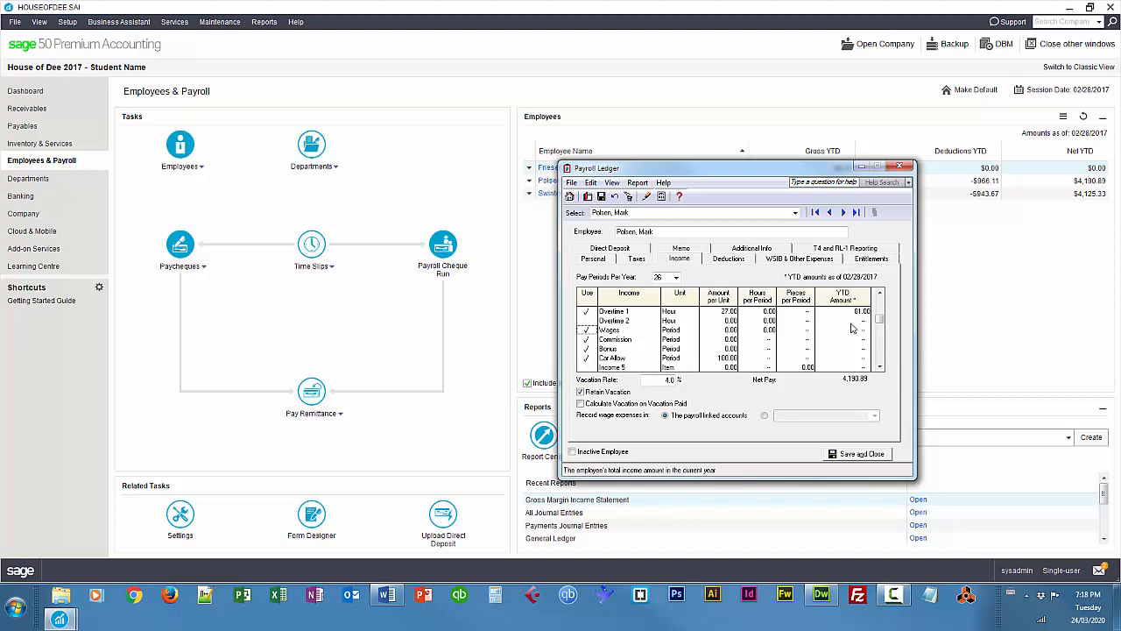
{"action": "left_click", "coordinate": [727, 258]}
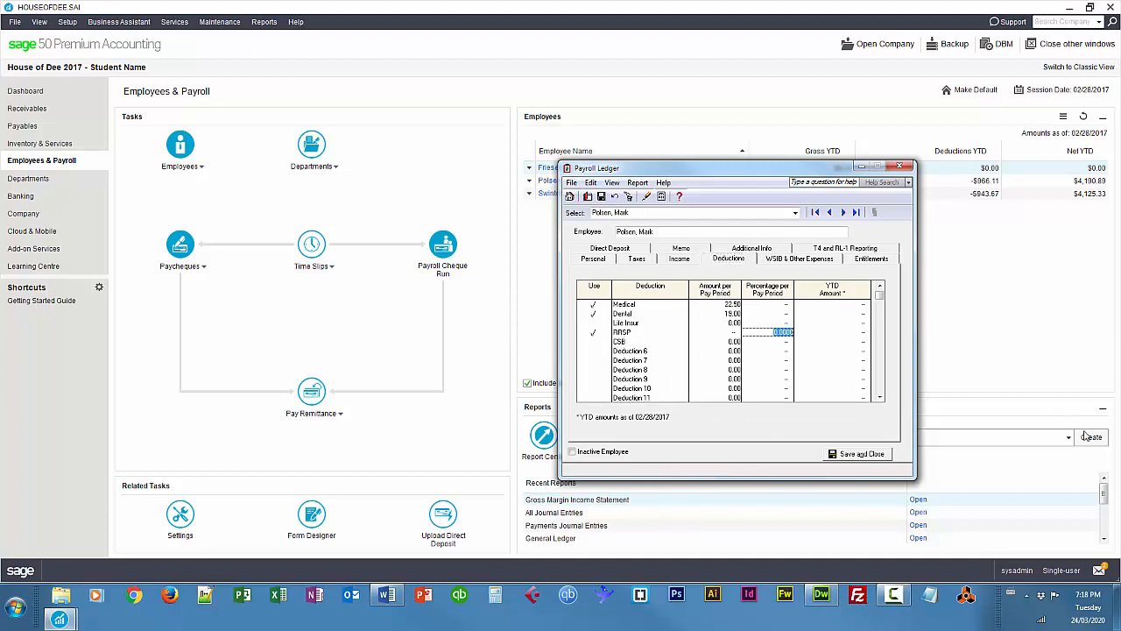
{"action": "mouse_move", "coordinate": [1067, 428]}
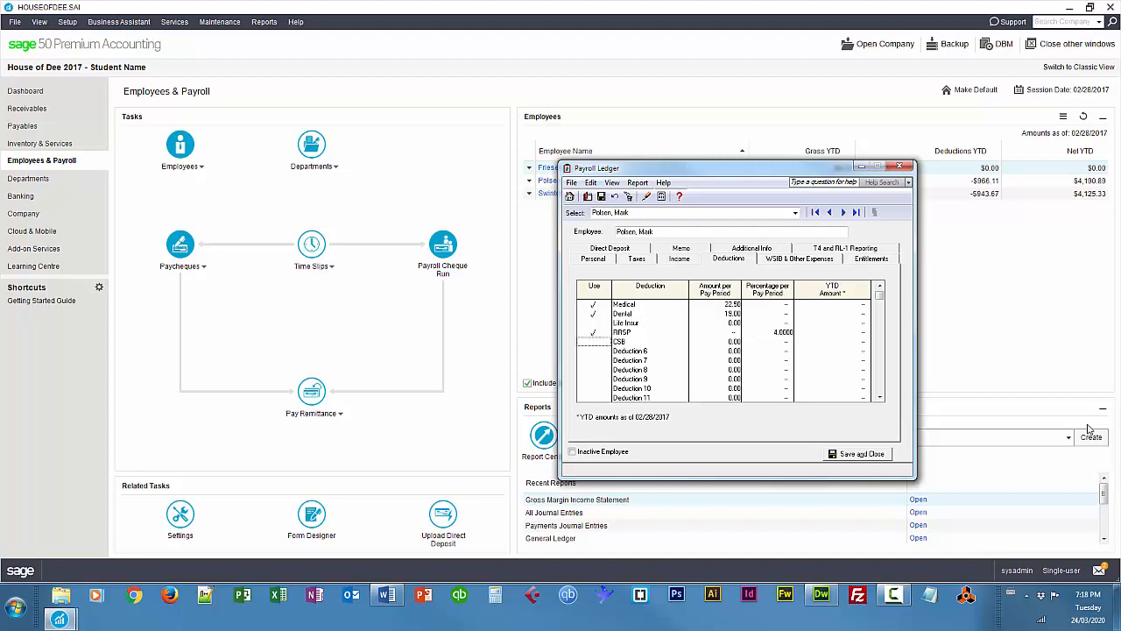
{"action": "mouse_move", "coordinate": [889, 381]}
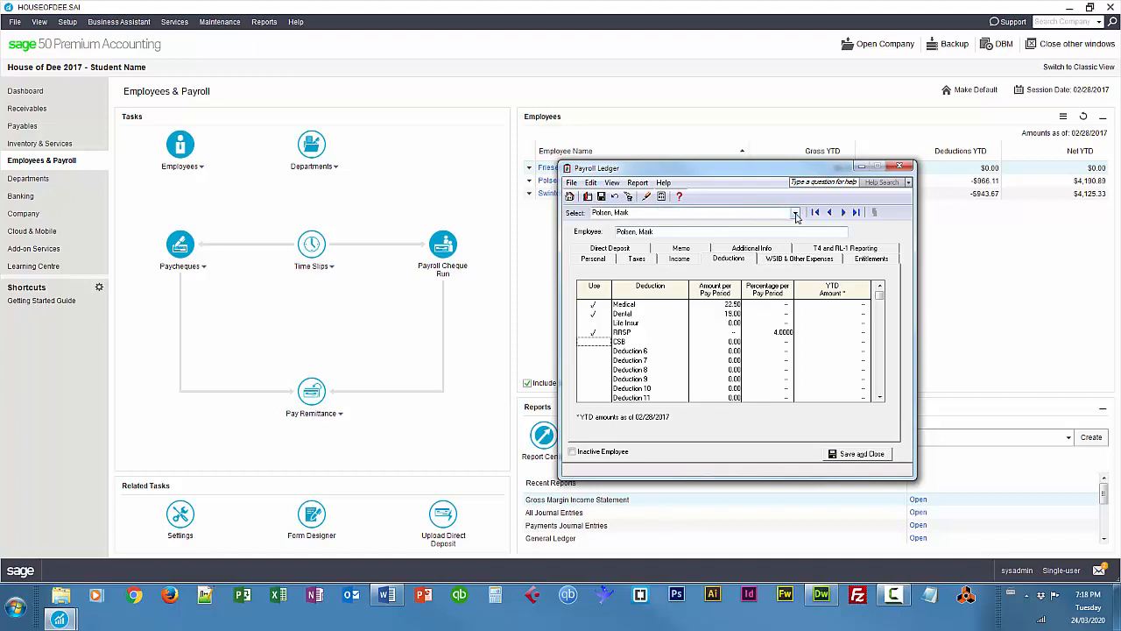
{"action": "left_click", "coordinate": [797, 214]}
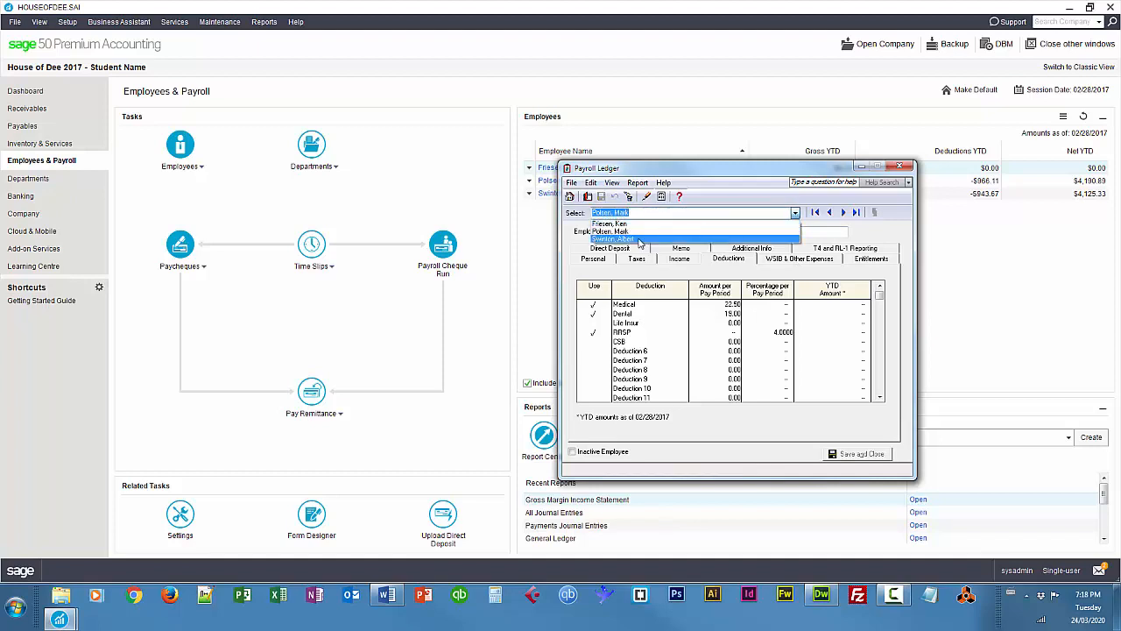
{"action": "left_click", "coordinate": [614, 237]}
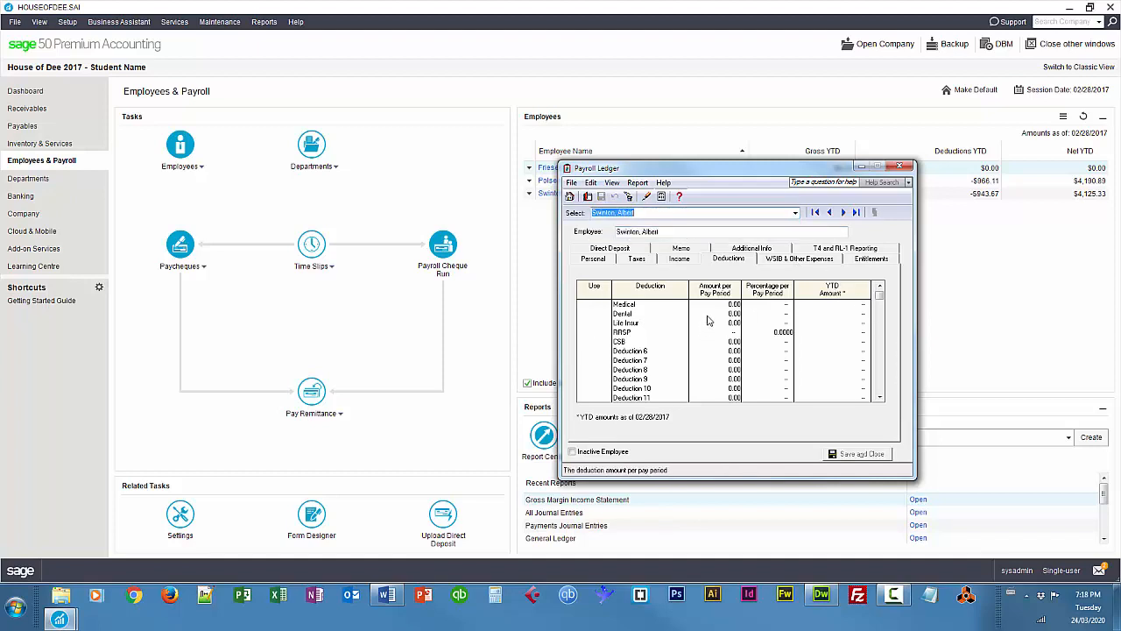
{"action": "mouse_move", "coordinate": [593, 307]}
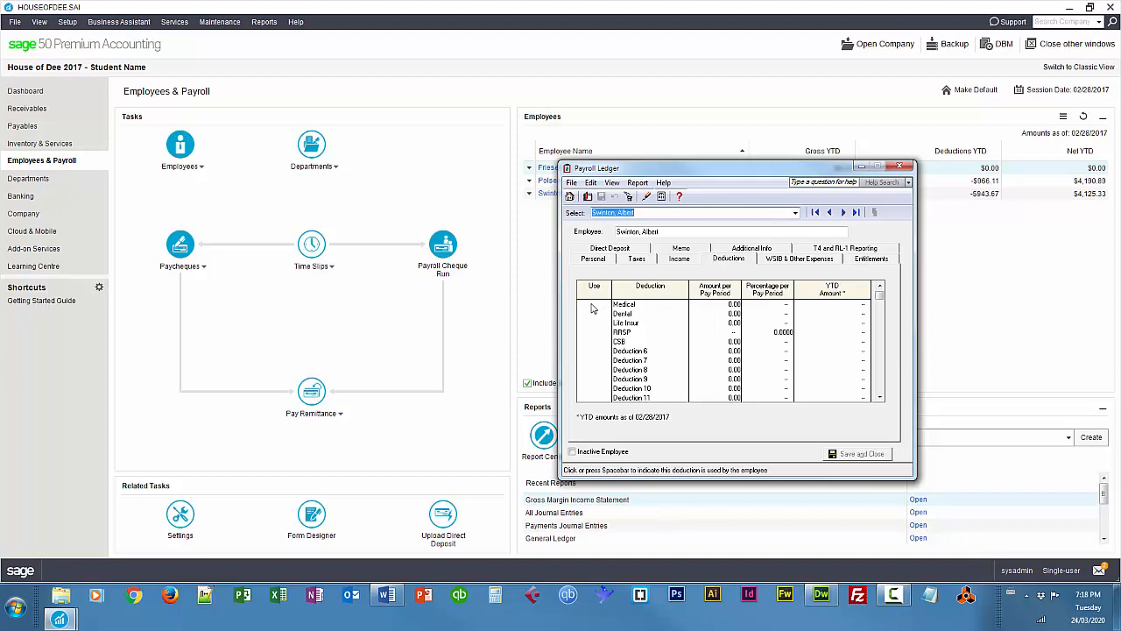
{"action": "left_click", "coordinate": [594, 304]}
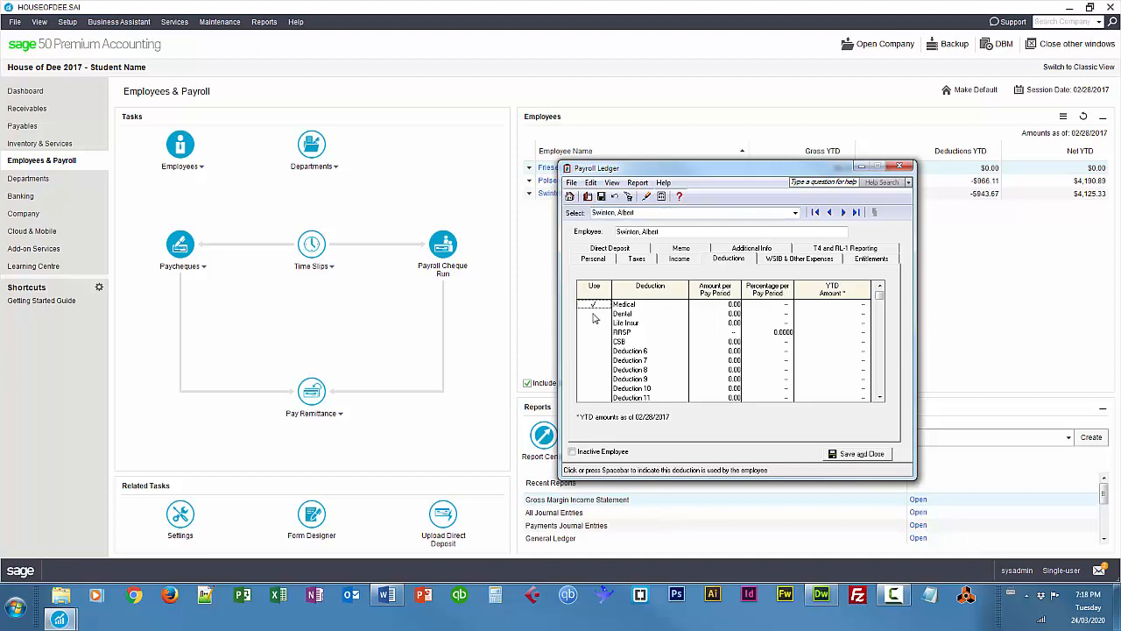
{"action": "left_click", "coordinate": [594, 314]}
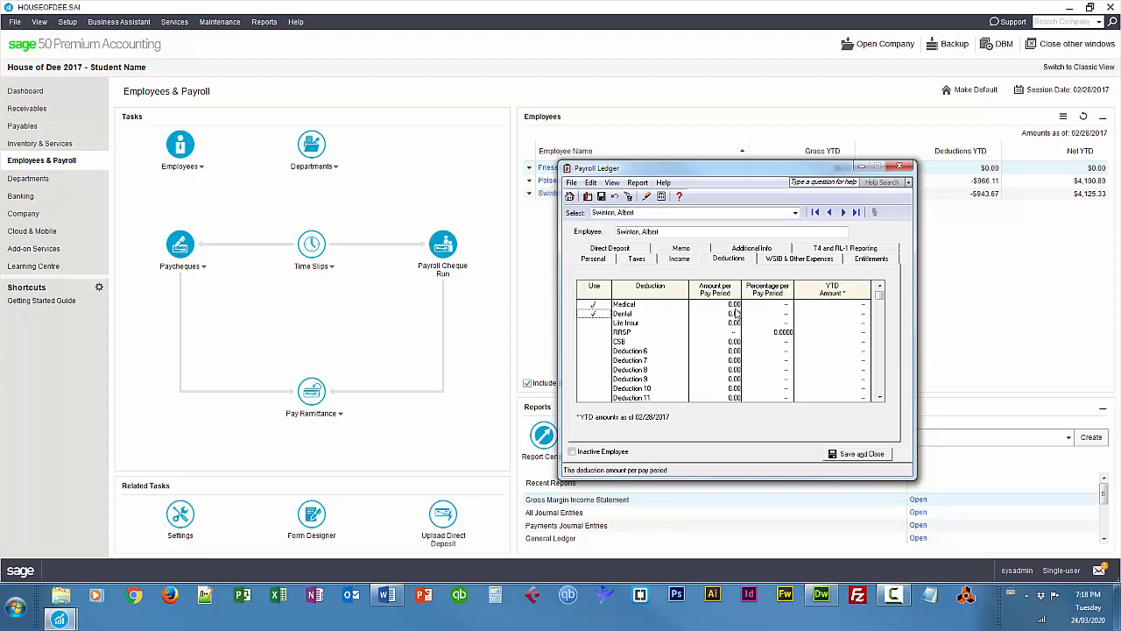
{"action": "left_click", "coordinate": [728, 304]}
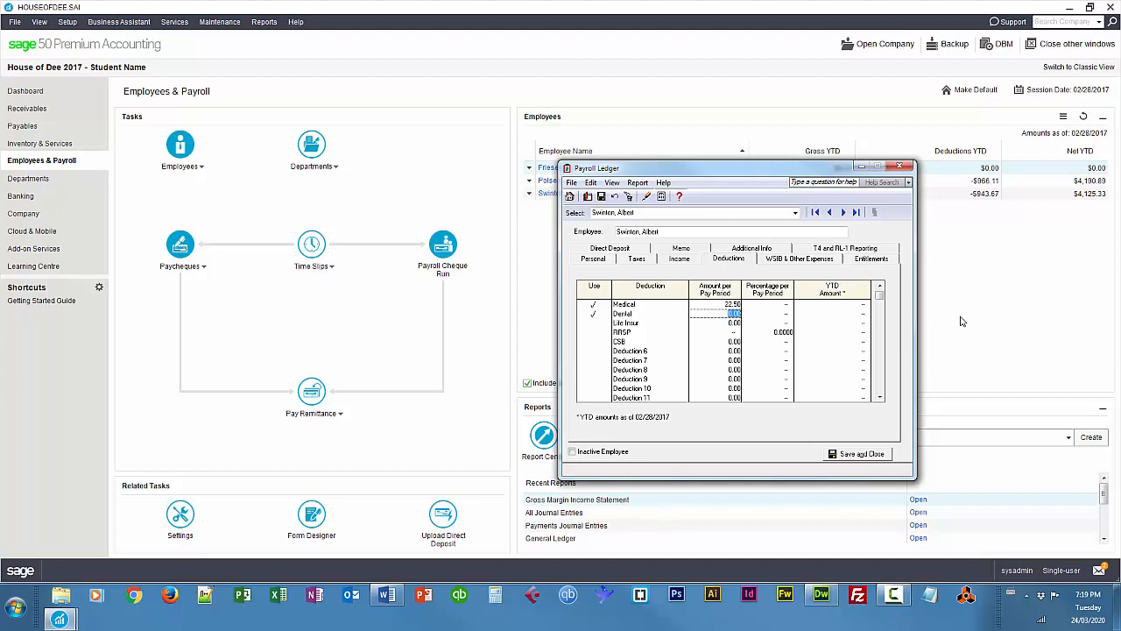
{"action": "type", "text": "15.00"}
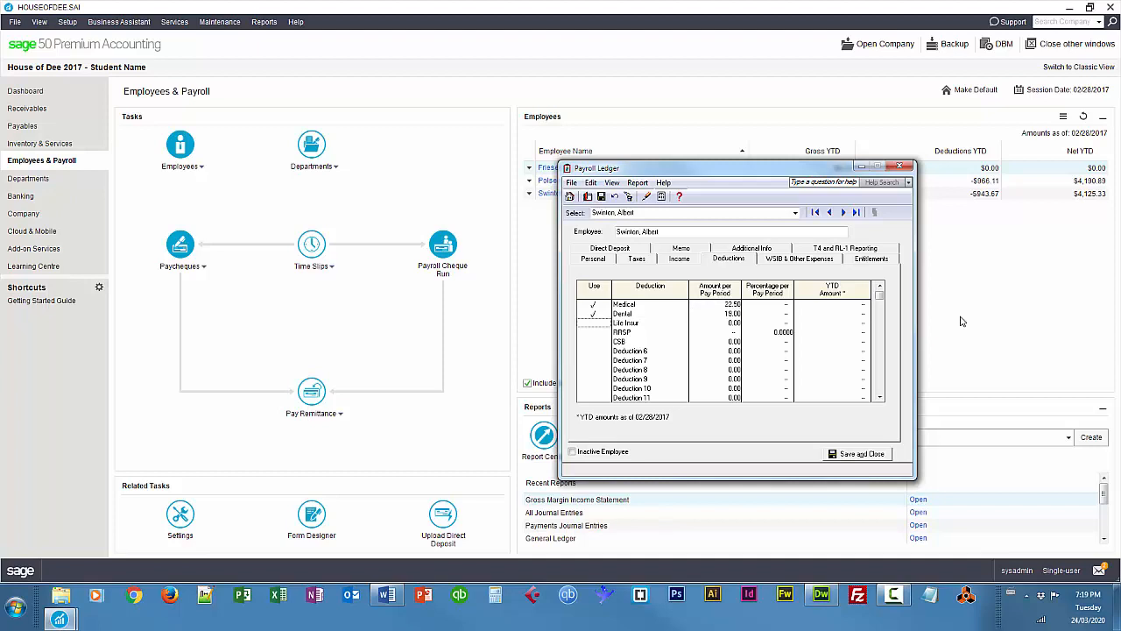
{"action": "mouse_move", "coordinate": [859, 346]}
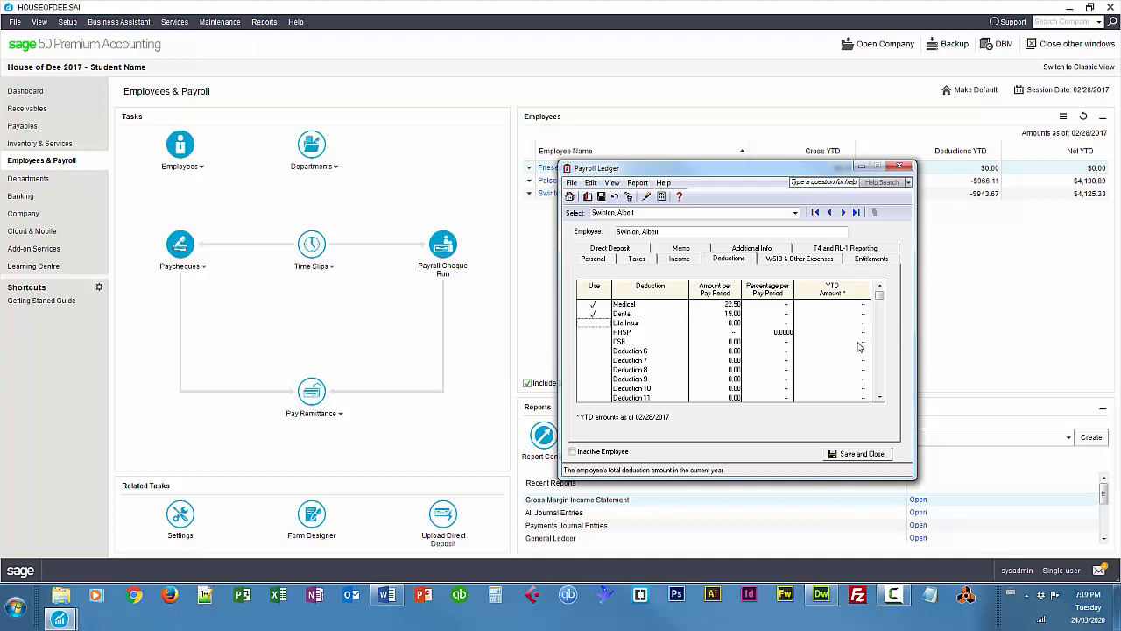
{"action": "mouse_move", "coordinate": [846, 326]}
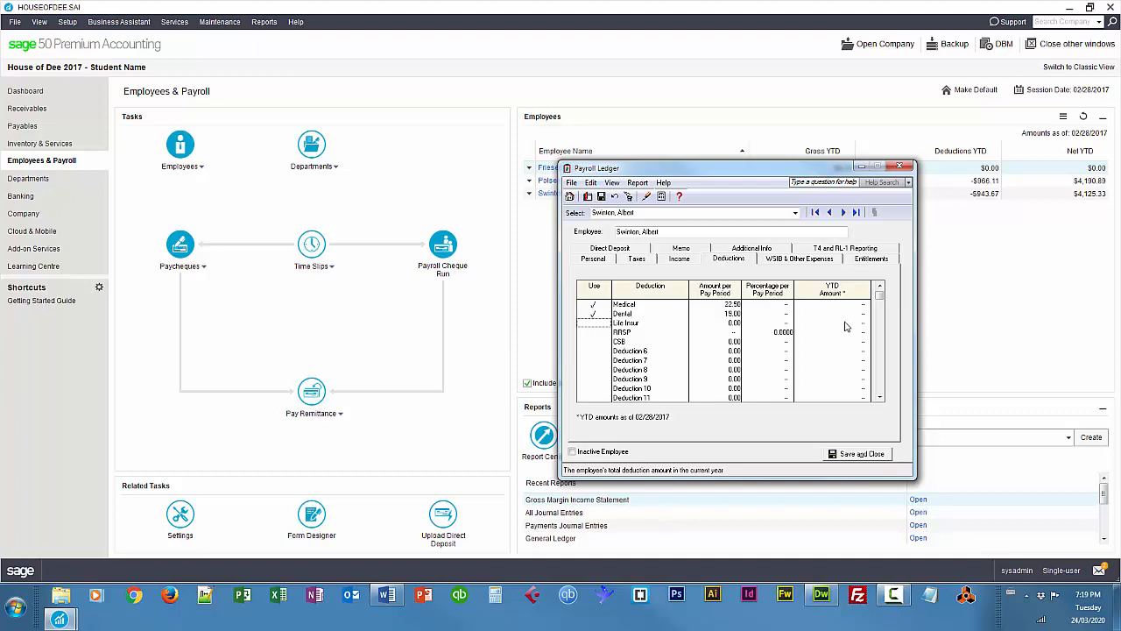
{"action": "mouse_move", "coordinate": [863, 310]}
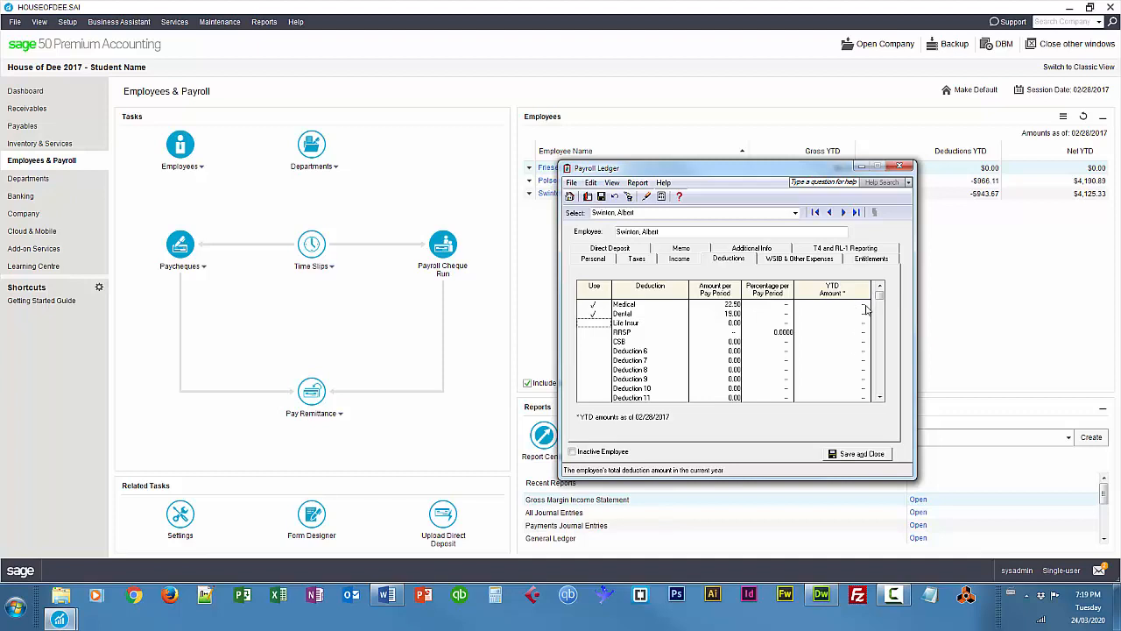
{"action": "mouse_move", "coordinate": [841, 312]}
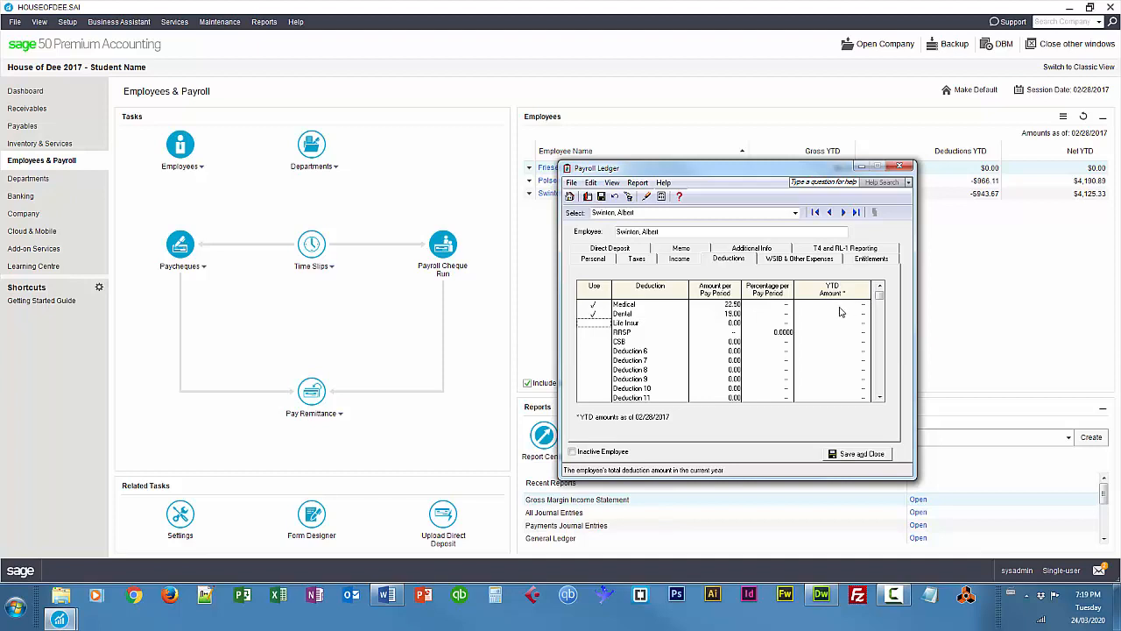
Review Swinton's Income settings, then save and close his payroll record
{"action": "left_click", "coordinate": [679, 258]}
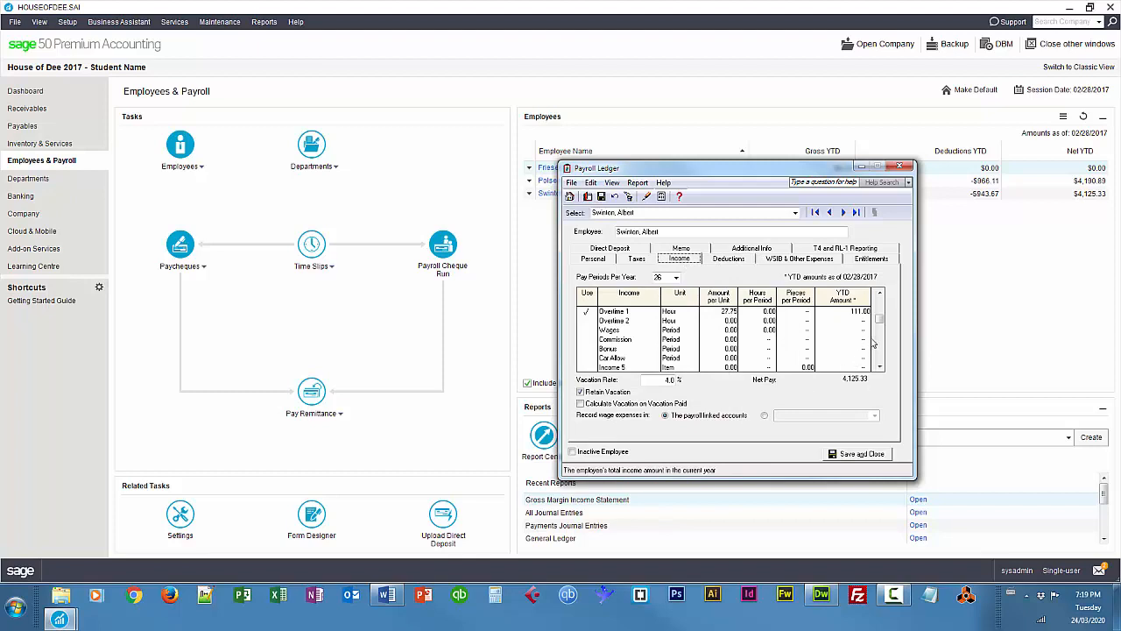
{"action": "left_click", "coordinate": [879, 293]}
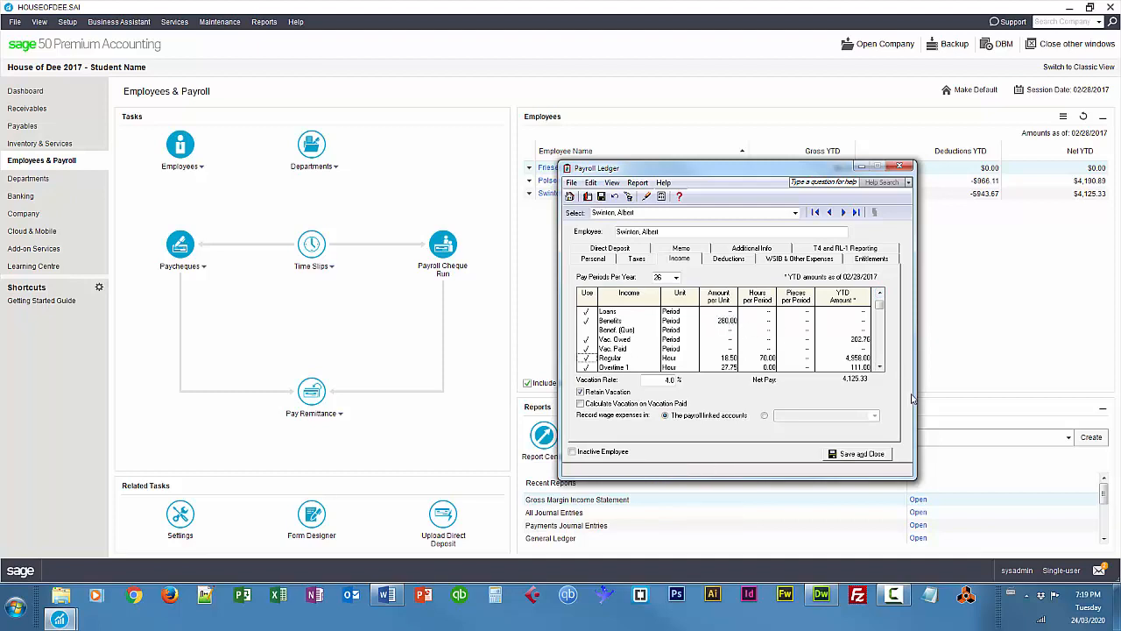
{"action": "mouse_move", "coordinate": [777, 176]}
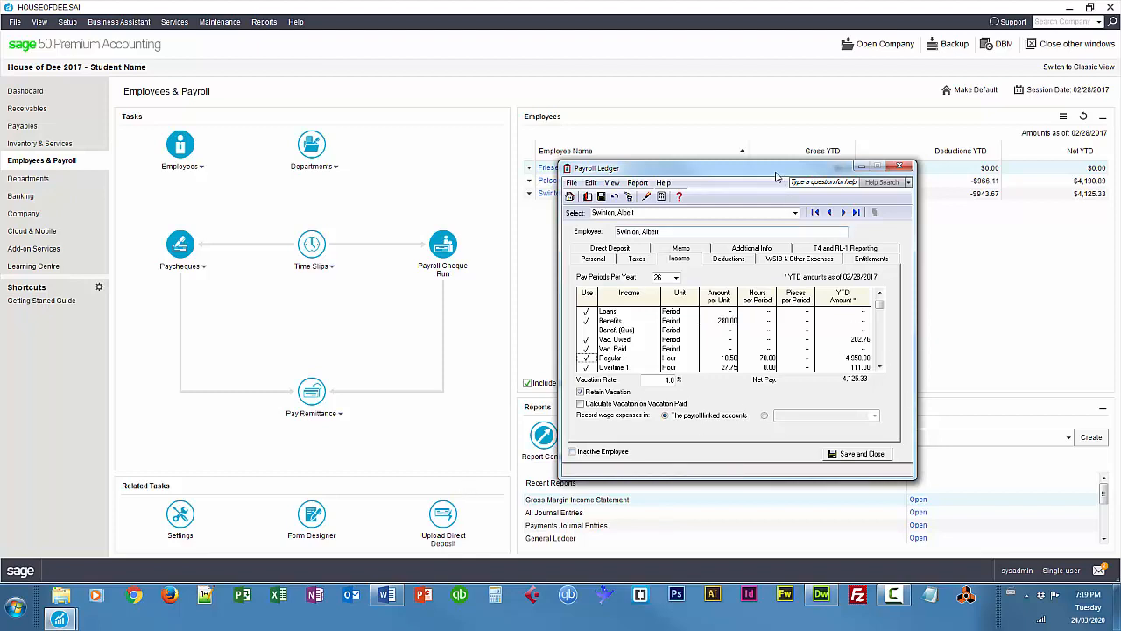
{"action": "left_click_drag", "start_coordinate": [770, 168], "coordinate": [635, 160]}
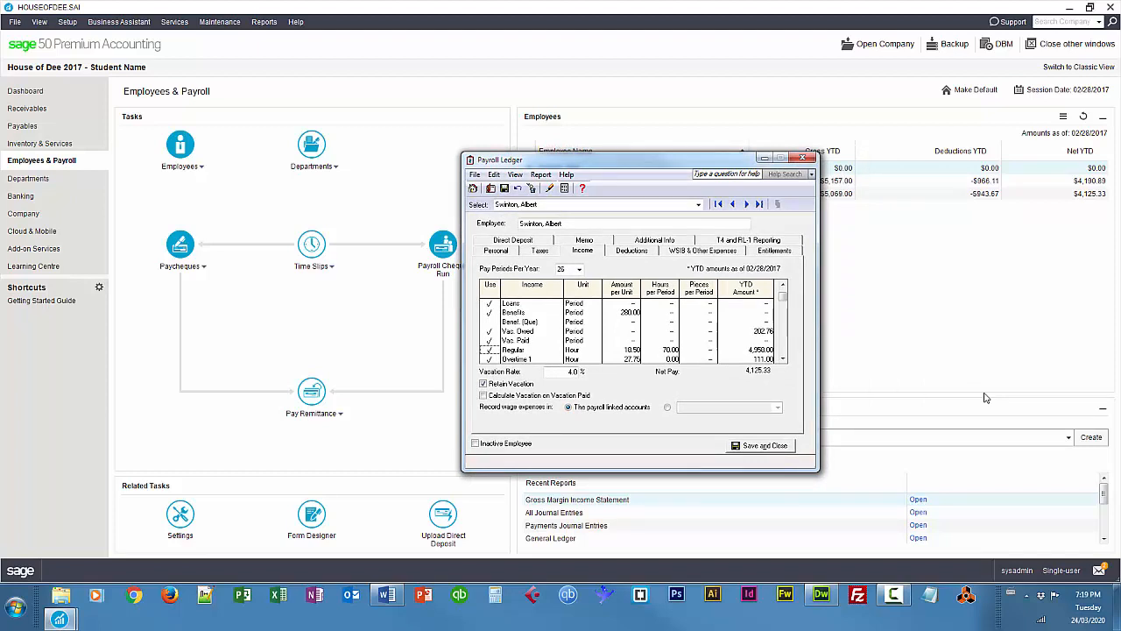
{"action": "mouse_move", "coordinate": [789, 417]}
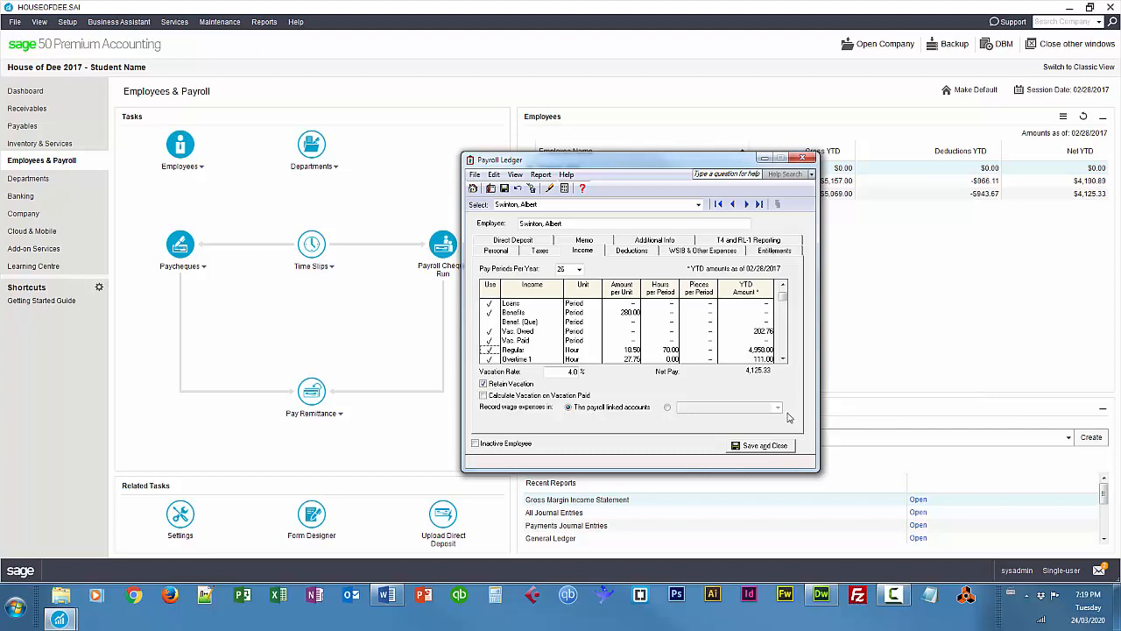
{"action": "mouse_move", "coordinate": [782, 383]}
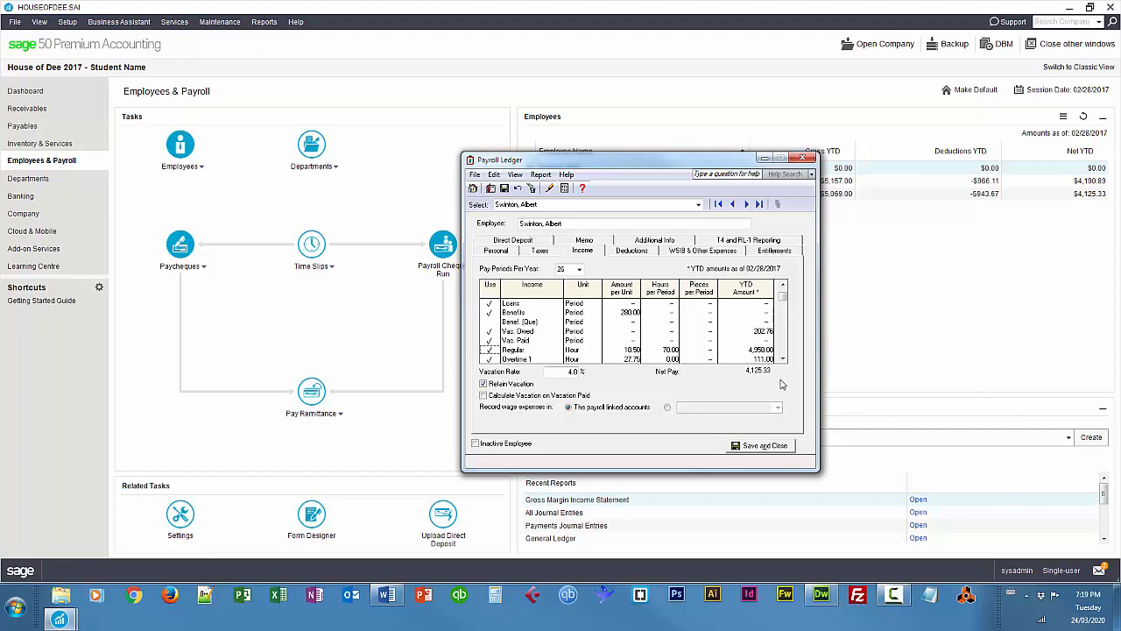
{"action": "mouse_move", "coordinate": [785, 388]}
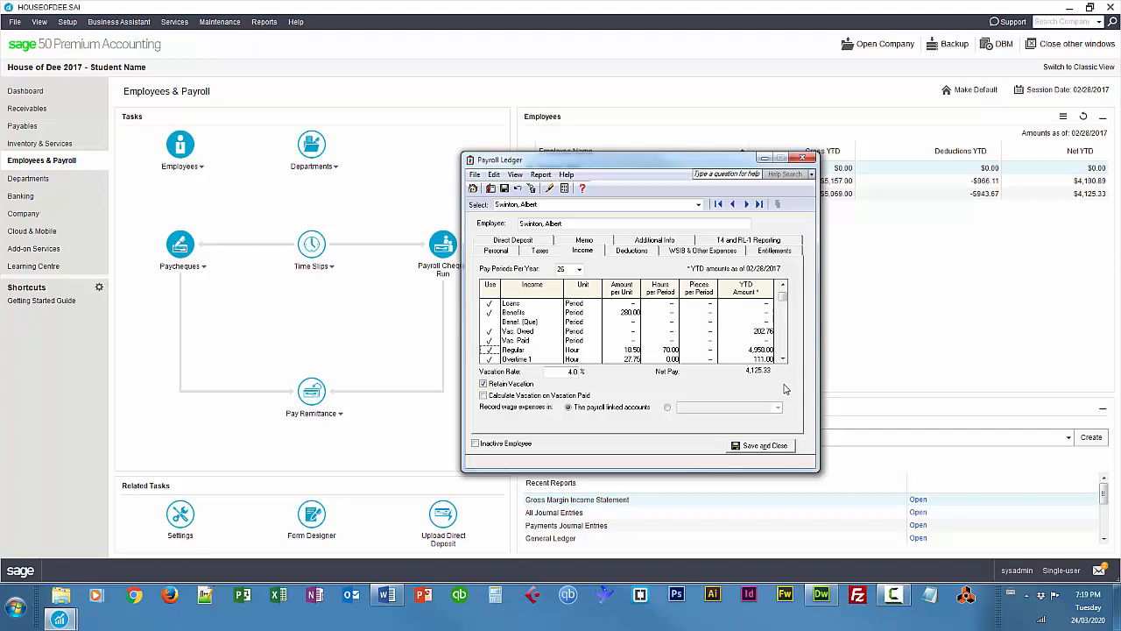
{"action": "mouse_move", "coordinate": [765, 446]}
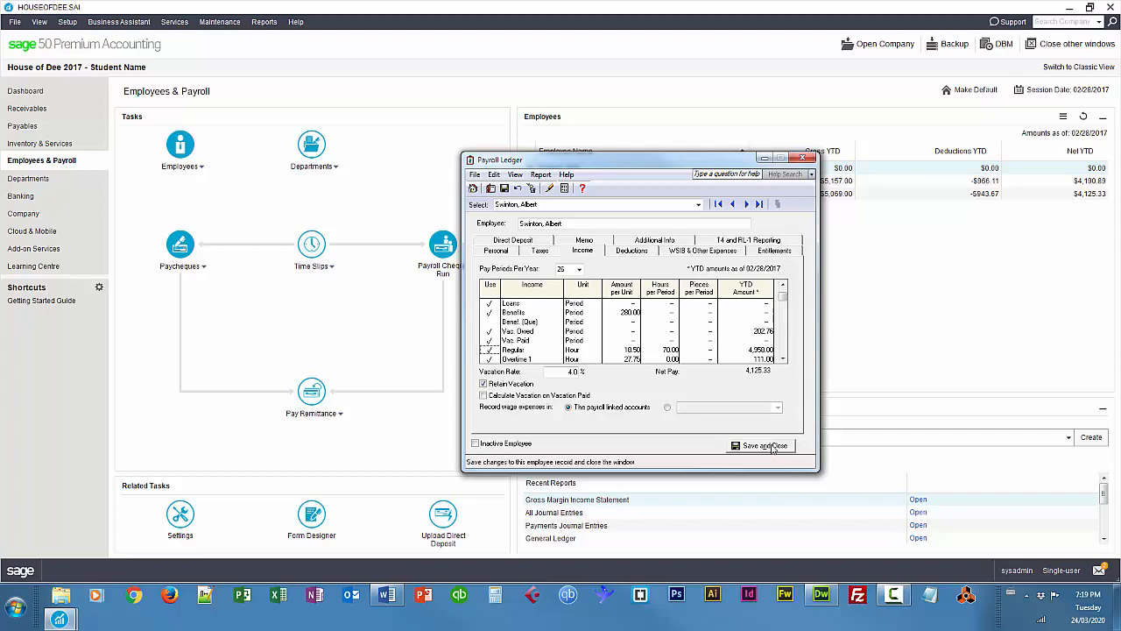
{"action": "left_click", "coordinate": [762, 445]}
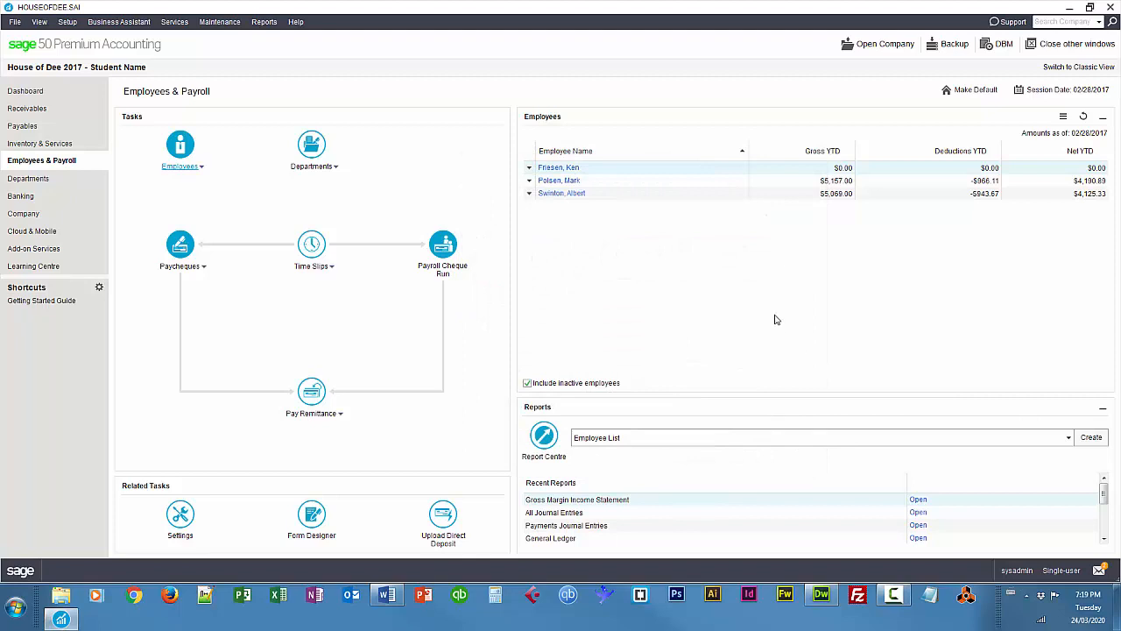
{"action": "mouse_move", "coordinate": [770, 314]}
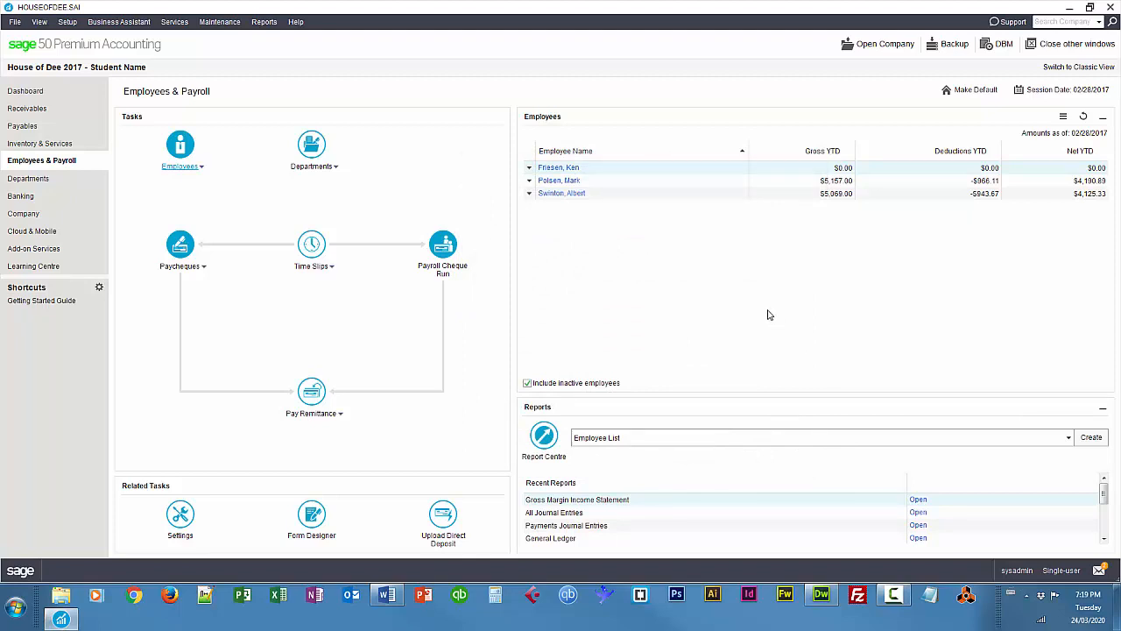